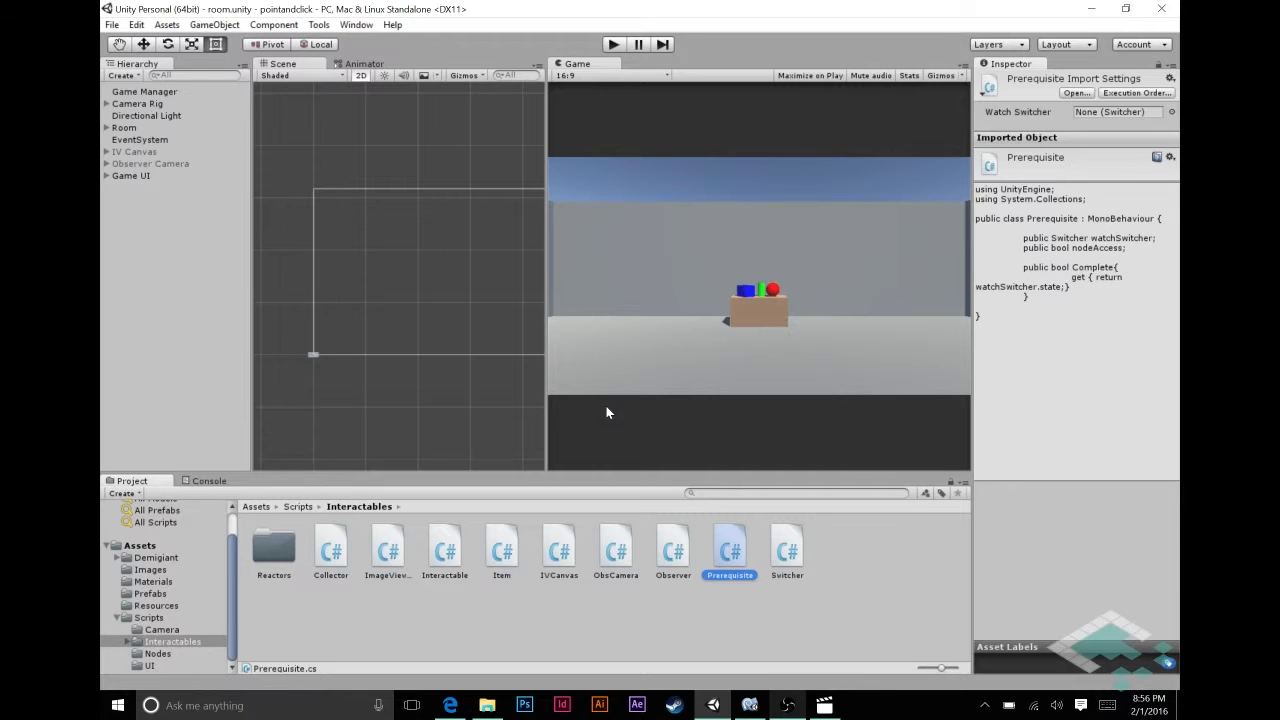
{"action": "mouse_move", "coordinate": [735, 548]}
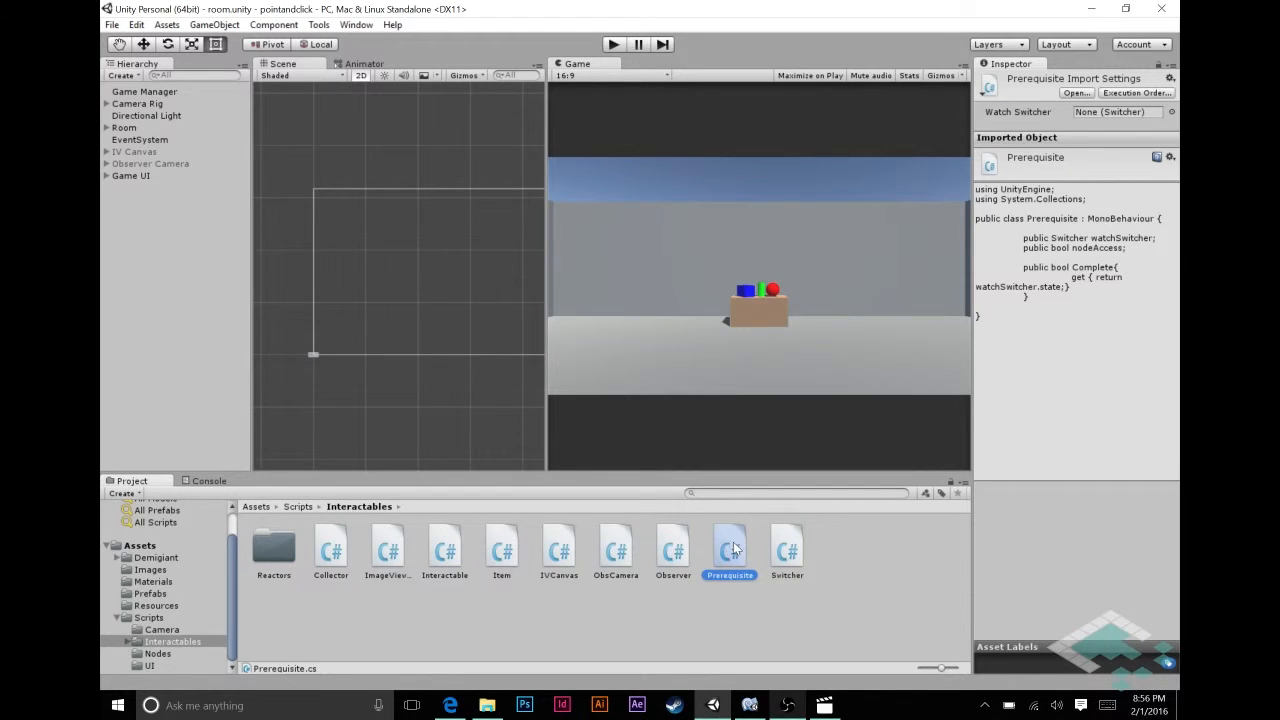
Open Prerequisite.cs in a maximized MonoDevelop window and make room at the top of the class
{"action": "double_click", "coordinate": [729, 547]}
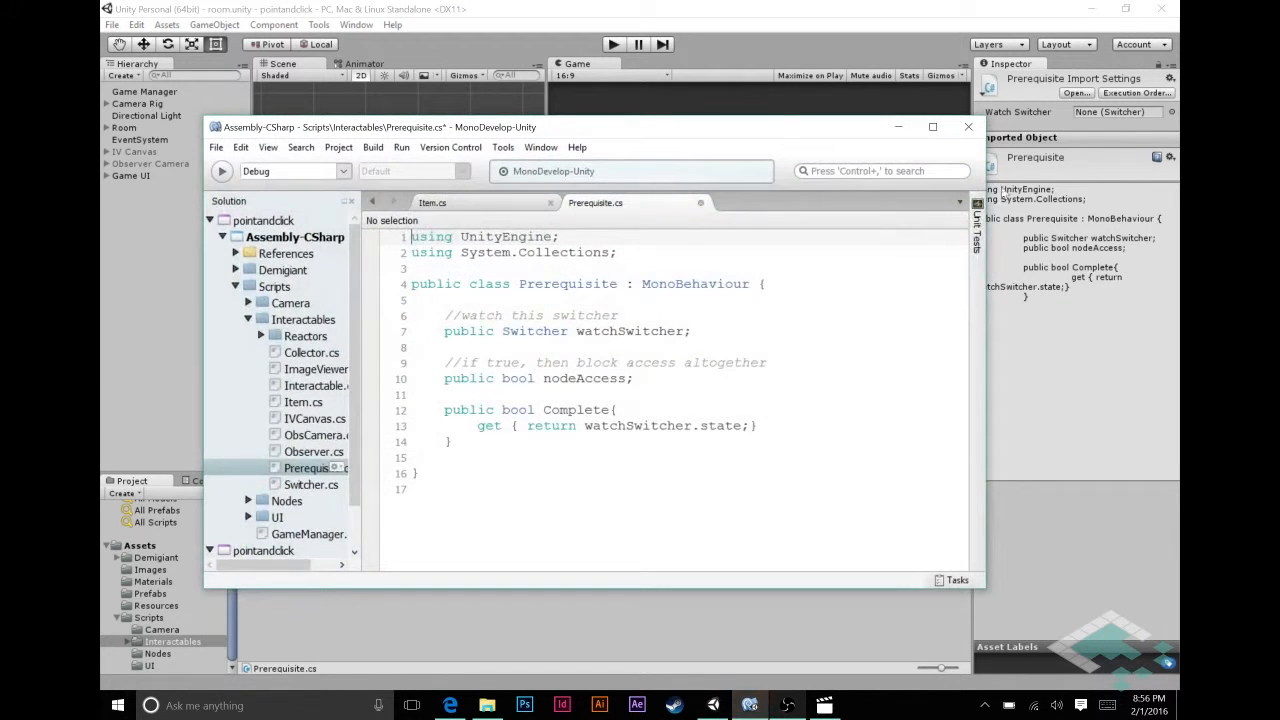
{"action": "left_click", "coordinate": [932, 127]}
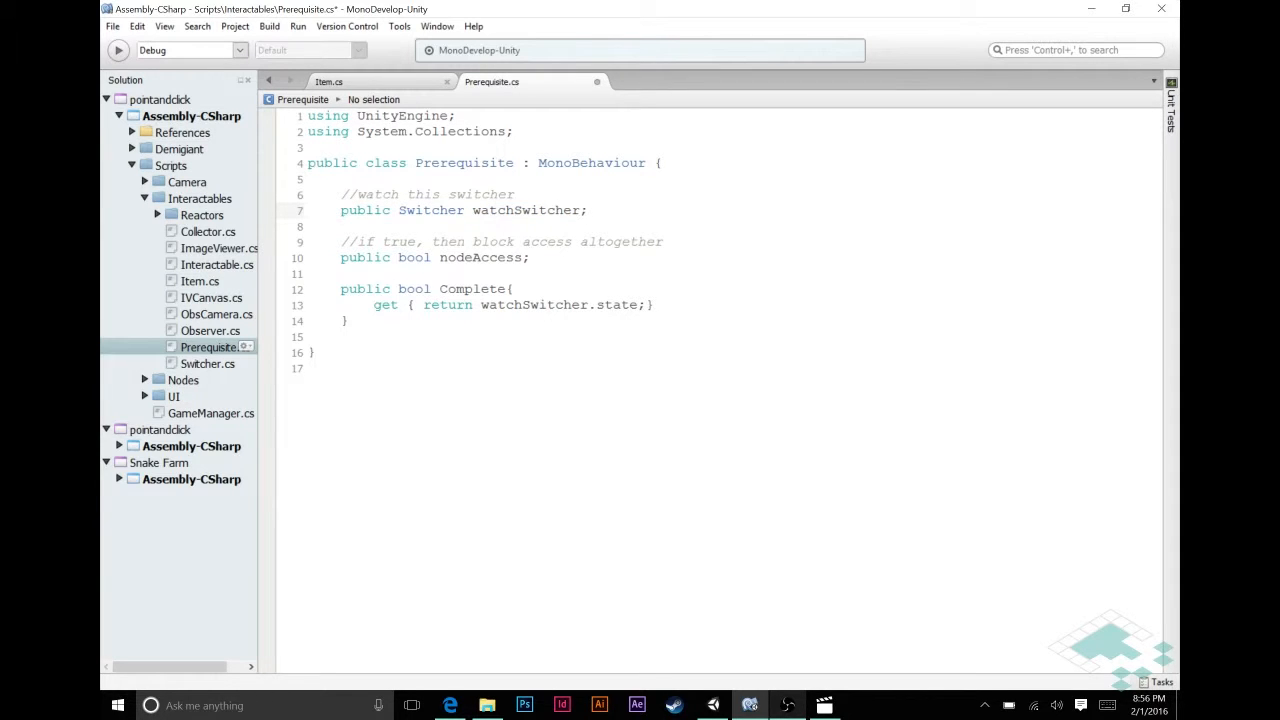
{"action": "left_click", "coordinate": [588, 210]}
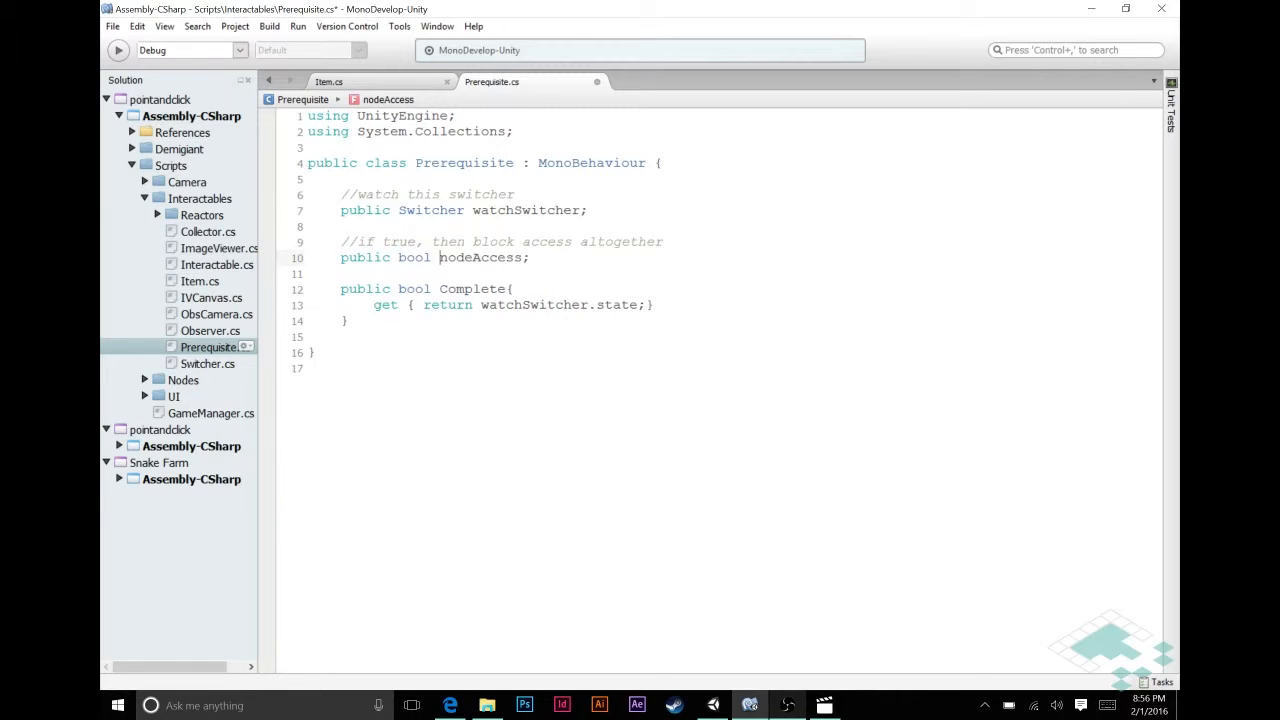
{"action": "double_click", "coordinate": [480, 257]}
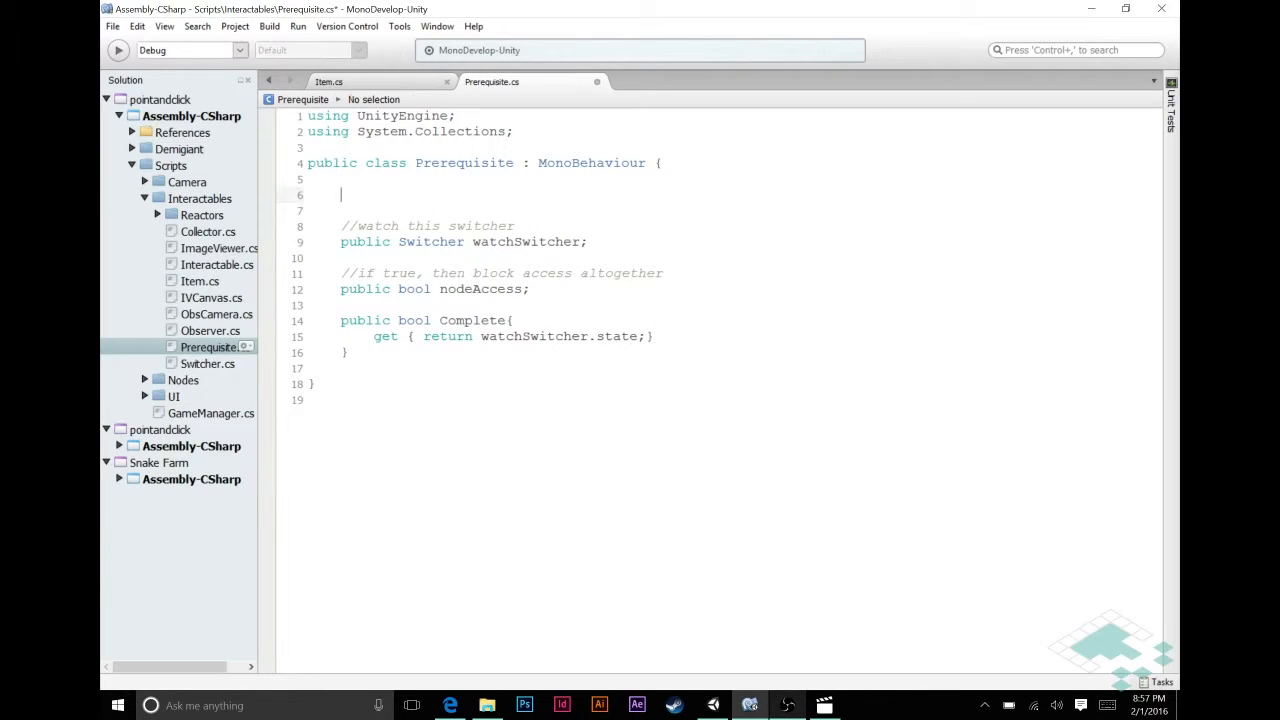
Declare 'public bool requireItem;' and start its explanatory // comment
{"action": "type", "text": "pub"}
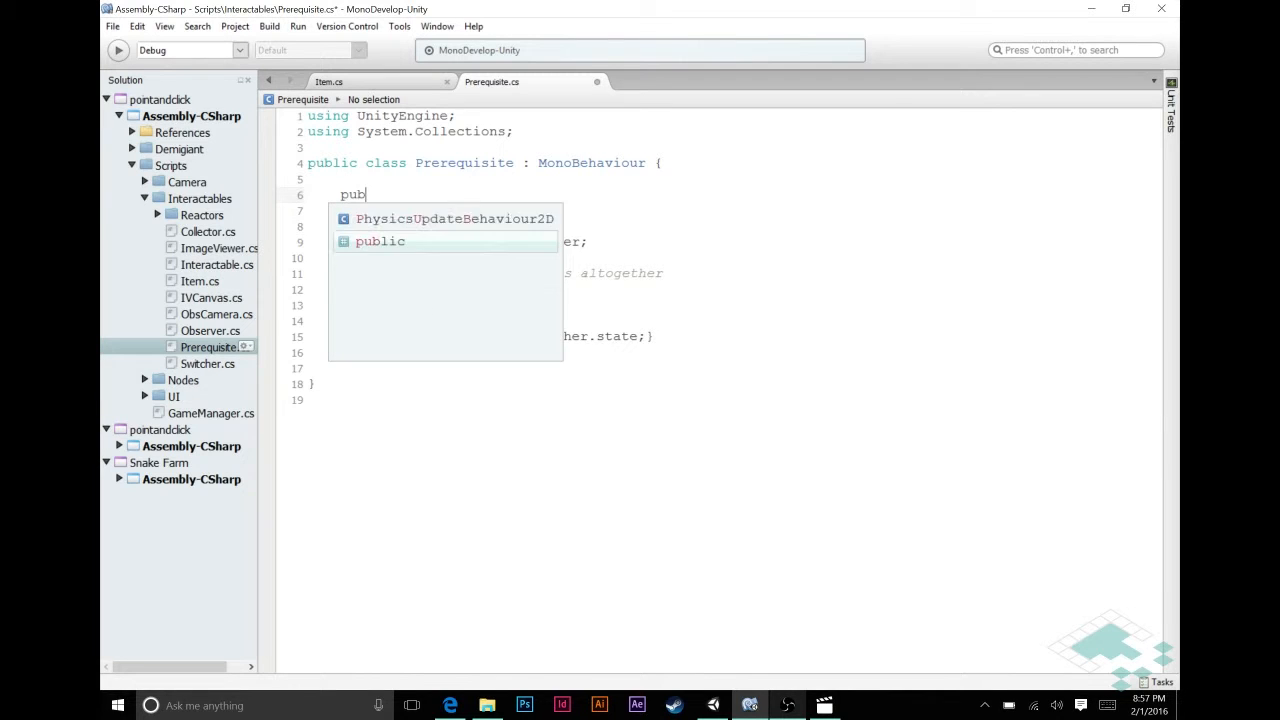
{"action": "type", "text": "lic bool"}
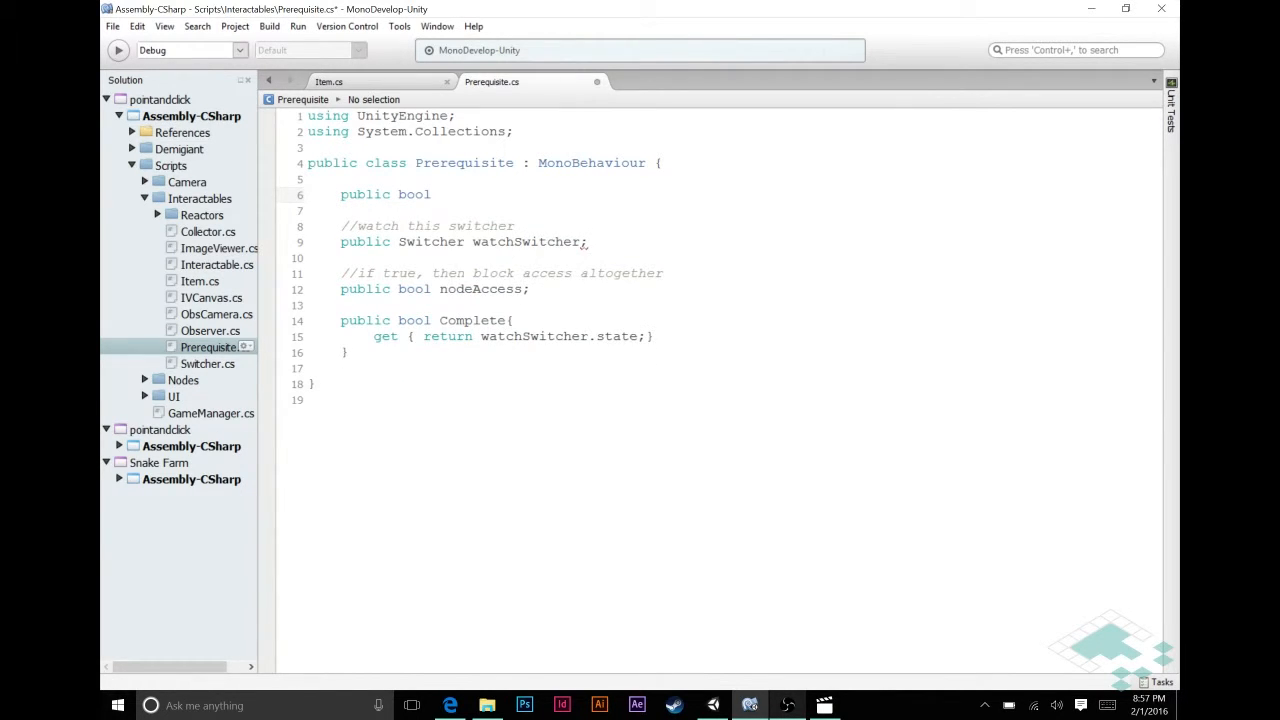
{"action": "left_click", "coordinate": [435, 194]}
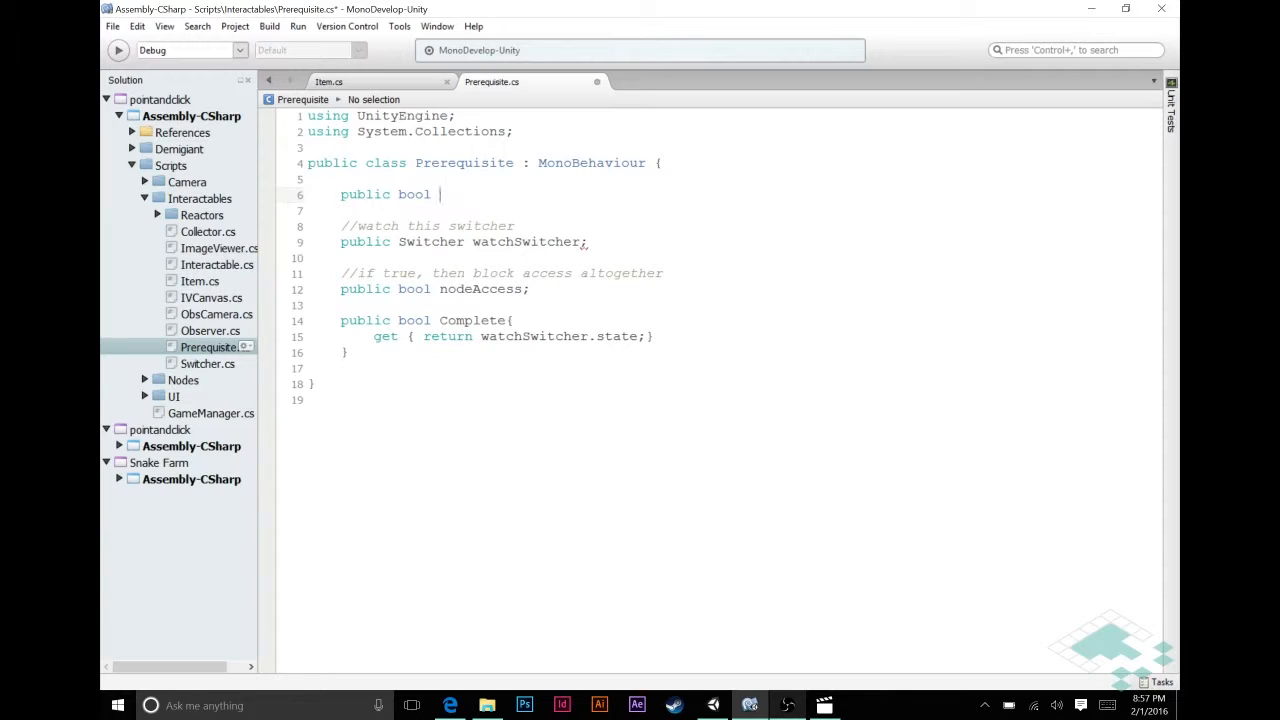
{"action": "type", "text": "requireItem;"}
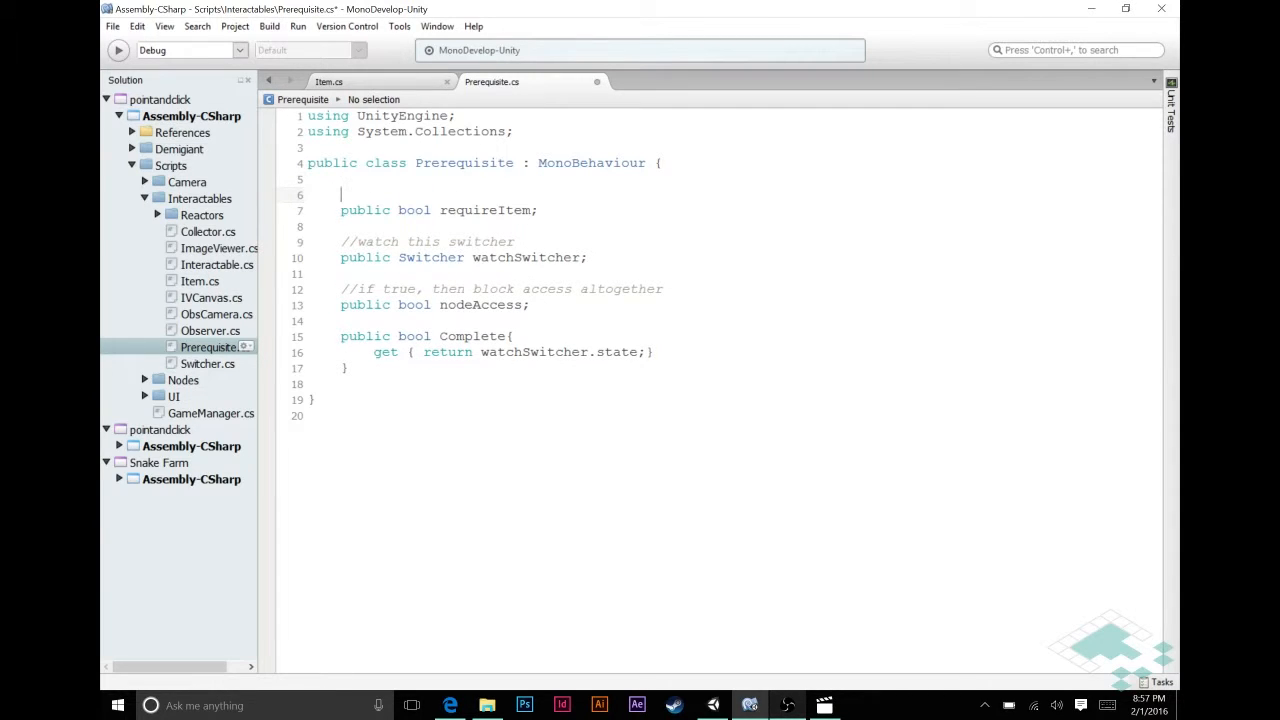
{"action": "type", "text": "//if true, check for item instead"}
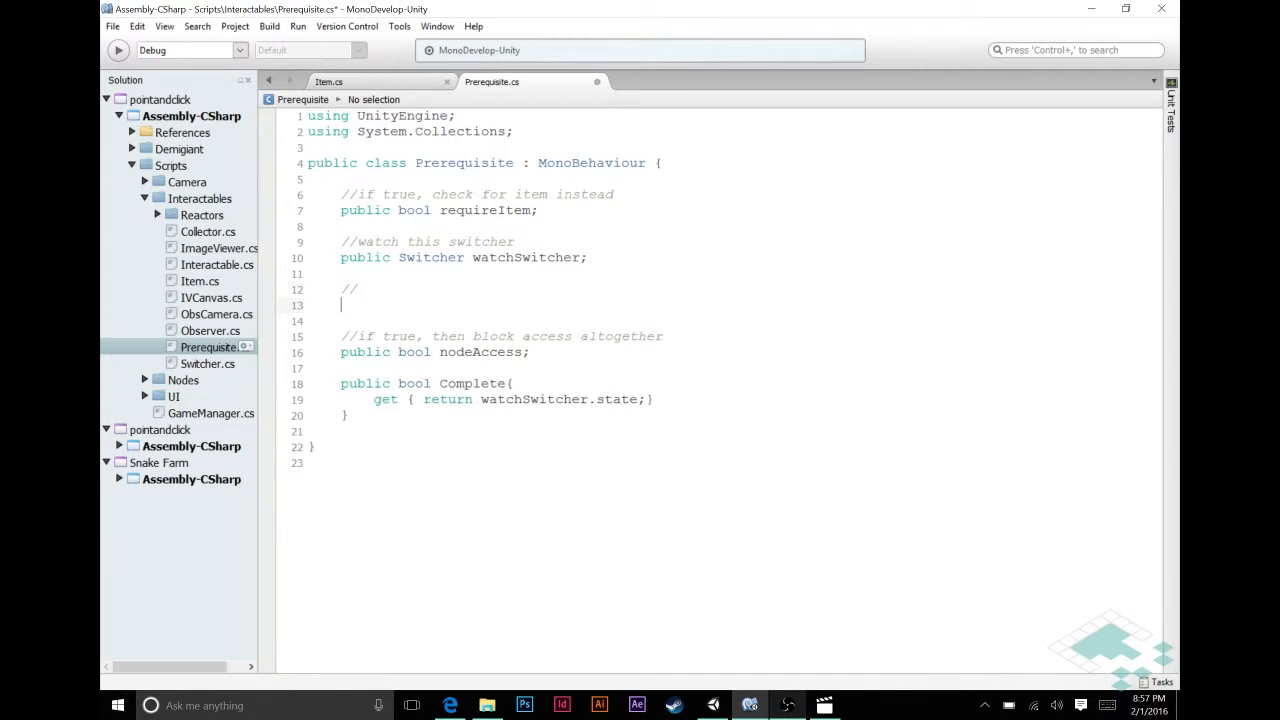
Declare 'public Collector checkCollector;' with the comment 'if true, we'll check this collector'
{"action": "type", "text": "public"}
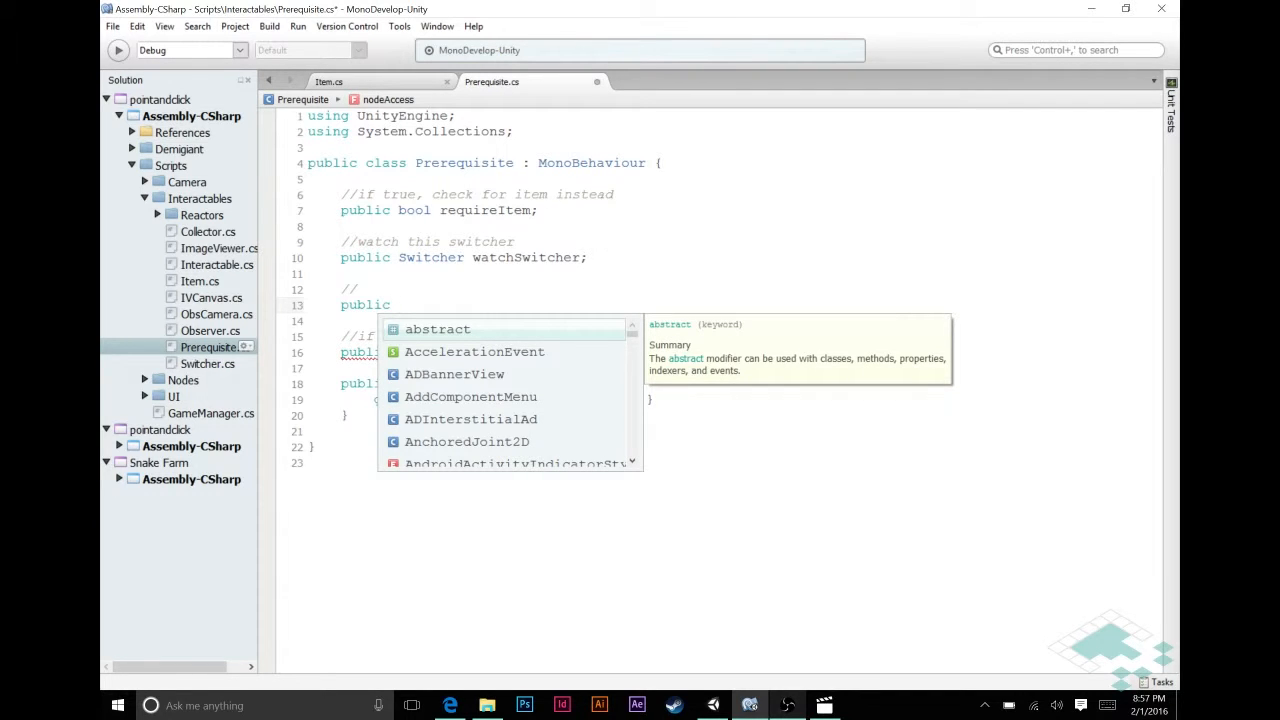
{"action": "type", "text": "abstra"}
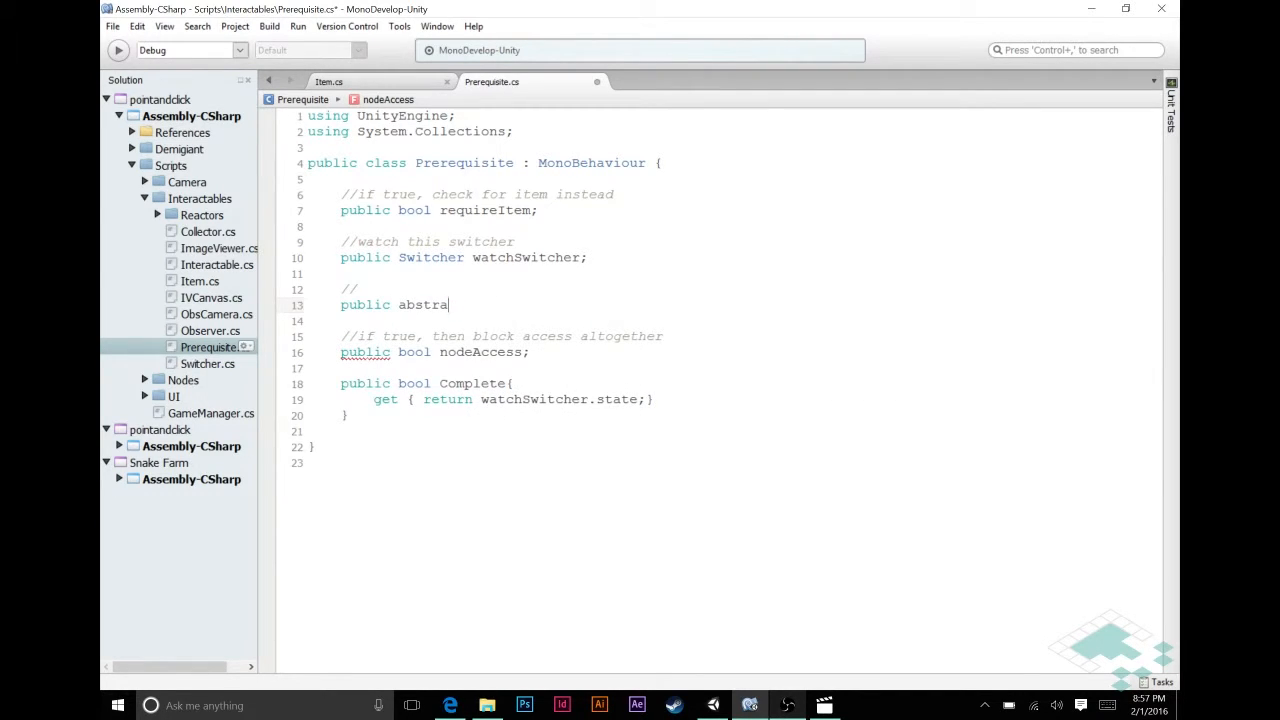
{"action": "type", "text": "Collecto"}
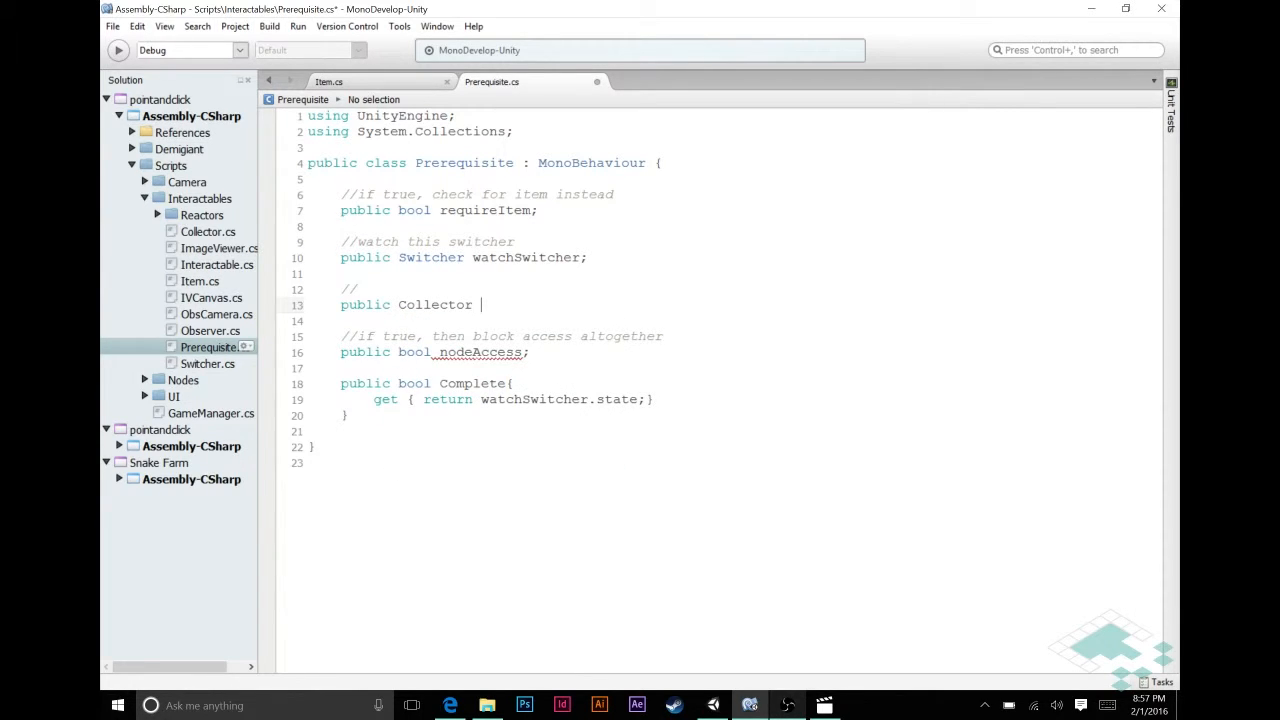
{"action": "type", "text": "watc"}
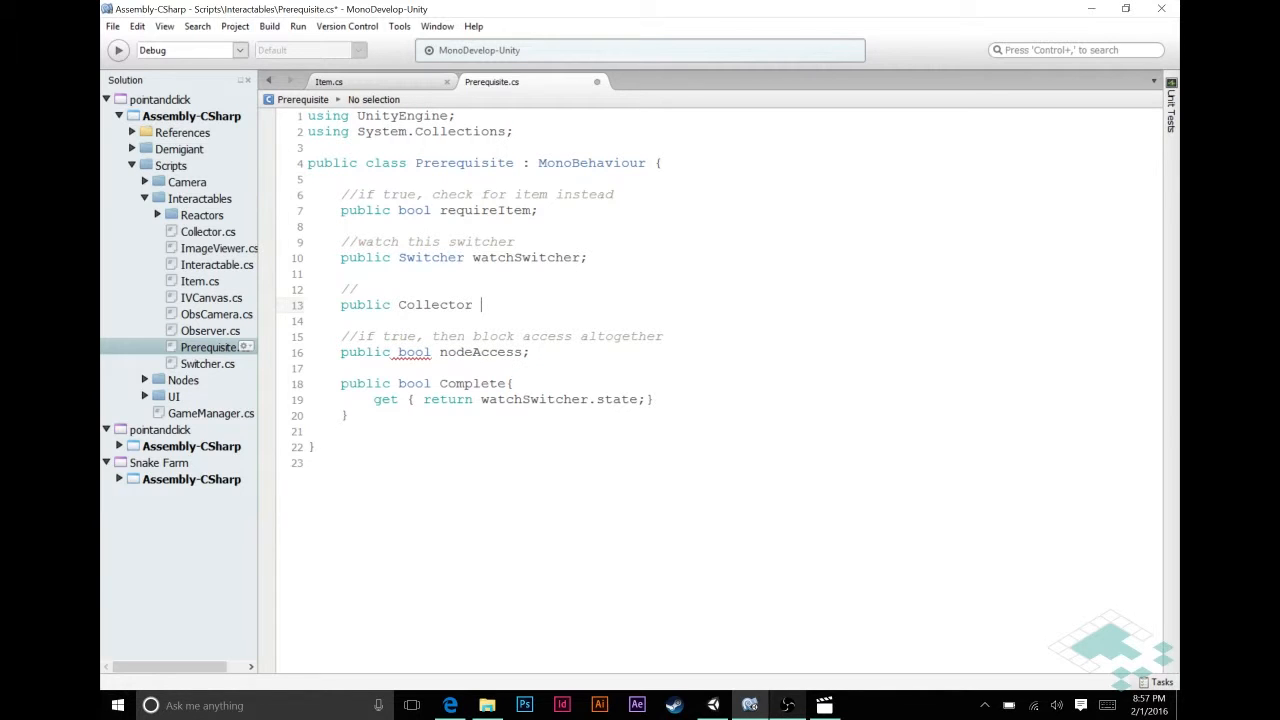
{"action": "type", "text": "checkCollector"}
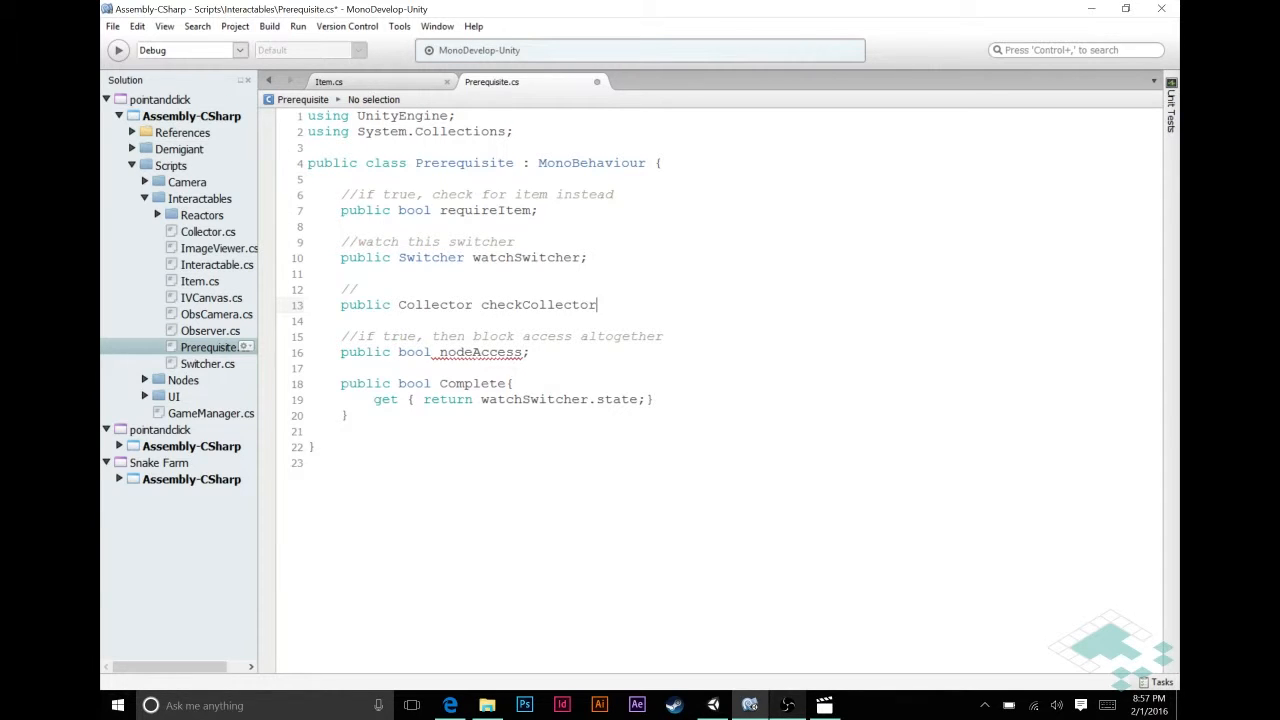
{"action": "type", "text": ";"}
{"action": "left_click", "coordinate": [750, 289]}
{"action": "type", "text": "if requireItem is"}
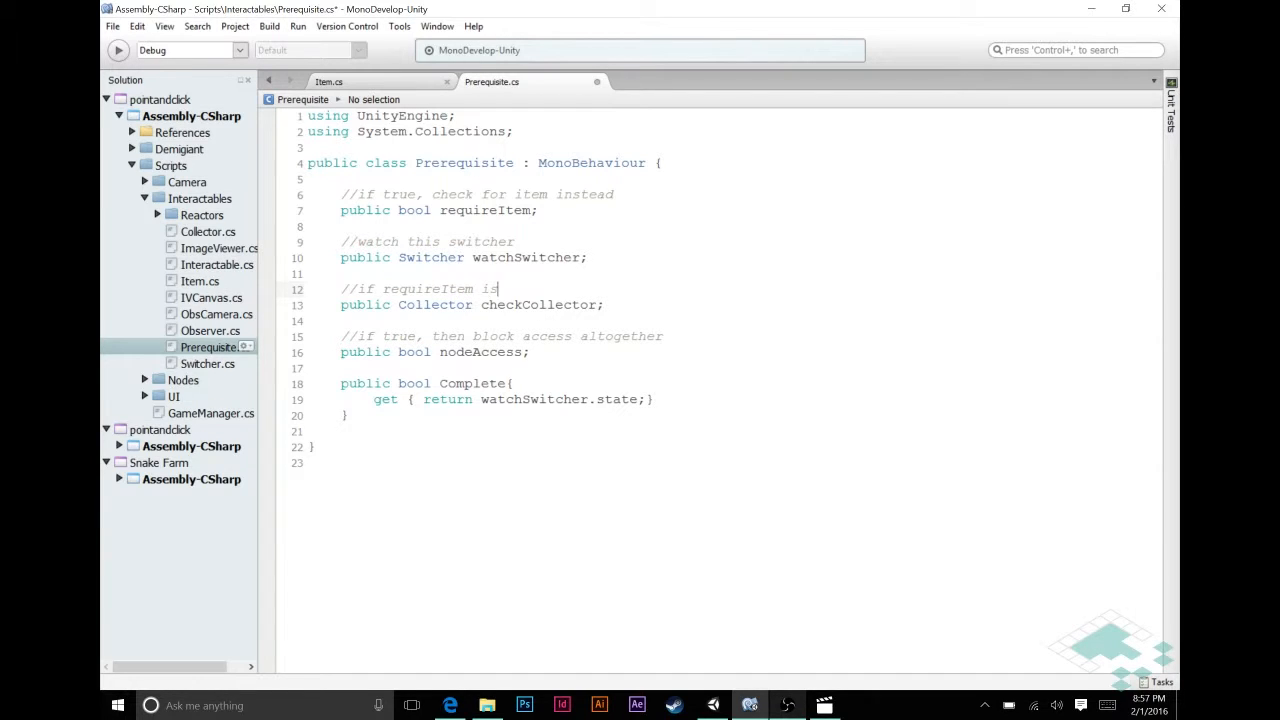
{"action": "type", "text": "true, we'll ch"}
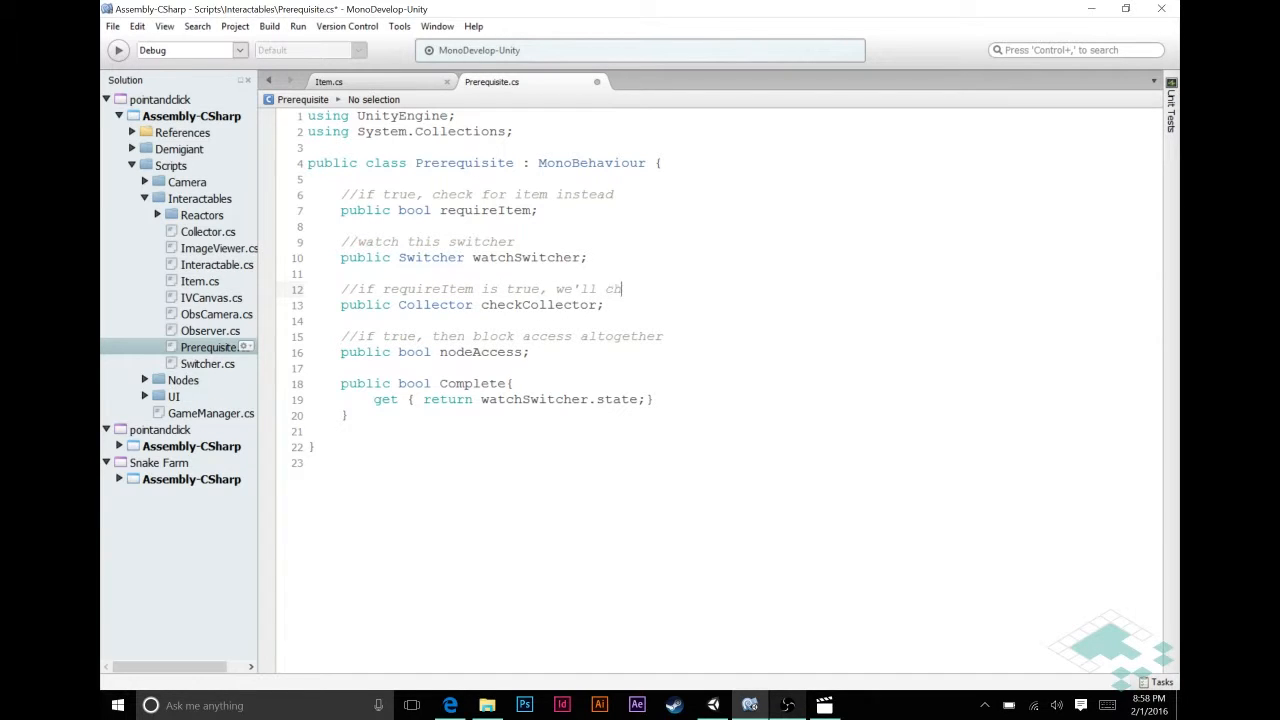
{"action": "type", "text": "eck this collecto"}
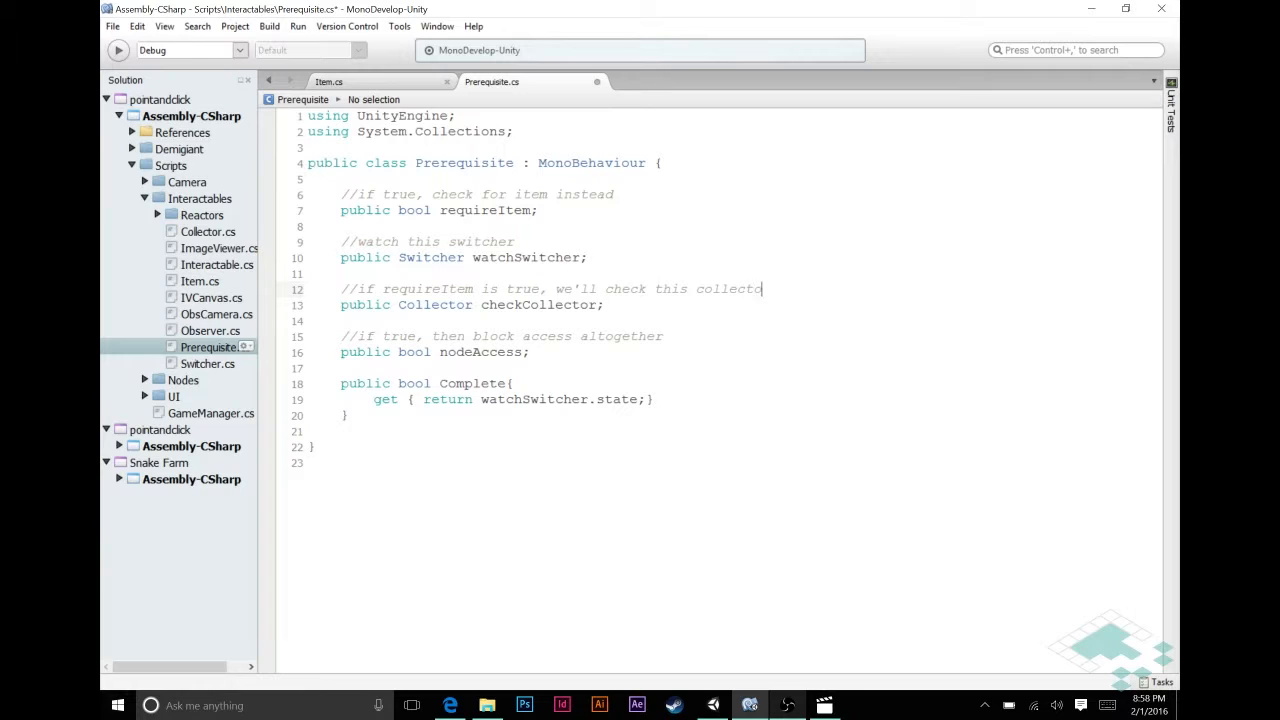
{"action": "type", "text": "r"}
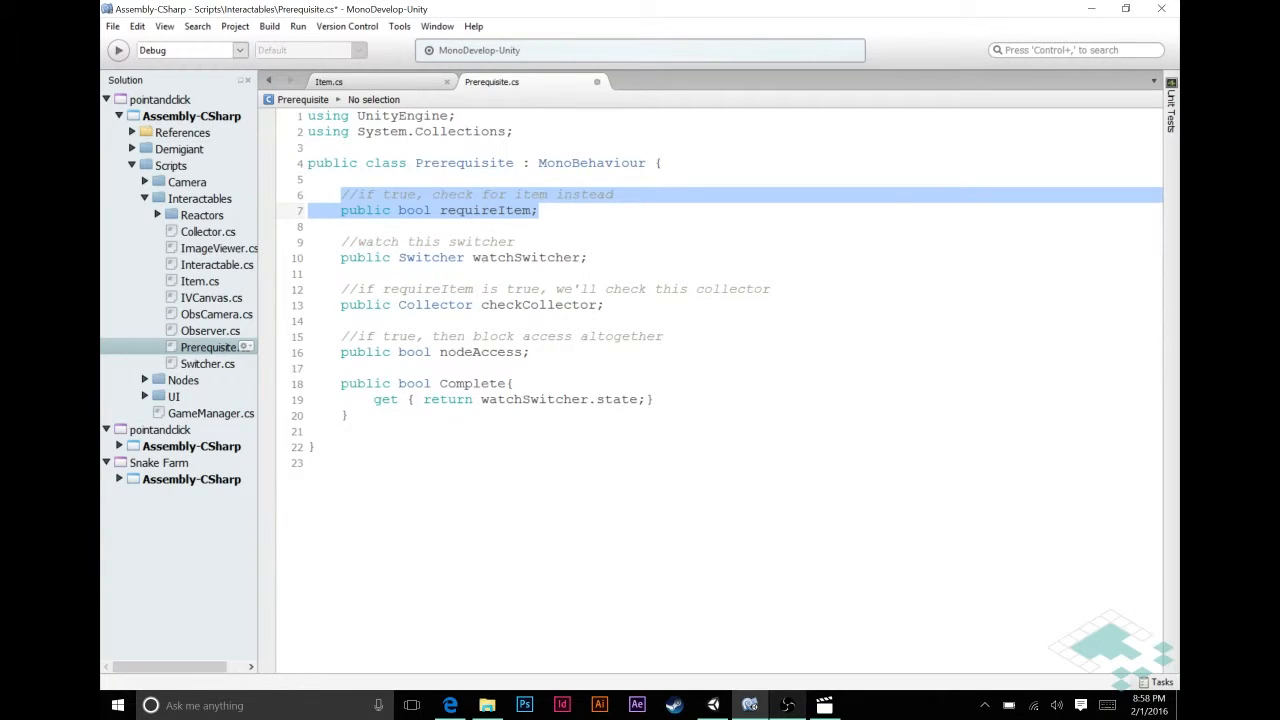
Type '//check if prerequisite is met' on a blank line above public bool Complete
{"action": "left_click", "coordinate": [538, 210]}
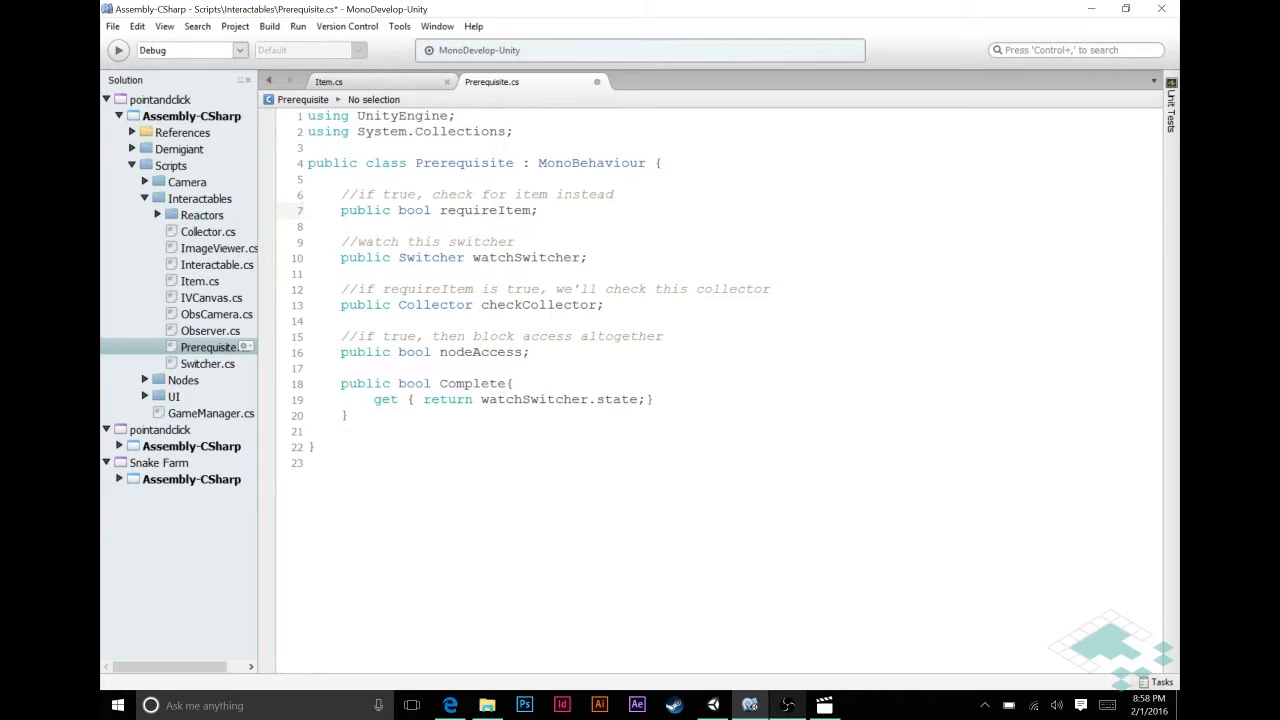
{"action": "left_click", "coordinate": [538, 210]}
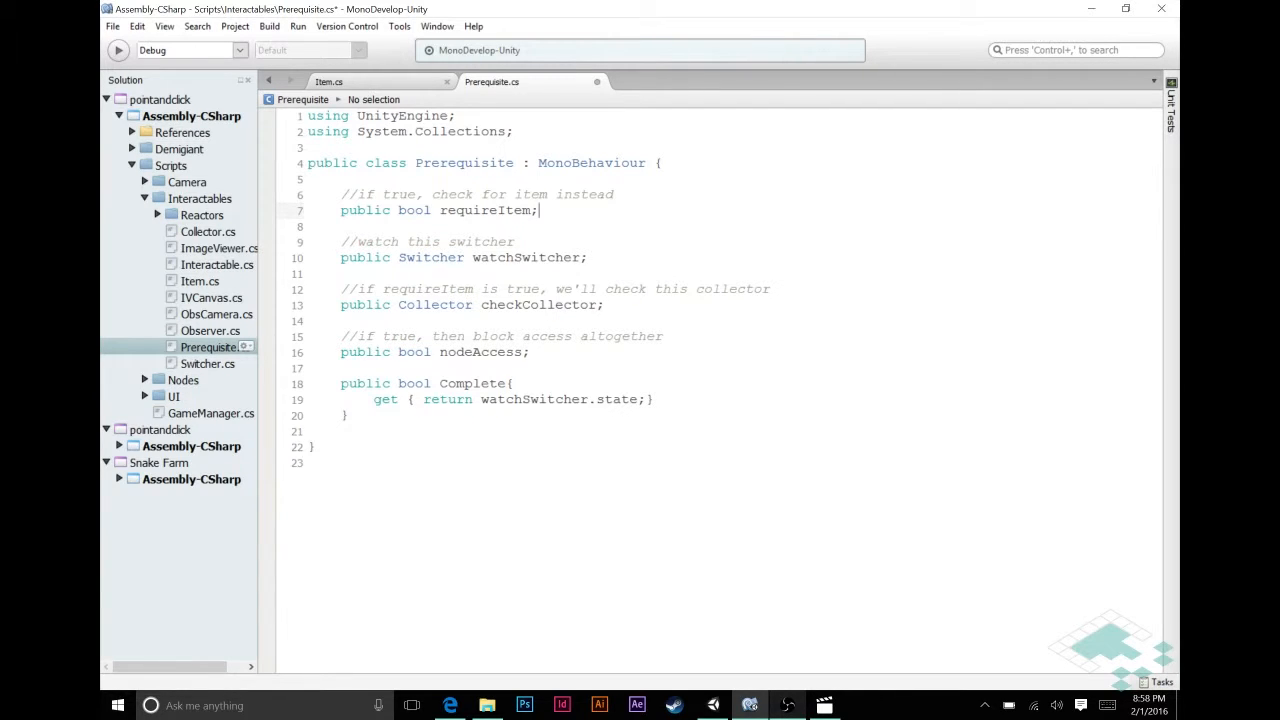
{"action": "triple_click", "coordinate": [471, 304]}
{"action": "type", "text": "//"}
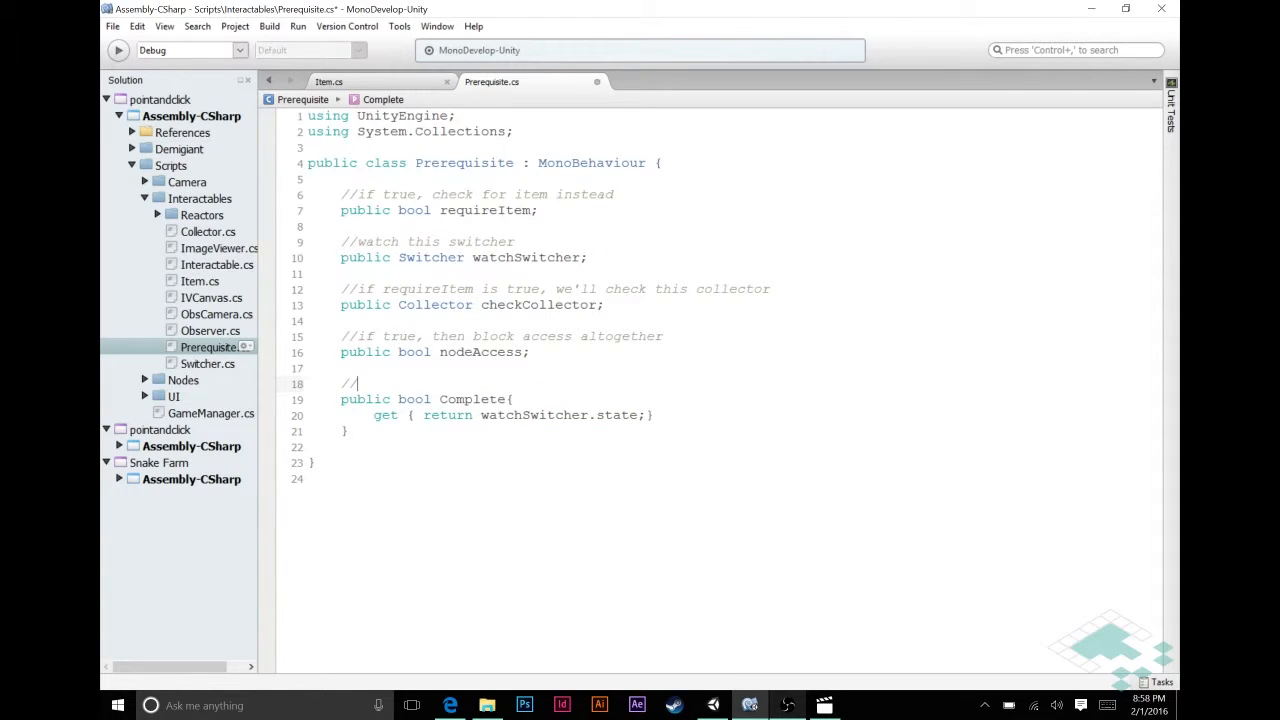
{"action": "type", "text": "check"}
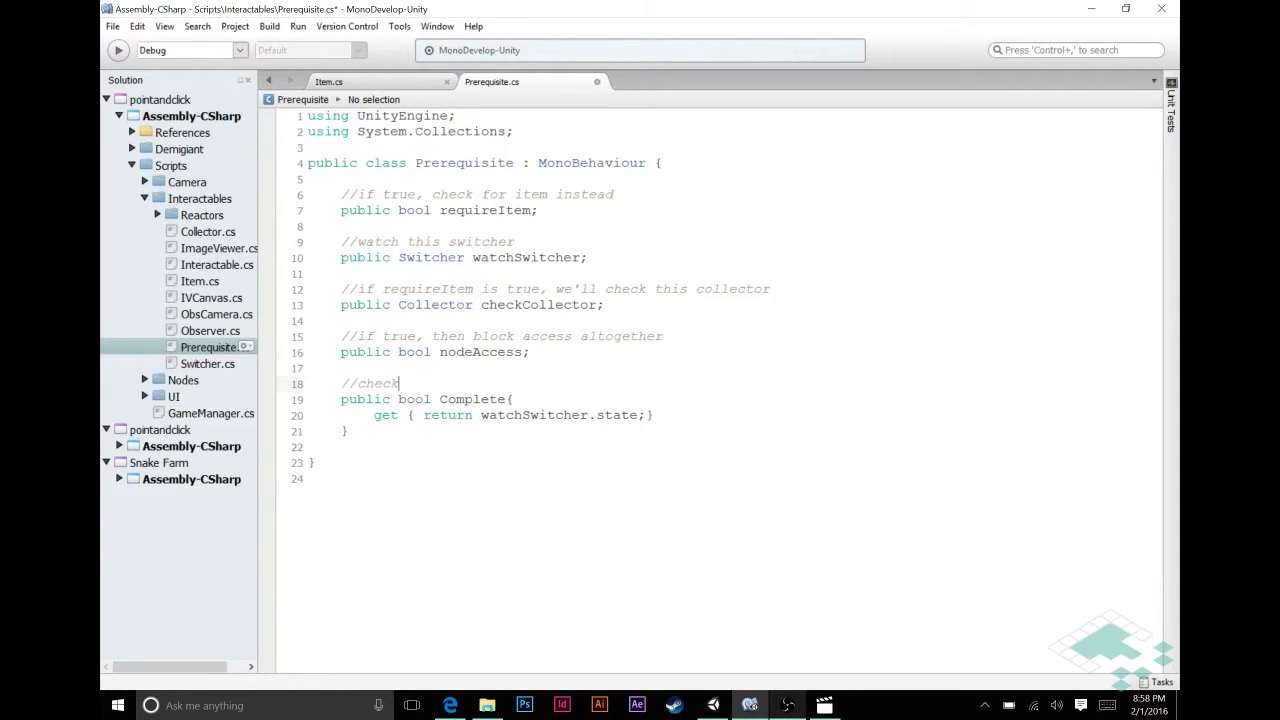
{"action": "type", "text": "if pre"}
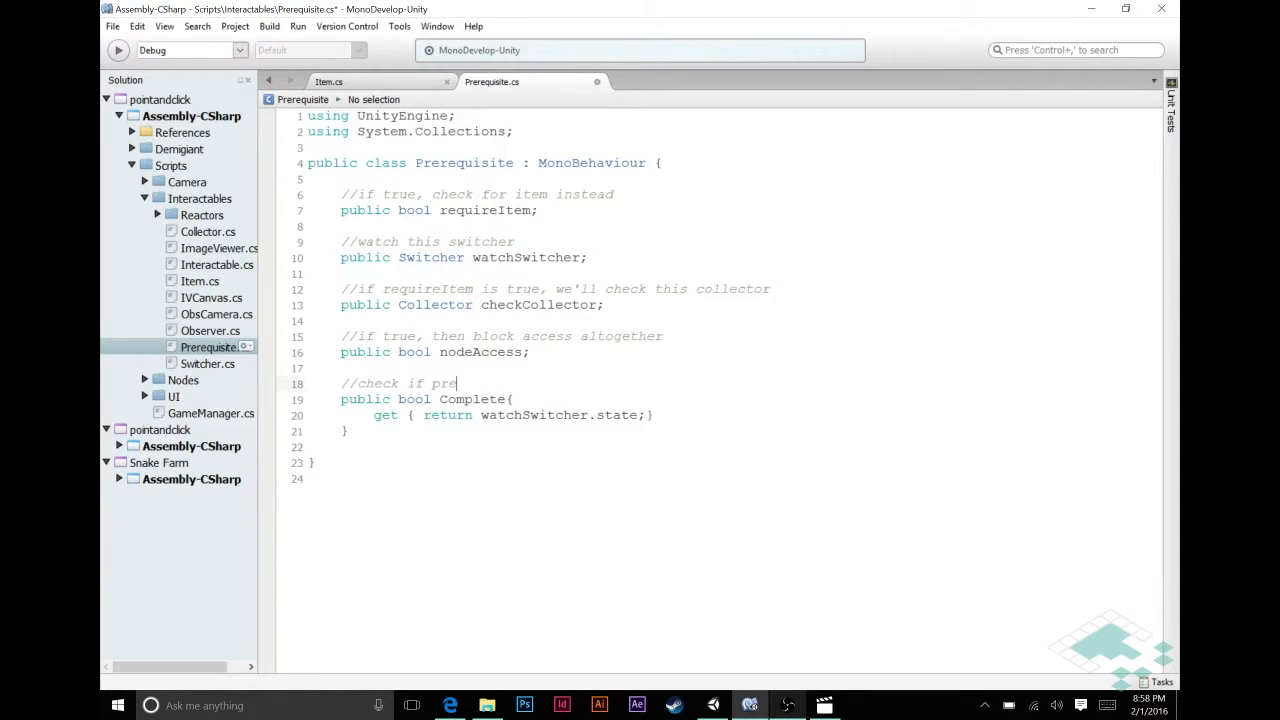
{"action": "type", "text": "requisi"}
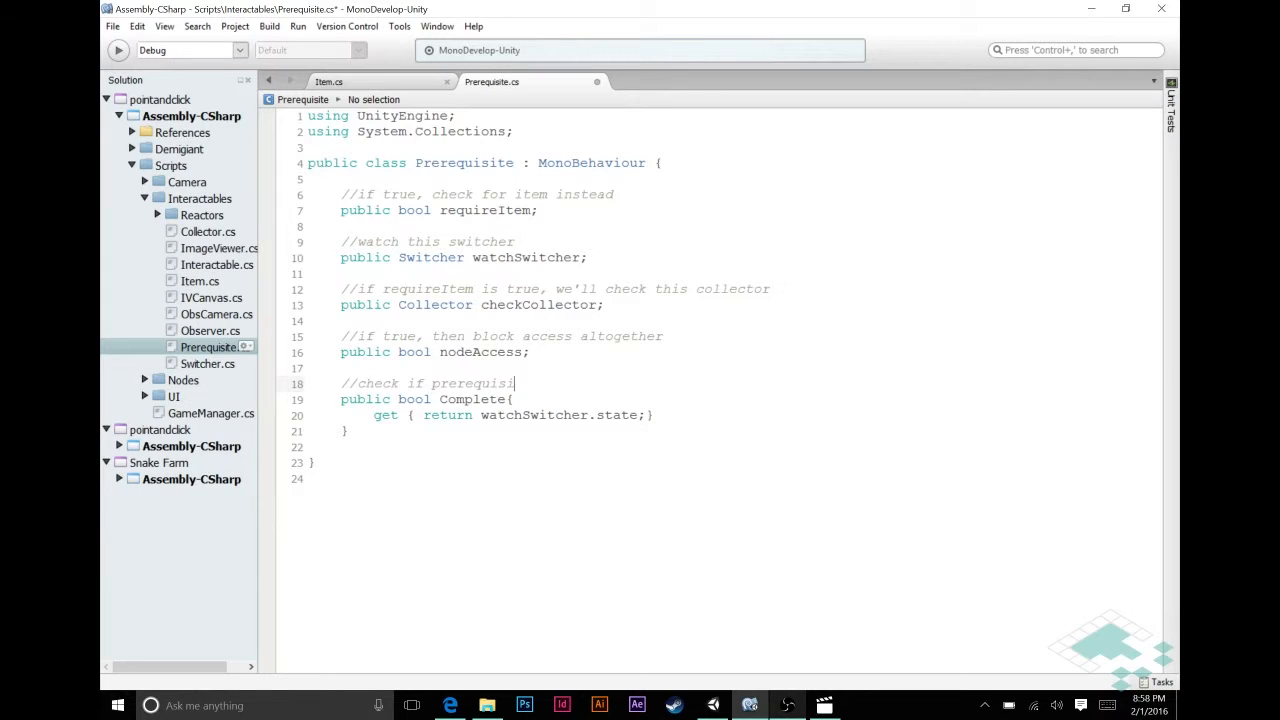
{"action": "type", "text": "te is met"}
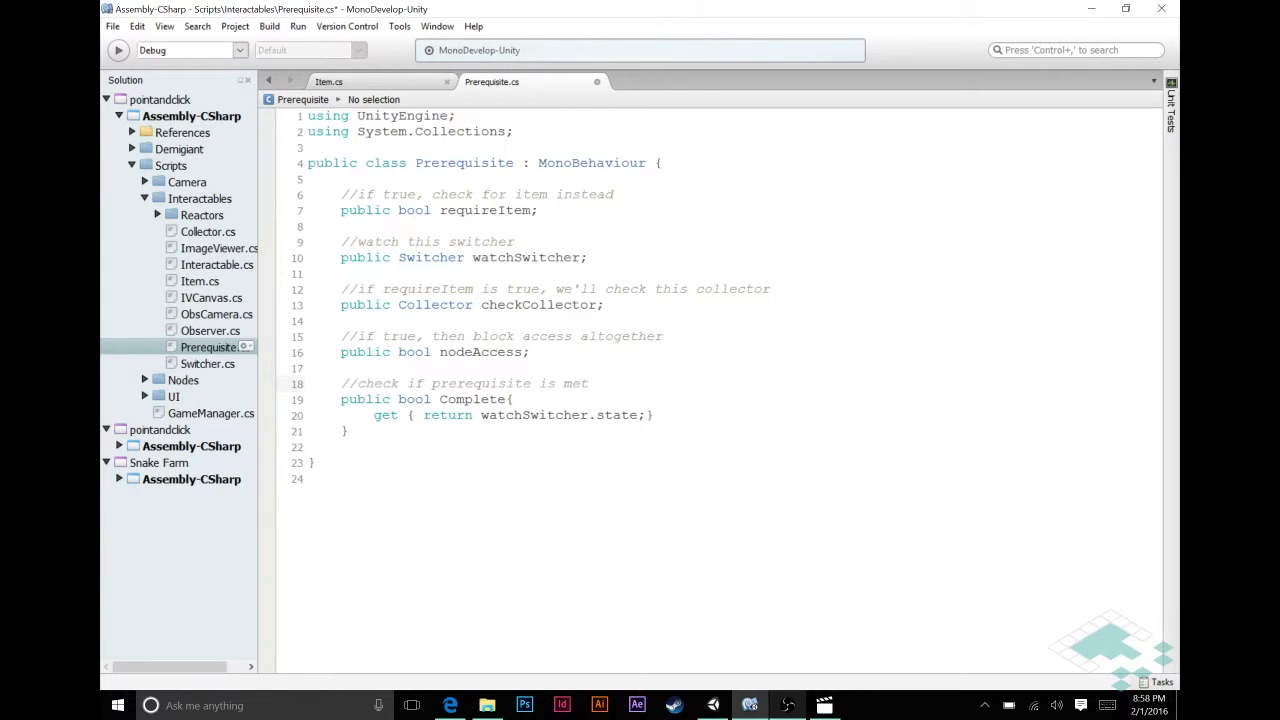
{"action": "left_click", "coordinate": [588, 383]}
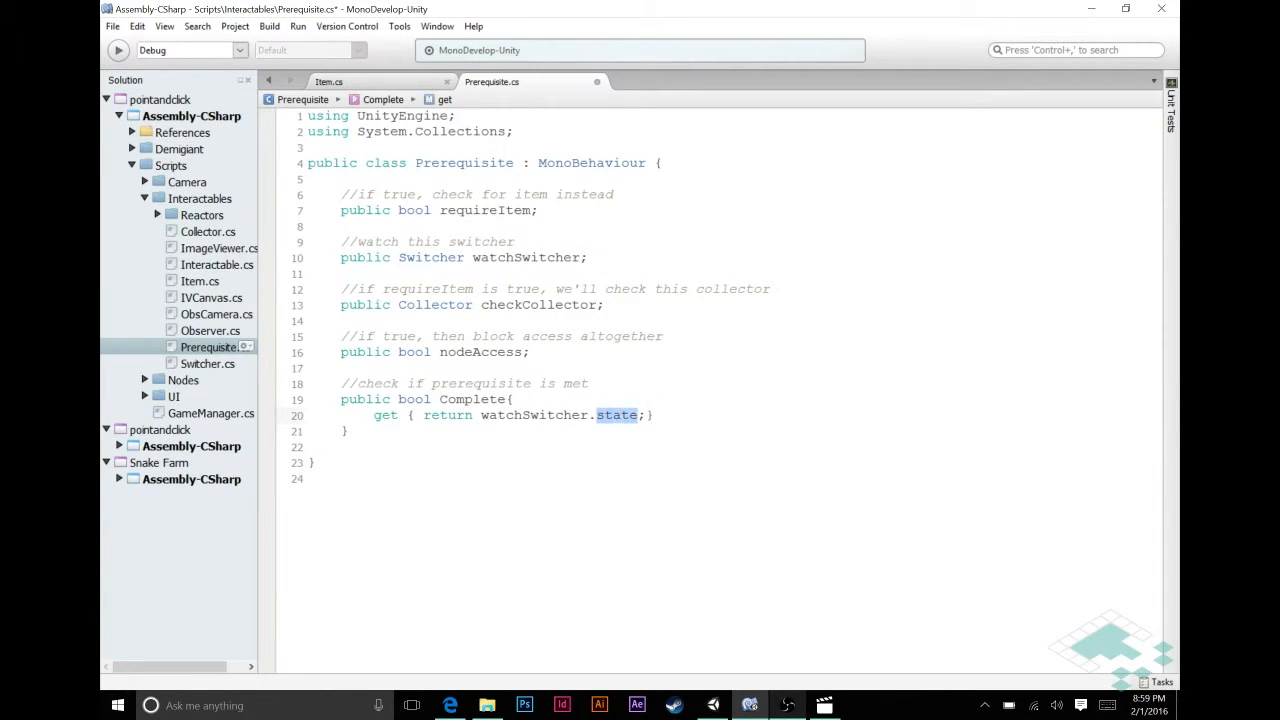
{"action": "mouse_move", "coordinate": [617, 415]}
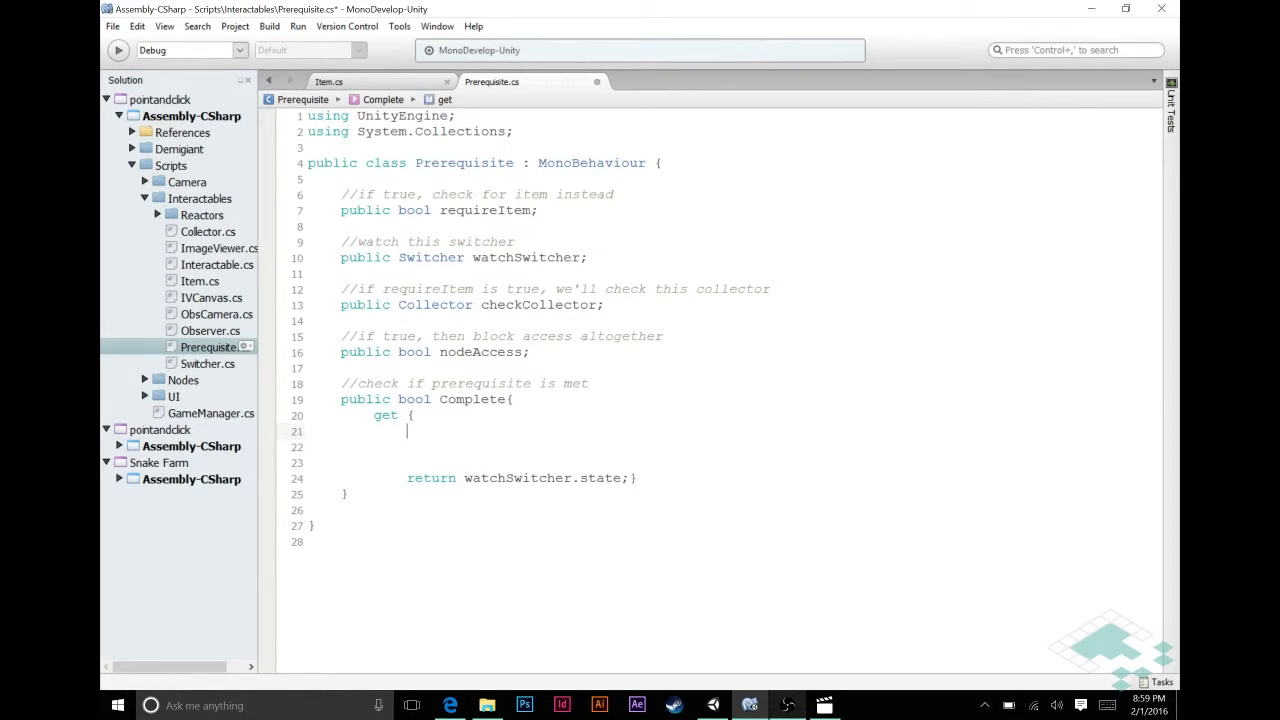
Write if (!requireItem) { return watchSwitcher.state; } else { } in the Complete getter
{"action": "type", "text": "if"}
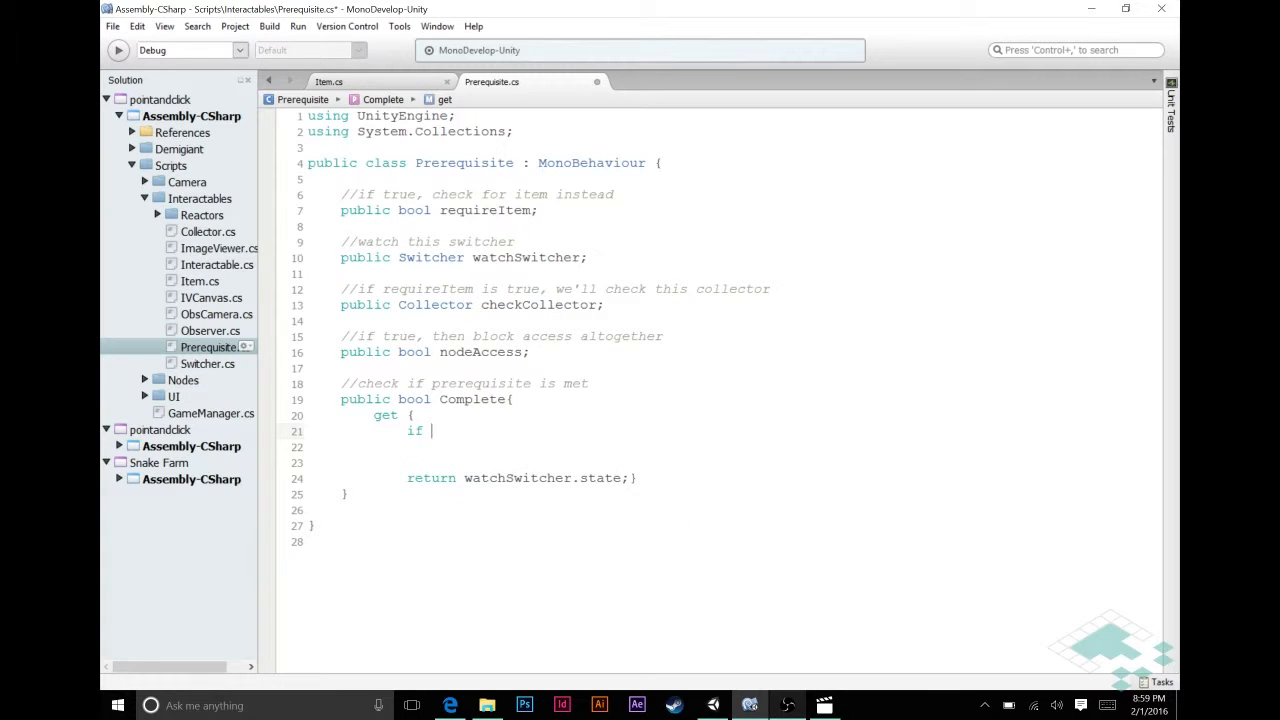
{"action": "type", "text": "("}
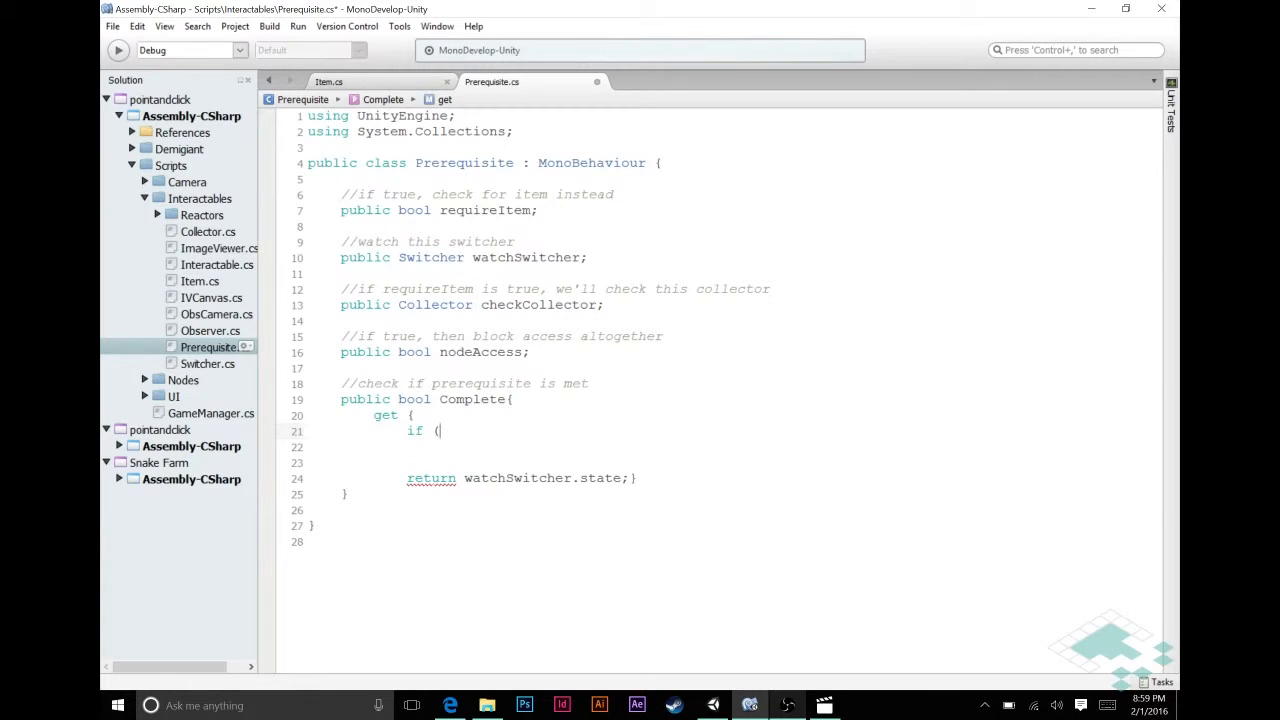
{"action": "type", "text": "!reuireItem"}
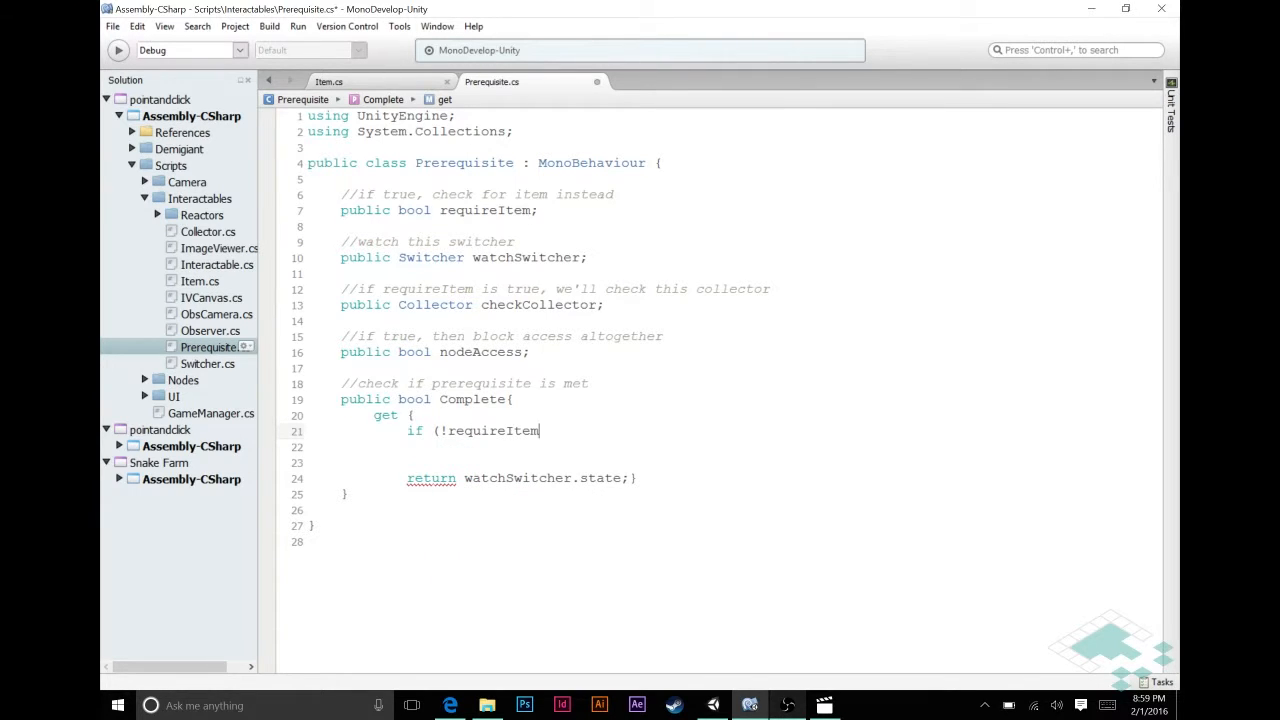
{"action": "type", "text": "){}"}
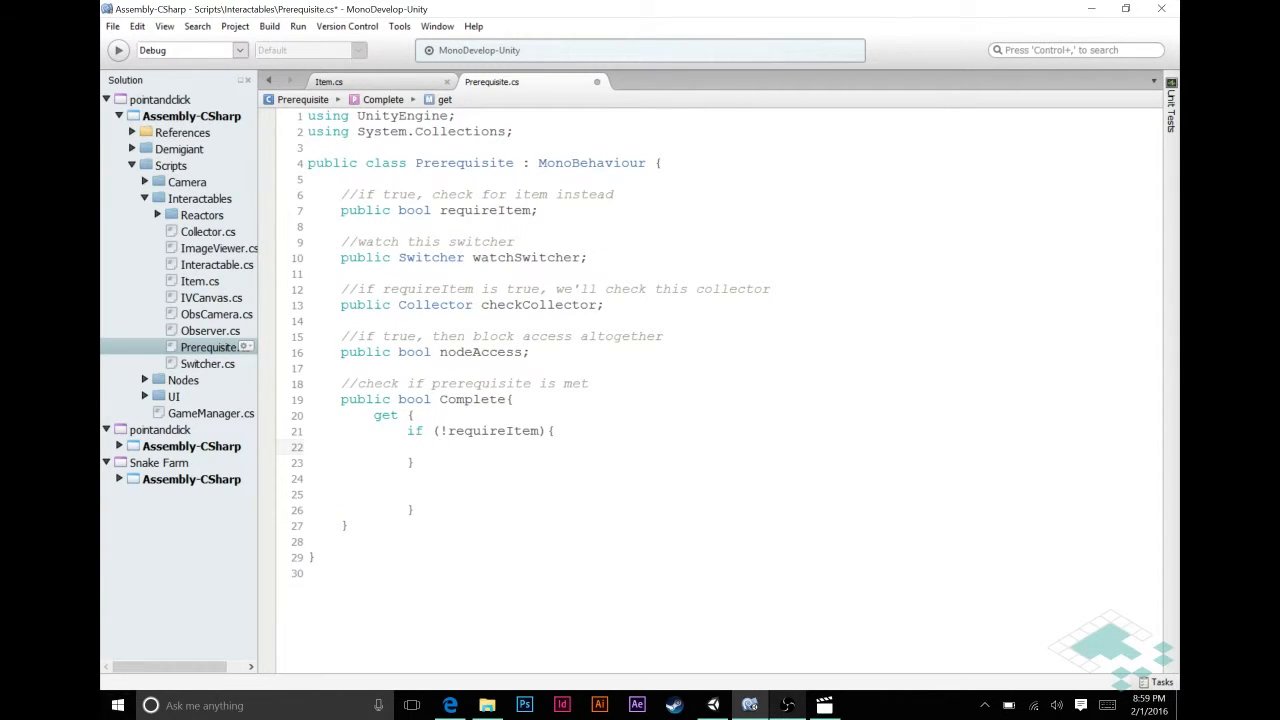
{"action": "type", "text": "return watchSwitcher.state;"}
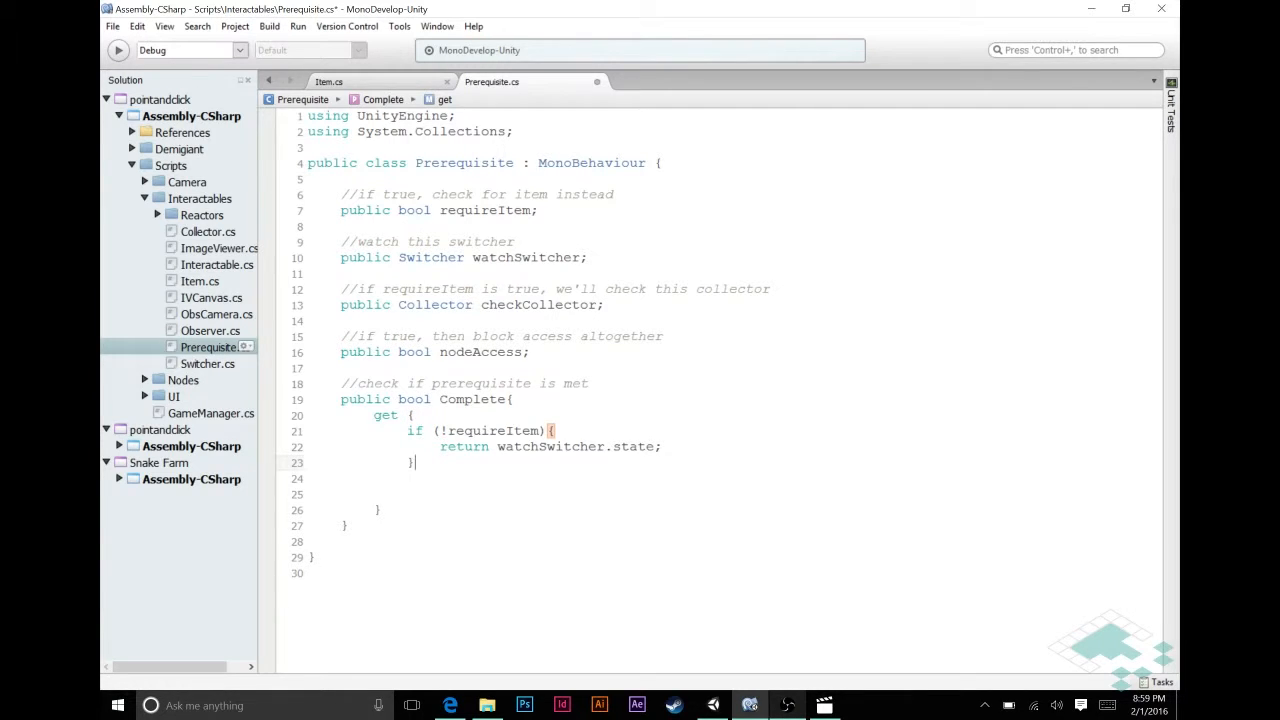
{"action": "type", "text": "else {}"}
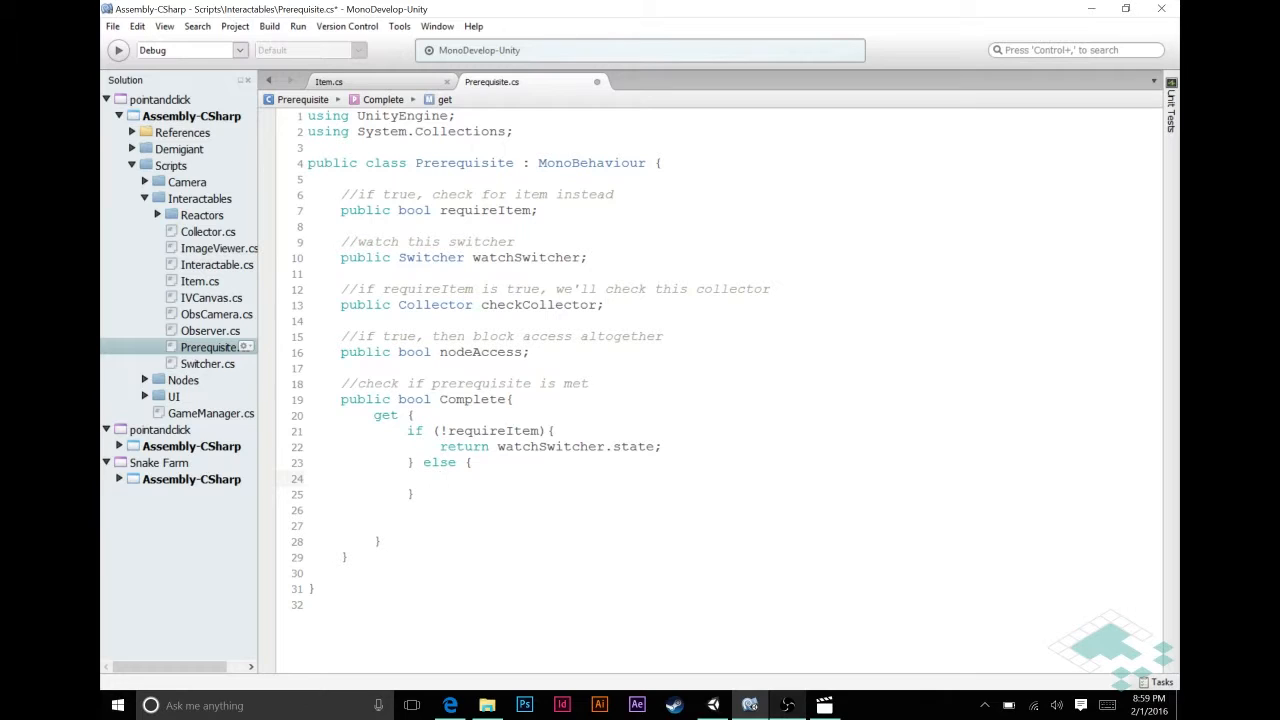
{"action": "left_click", "coordinate": [440, 478]}
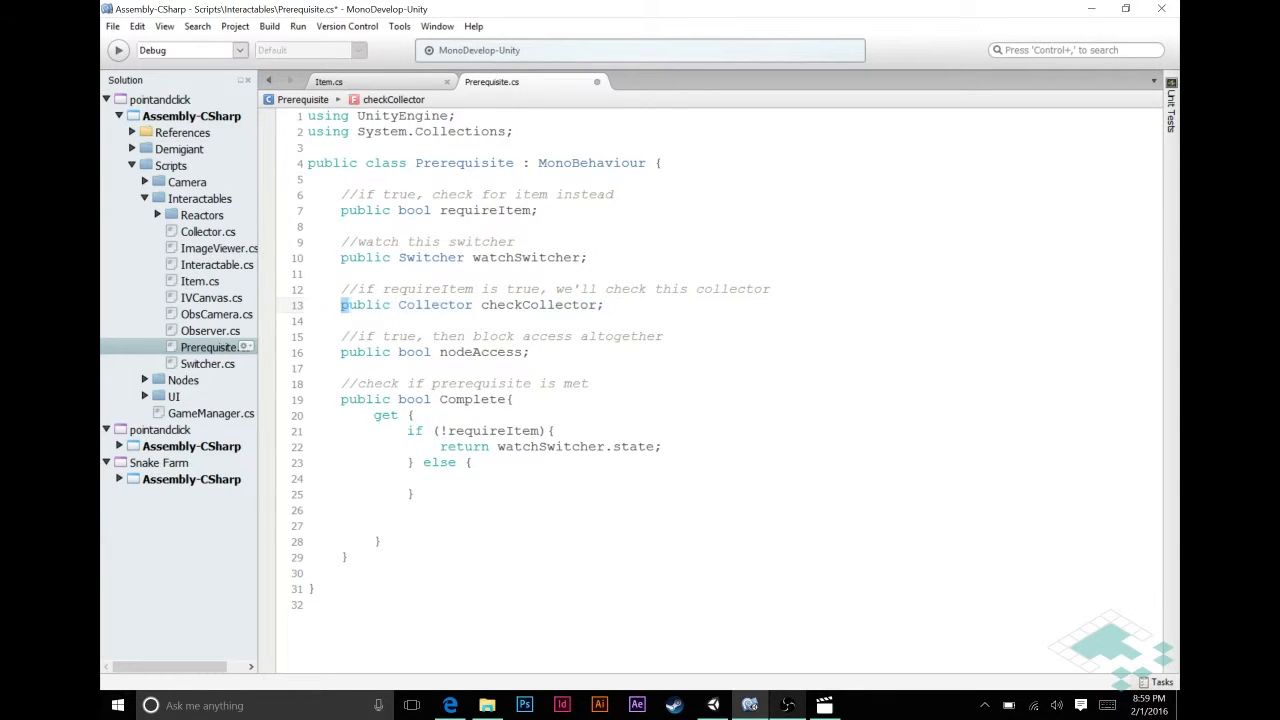
{"action": "triple_click", "coordinate": [470, 305]}
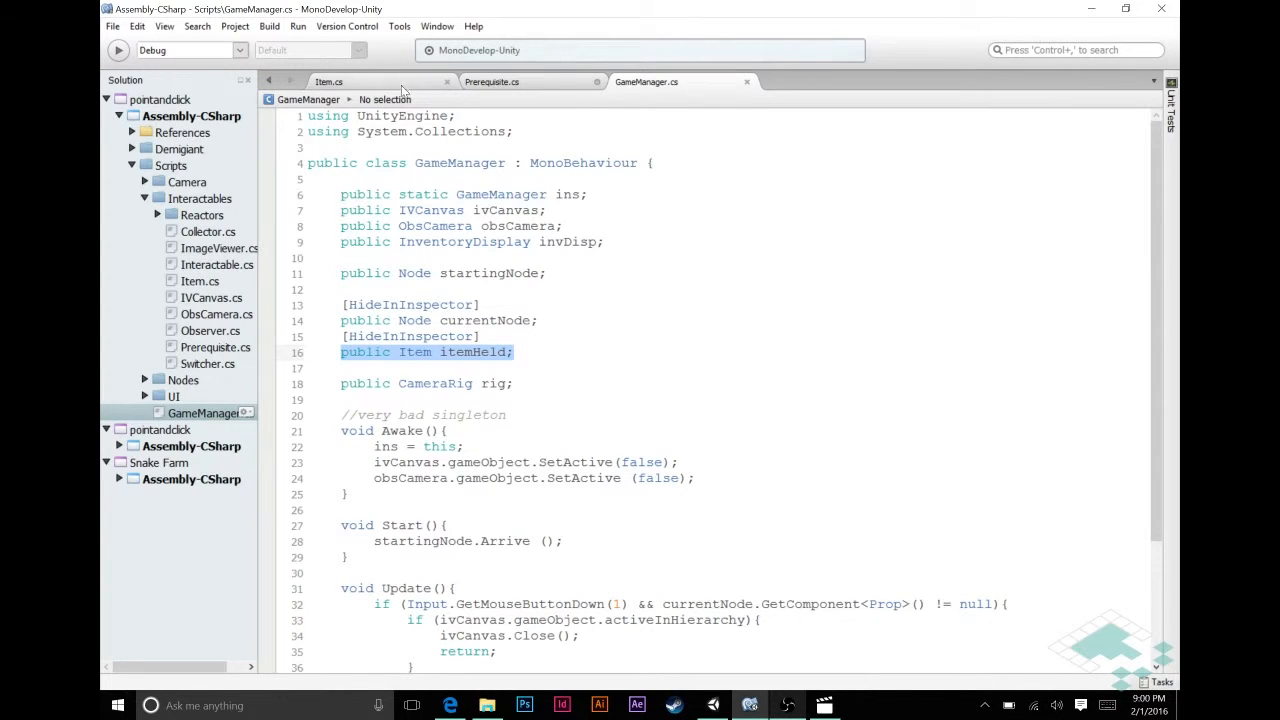
Switch back from GameManager.cs to the Prerequisite.cs tab
{"action": "left_click", "coordinate": [492, 82]}
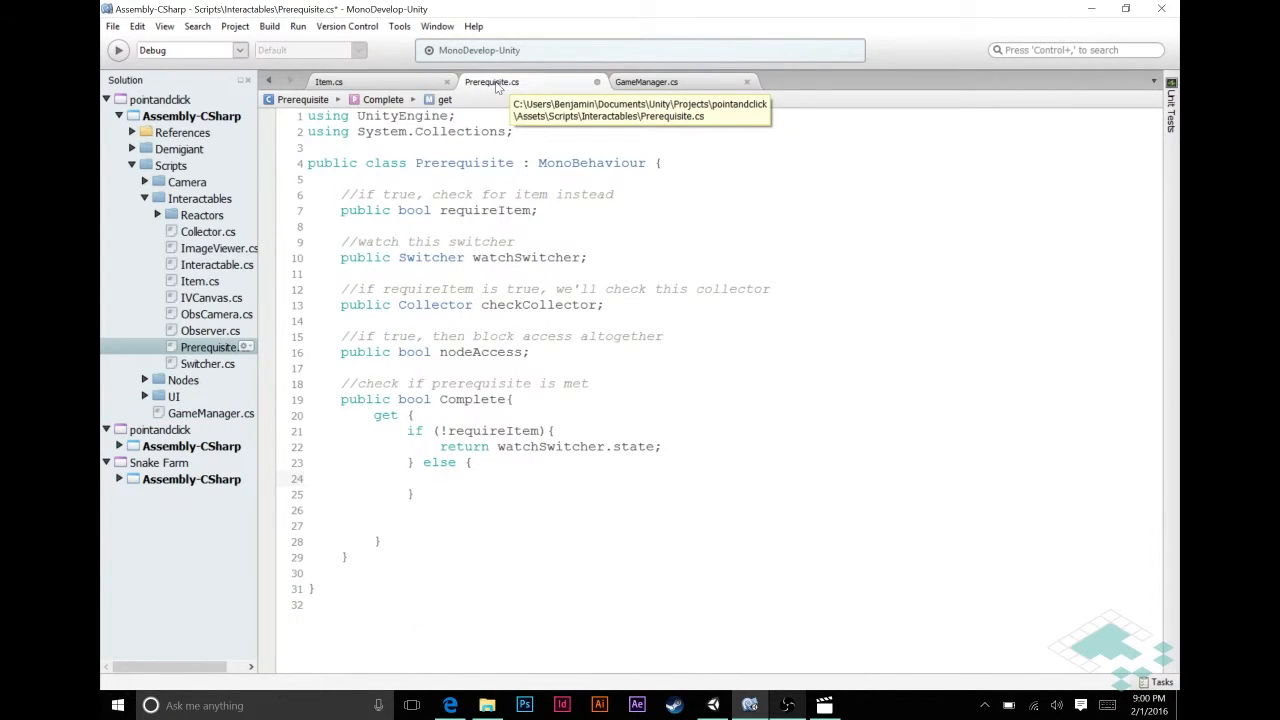
Begin the else branch with GameManager.ins.itemHeld.itemName
{"action": "type", "text": "GameMan"}
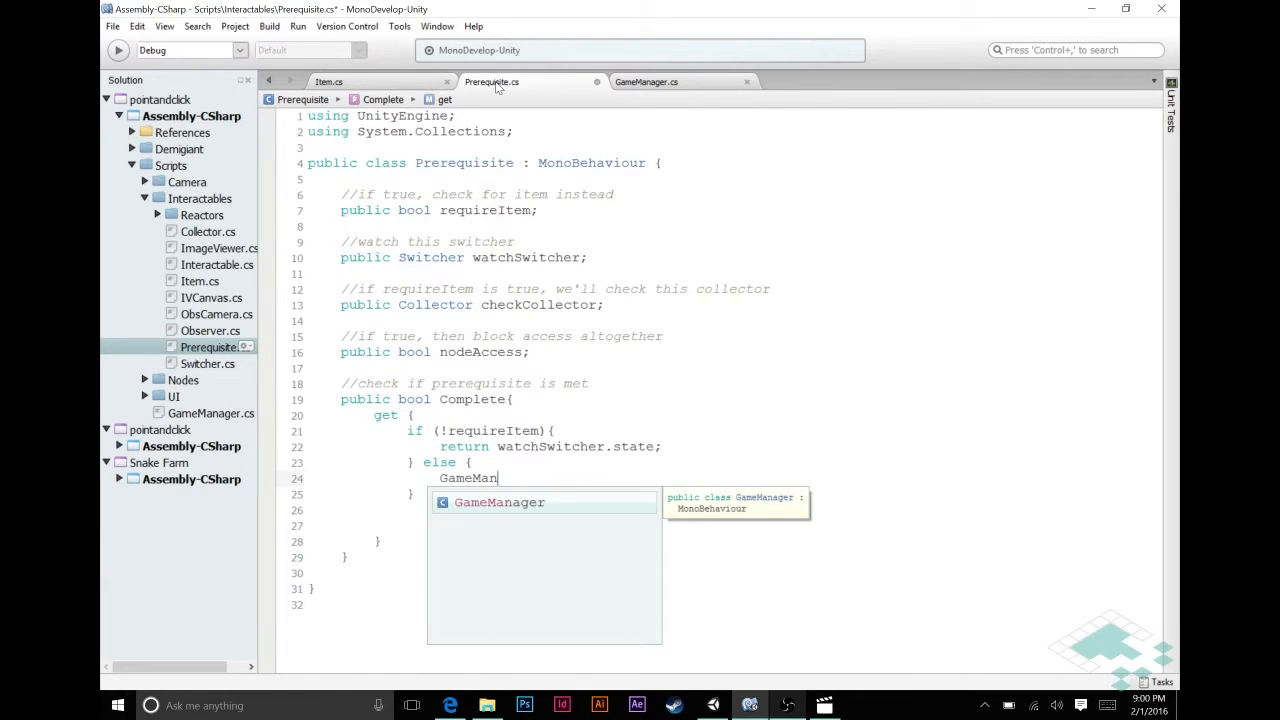
{"action": "type", "text": "ager.ins."}
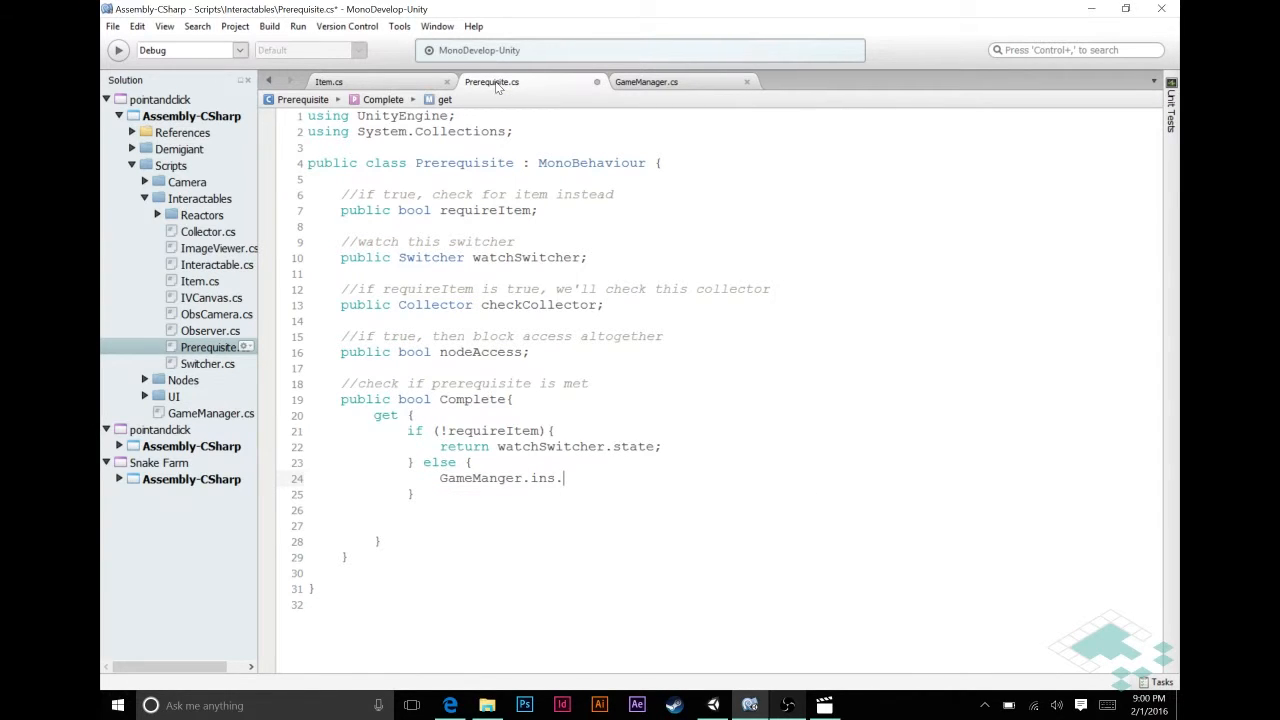
{"action": "type", "text": "itemHeld."}
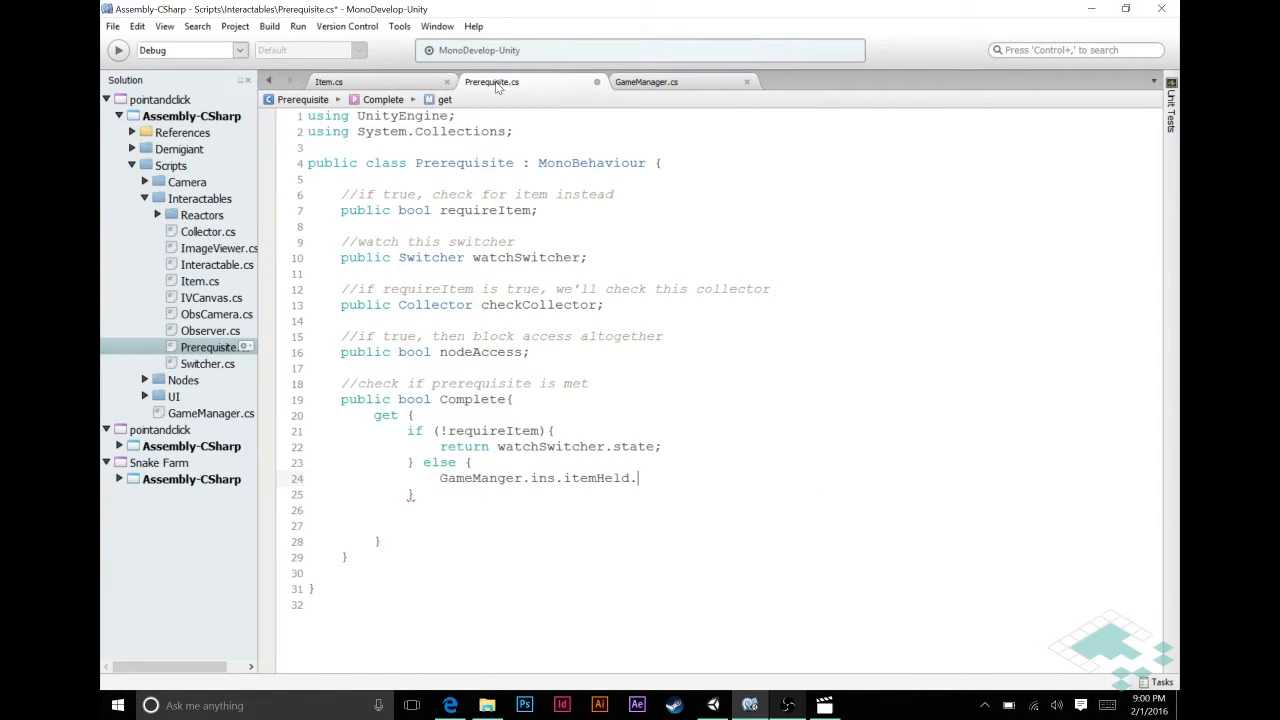
{"action": "key", "text": "Backspace"}
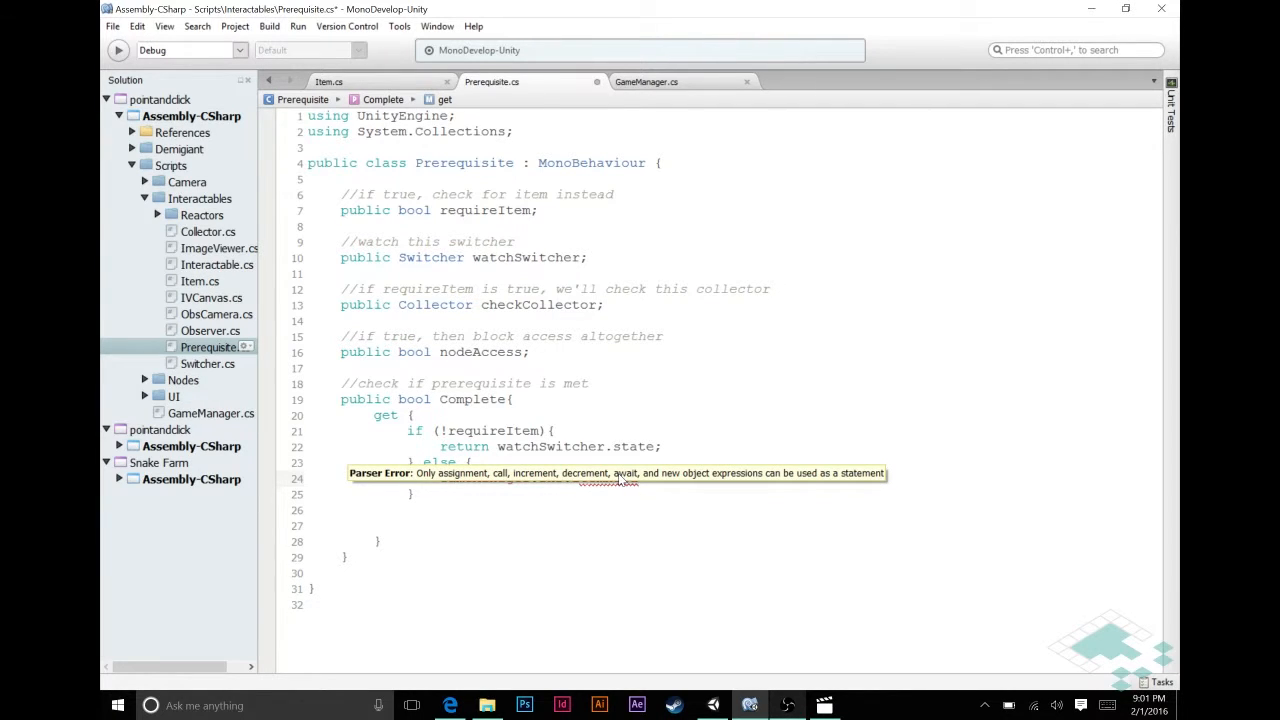
{"action": "mouse_move", "coordinate": [780, 458]}
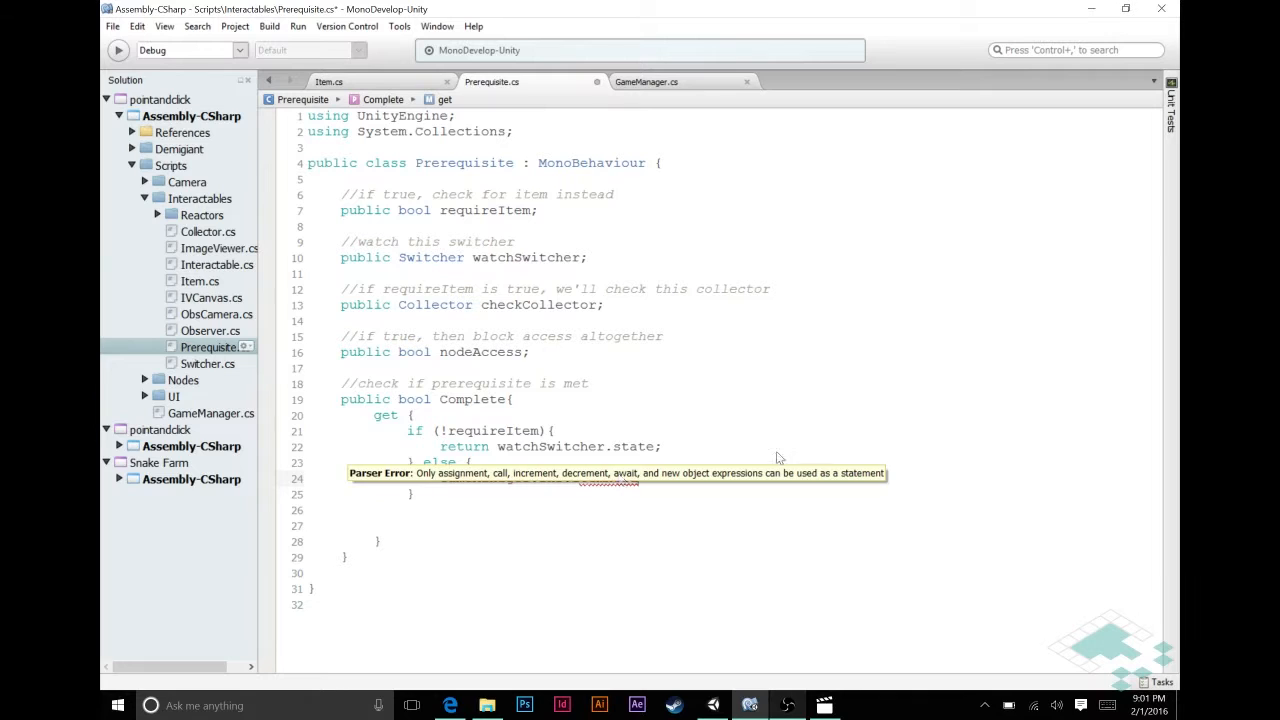
{"action": "type", "text": "GameManager.ins.itemHeld.itemName"}
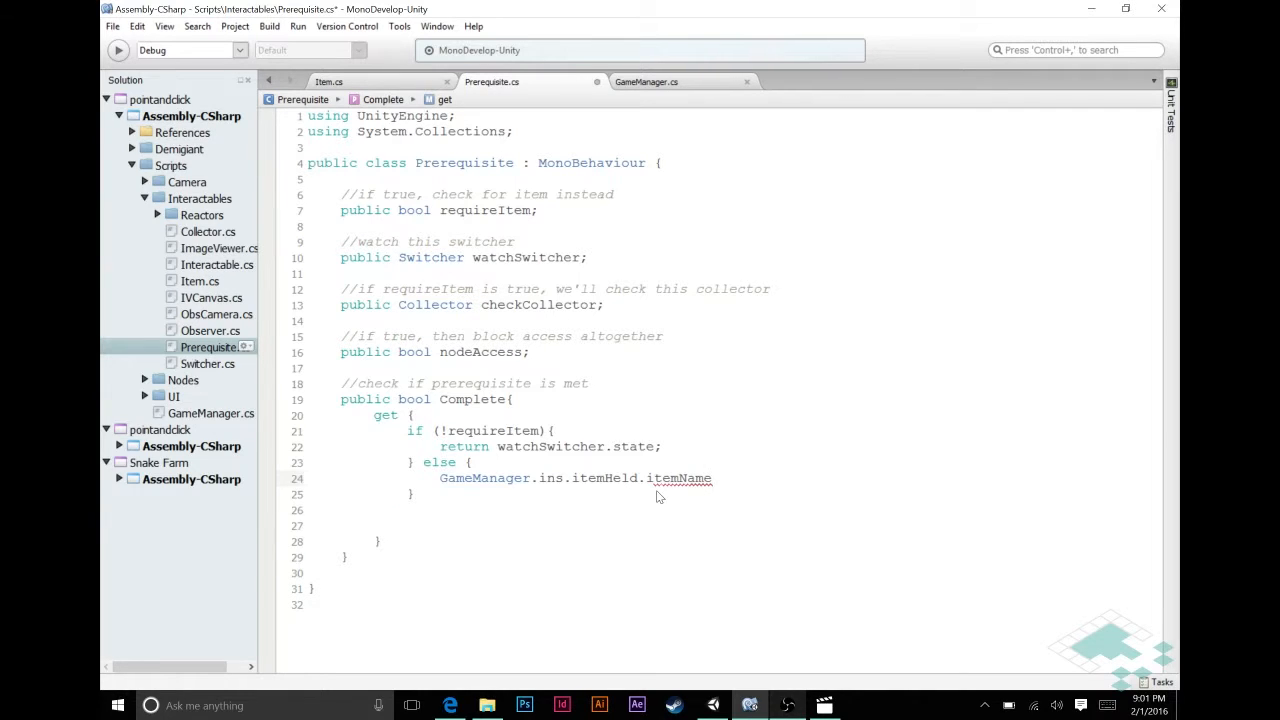
{"action": "left_click", "coordinate": [712, 478]}
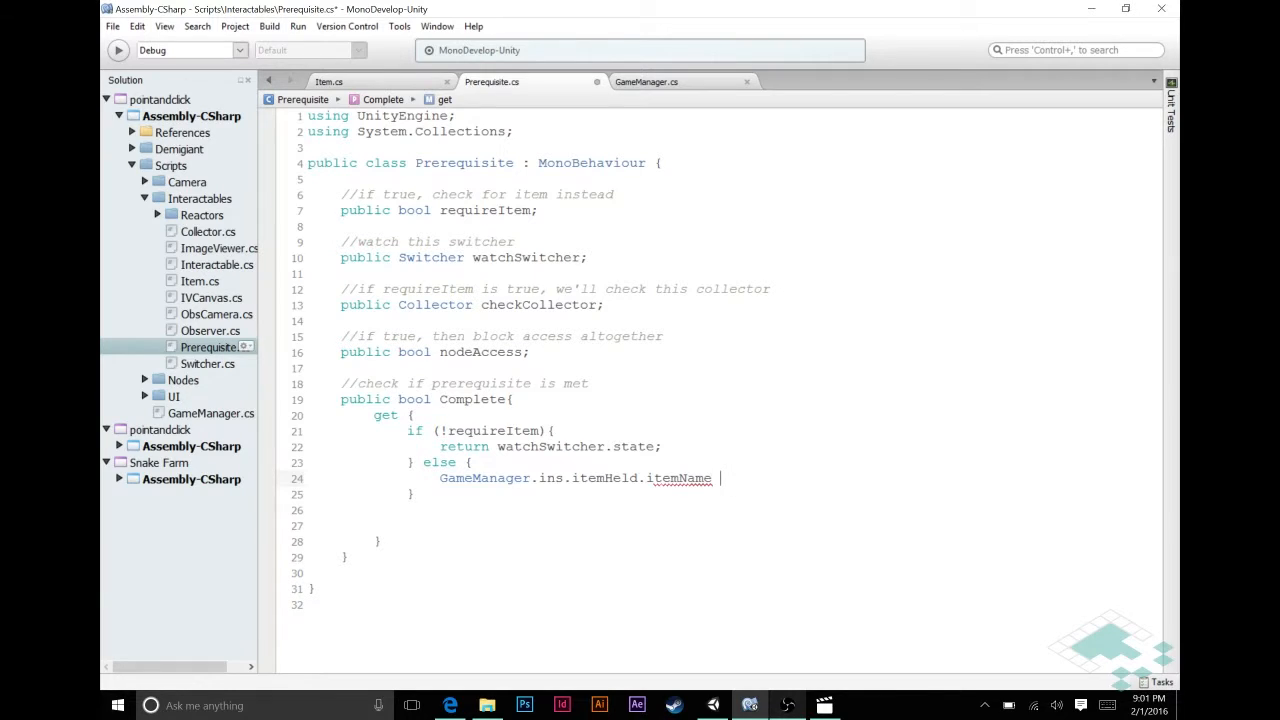
Finish 'return GameManager.ins.itemHeld.itemName == checkCollector.myItem.itemName;' and check what myItem refers to
{"action": "type", "text": "= che"}
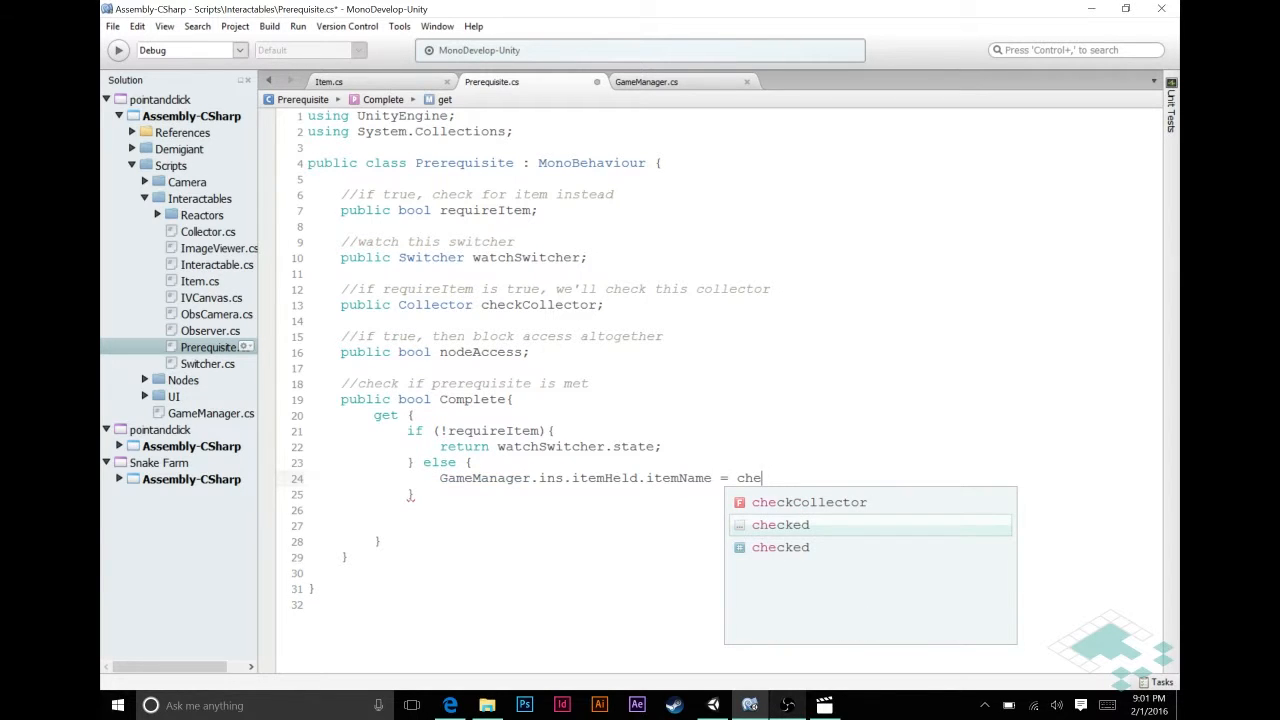
{"action": "type", "text": "ckCo"}
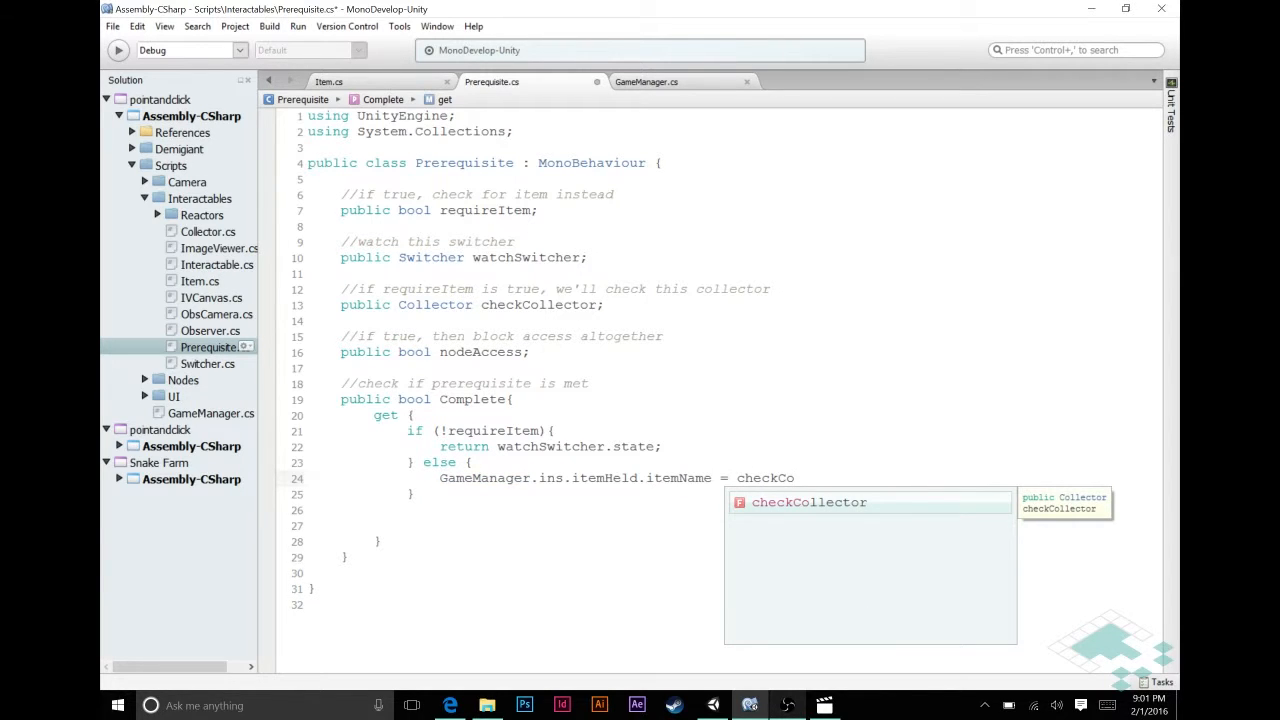
{"action": "type", "text": "."}
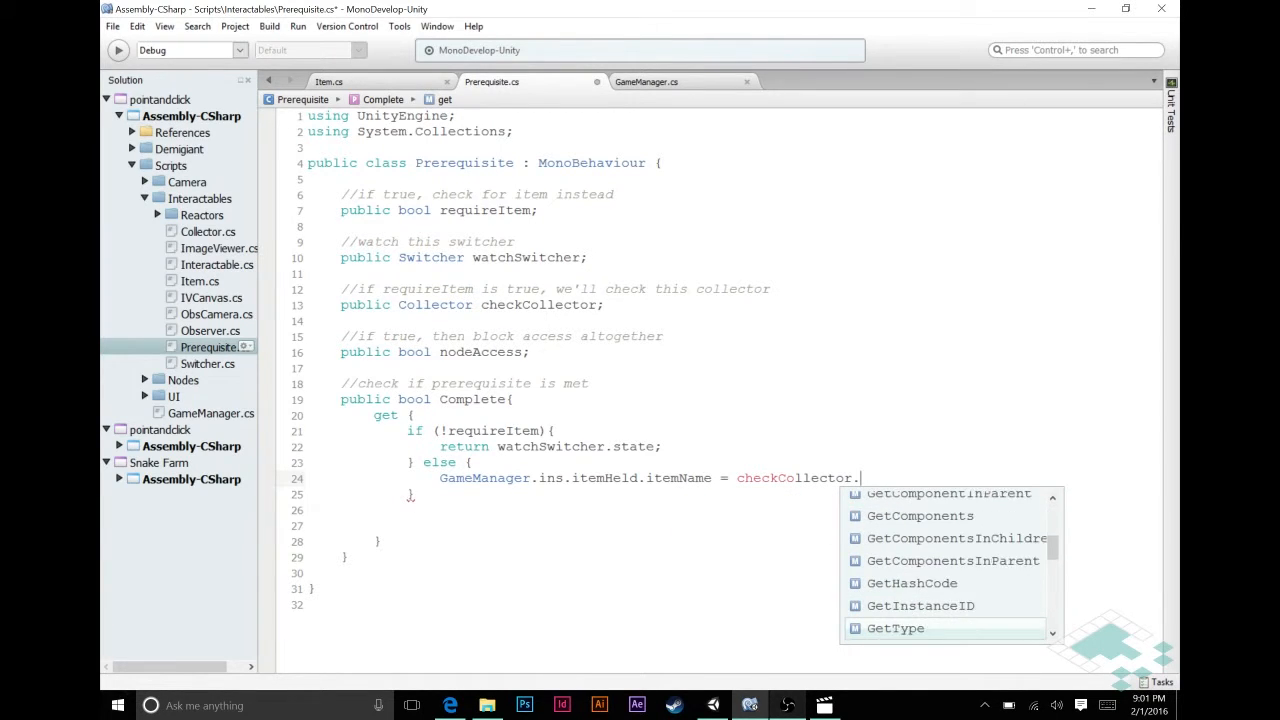
{"action": "type", "text": "myItem"}
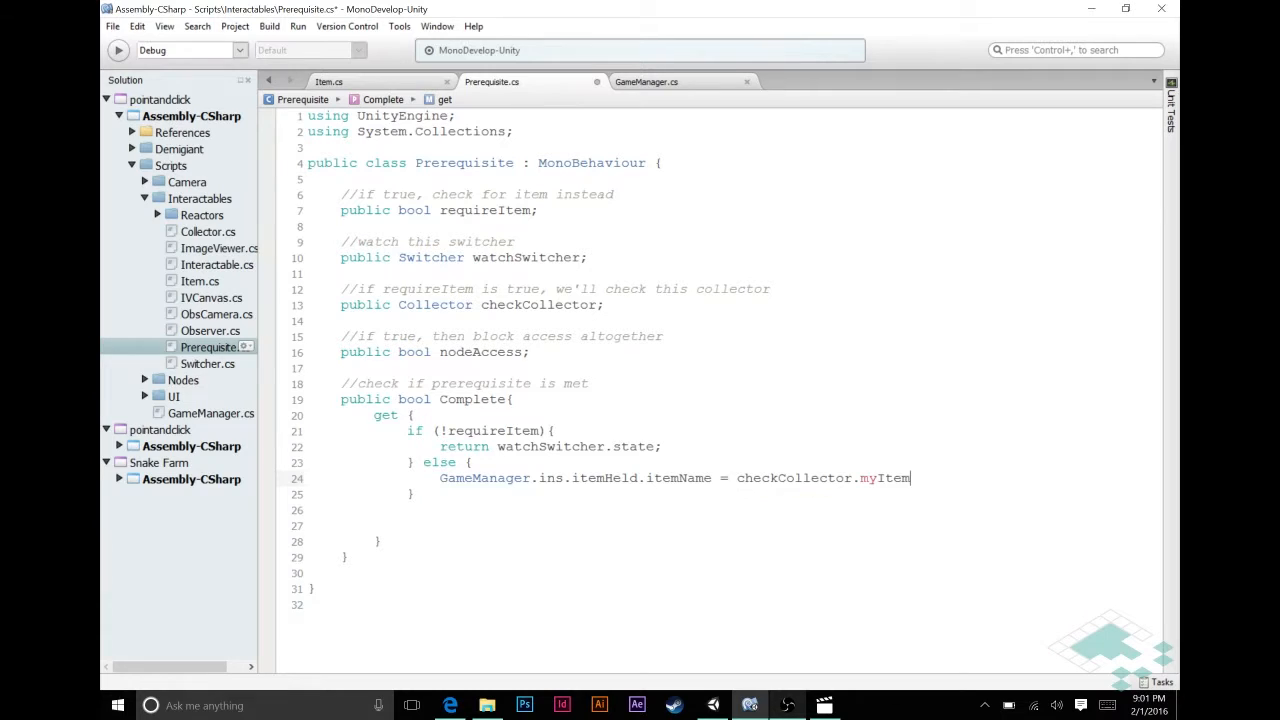
{"action": "type", "text": ".itemName"}
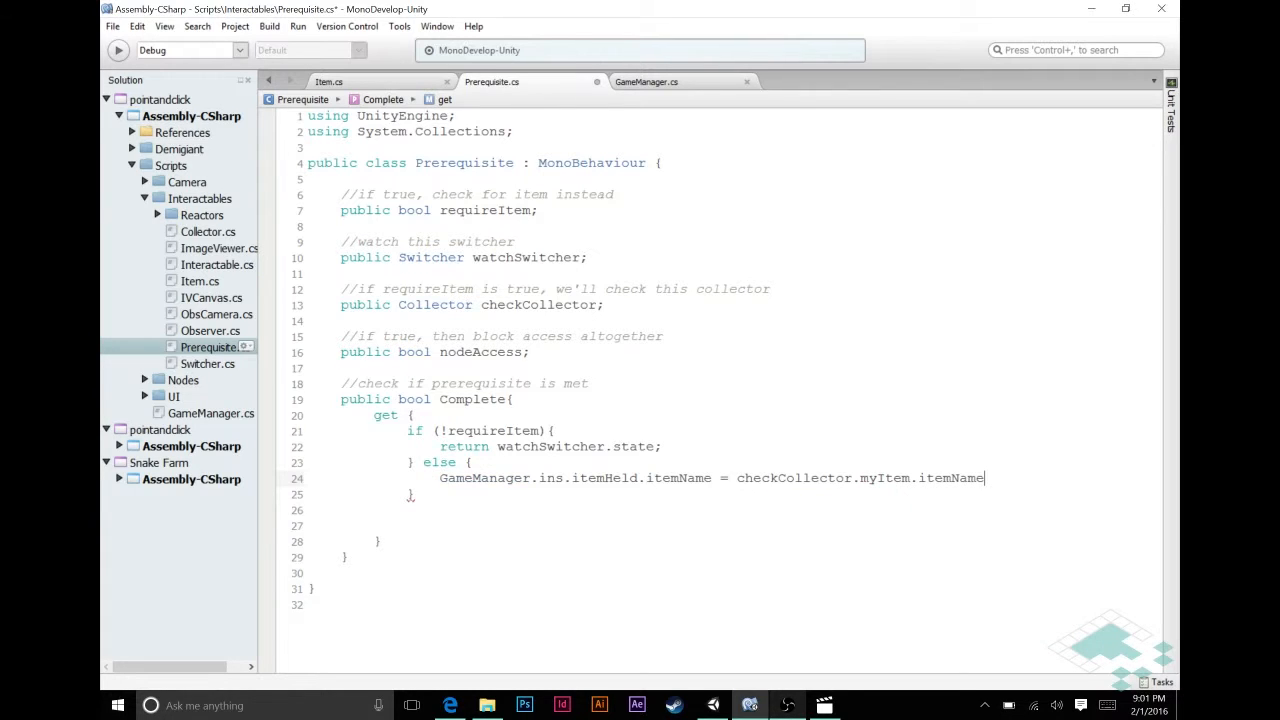
{"action": "type", "text": ";"}
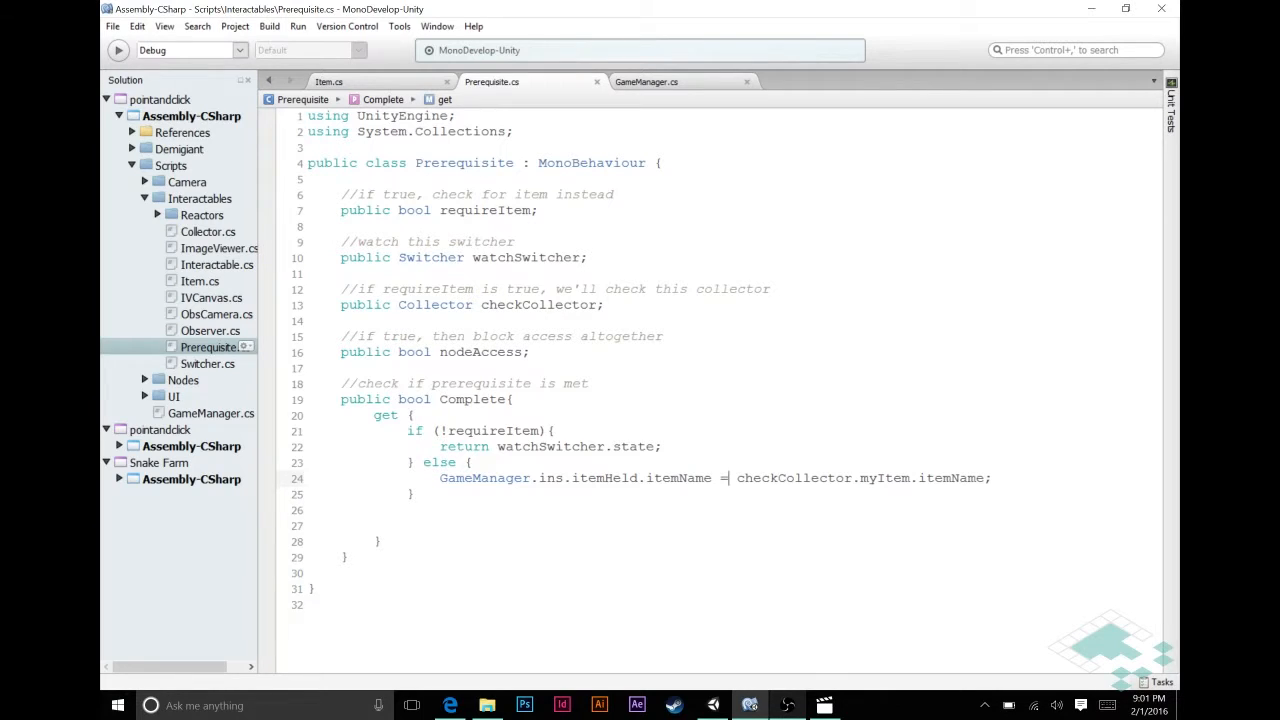
{"action": "type", "text": "="}
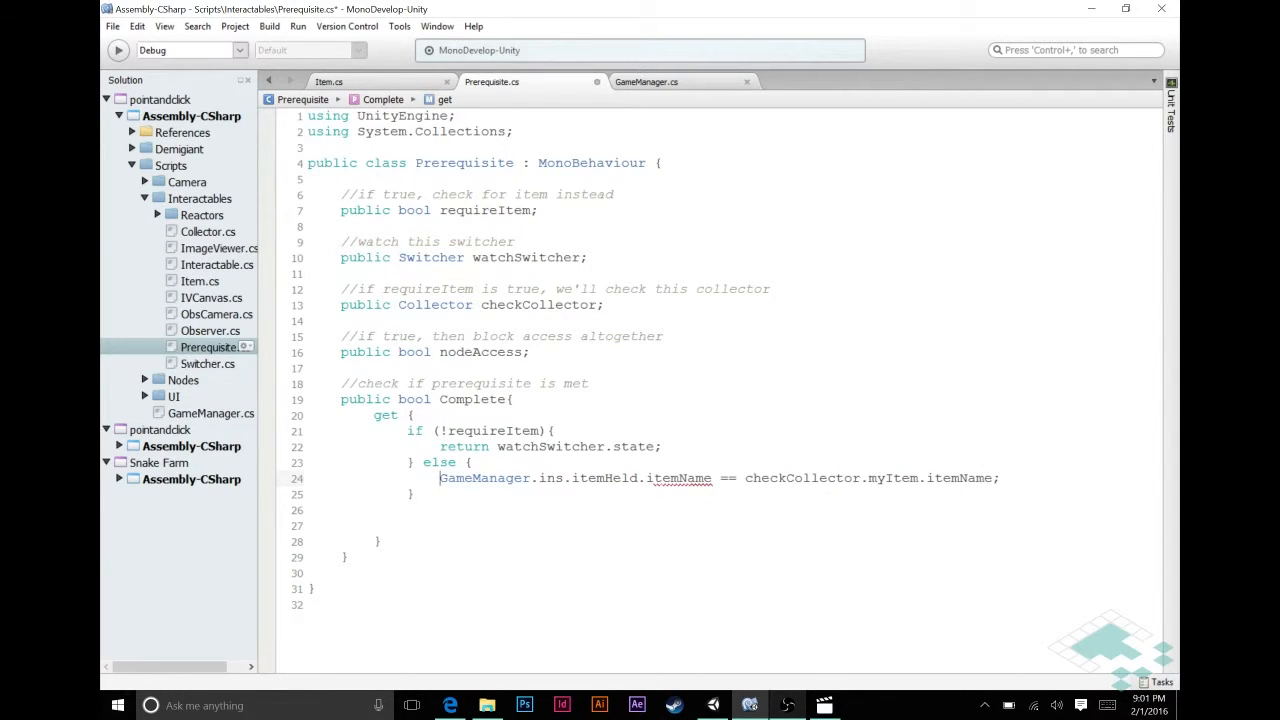
{"action": "type", "text": "return"}
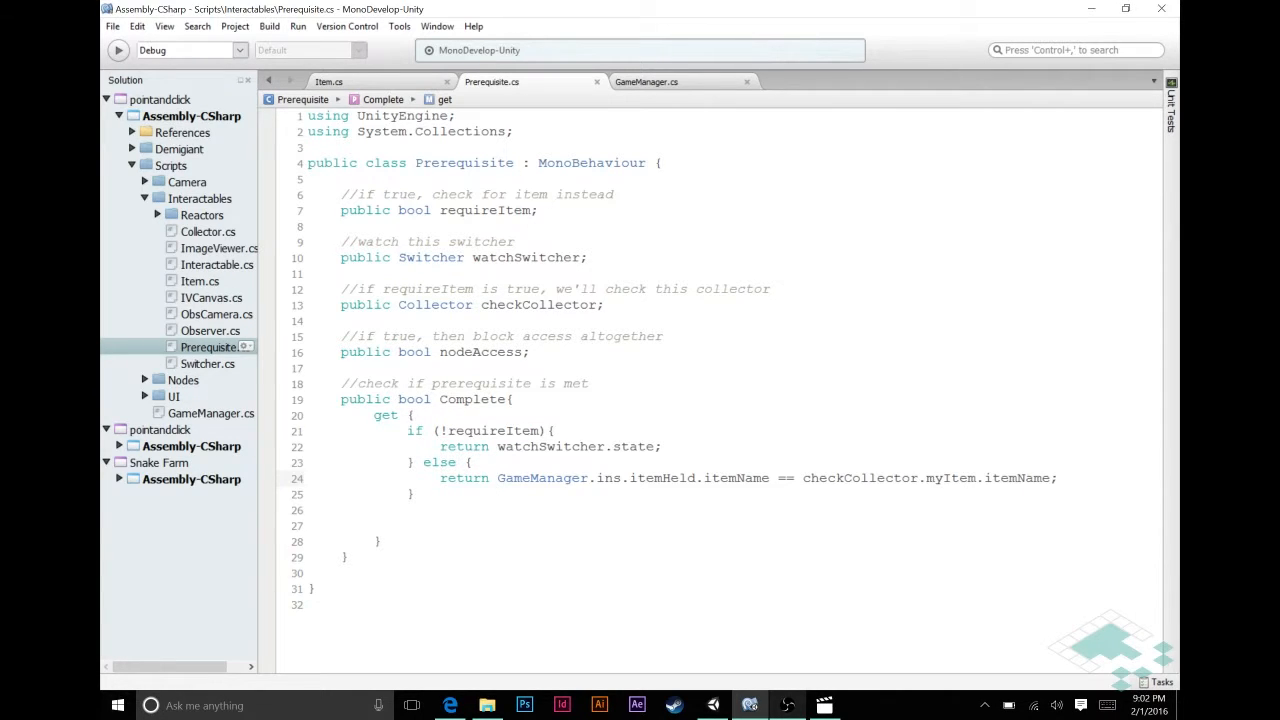
{"action": "left_click", "coordinate": [497, 477]}
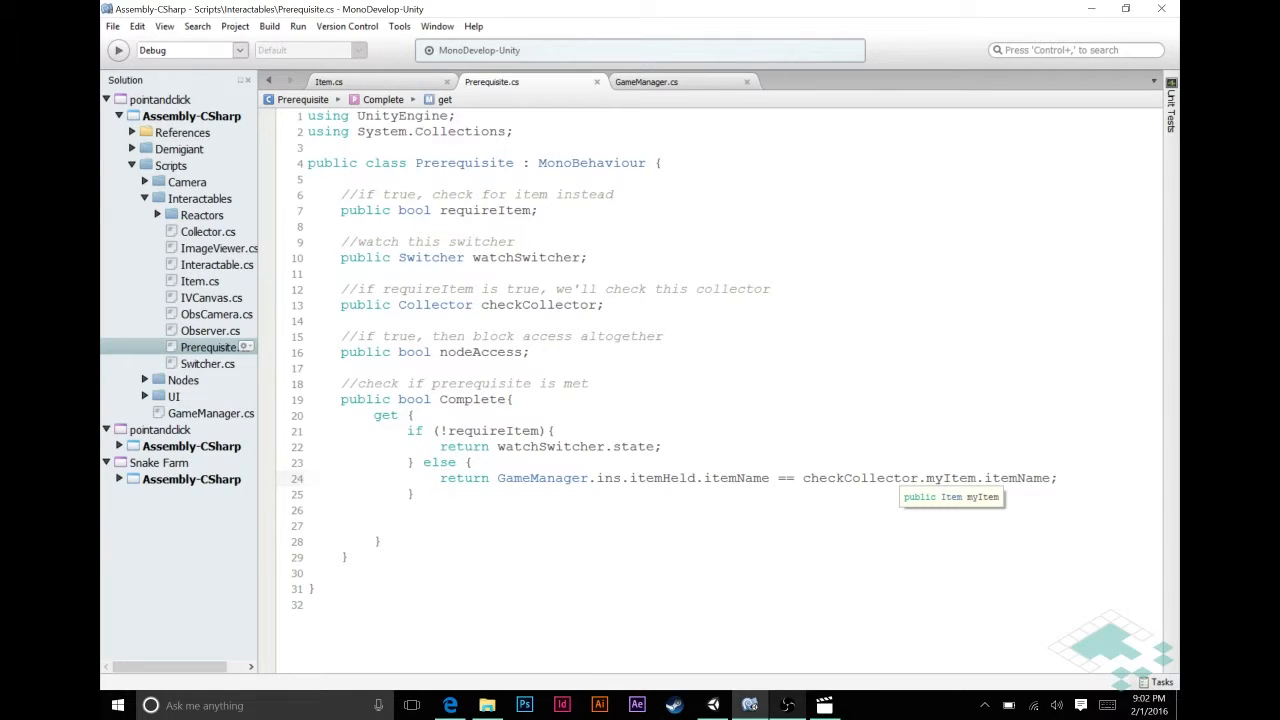
{"action": "left_click", "coordinate": [497, 477]}
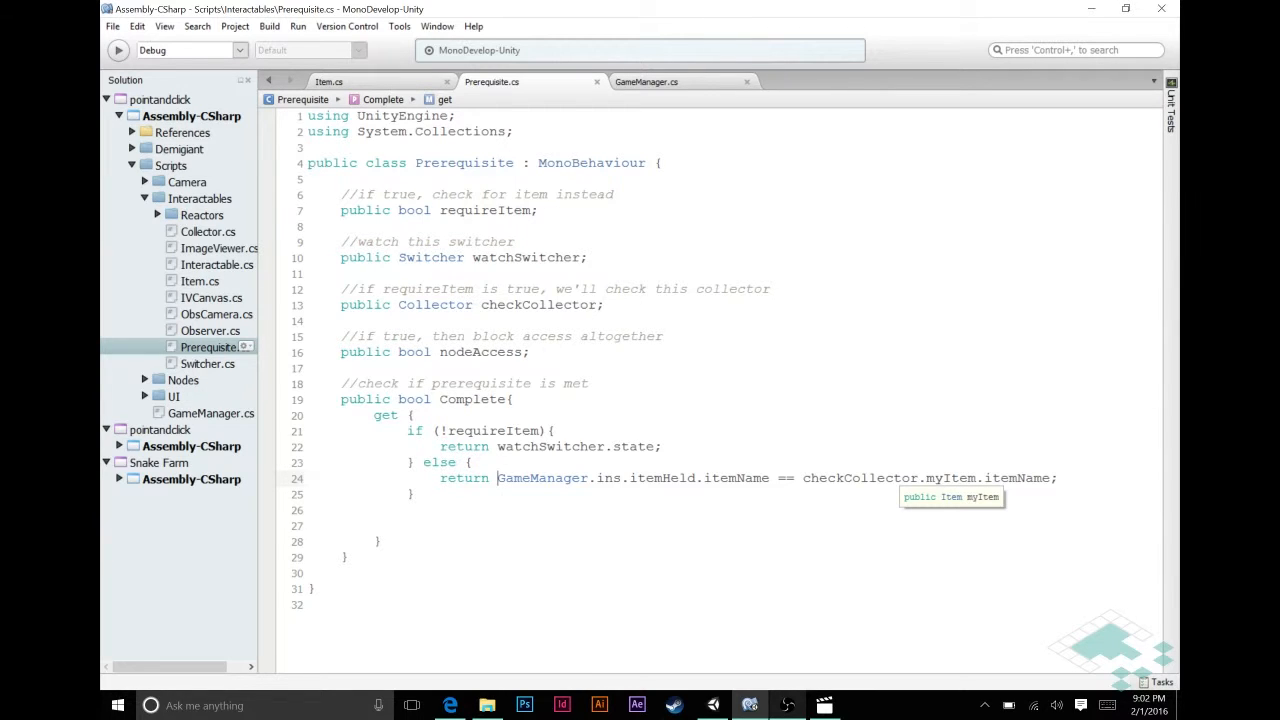
{"action": "left_click", "coordinate": [712, 705]}
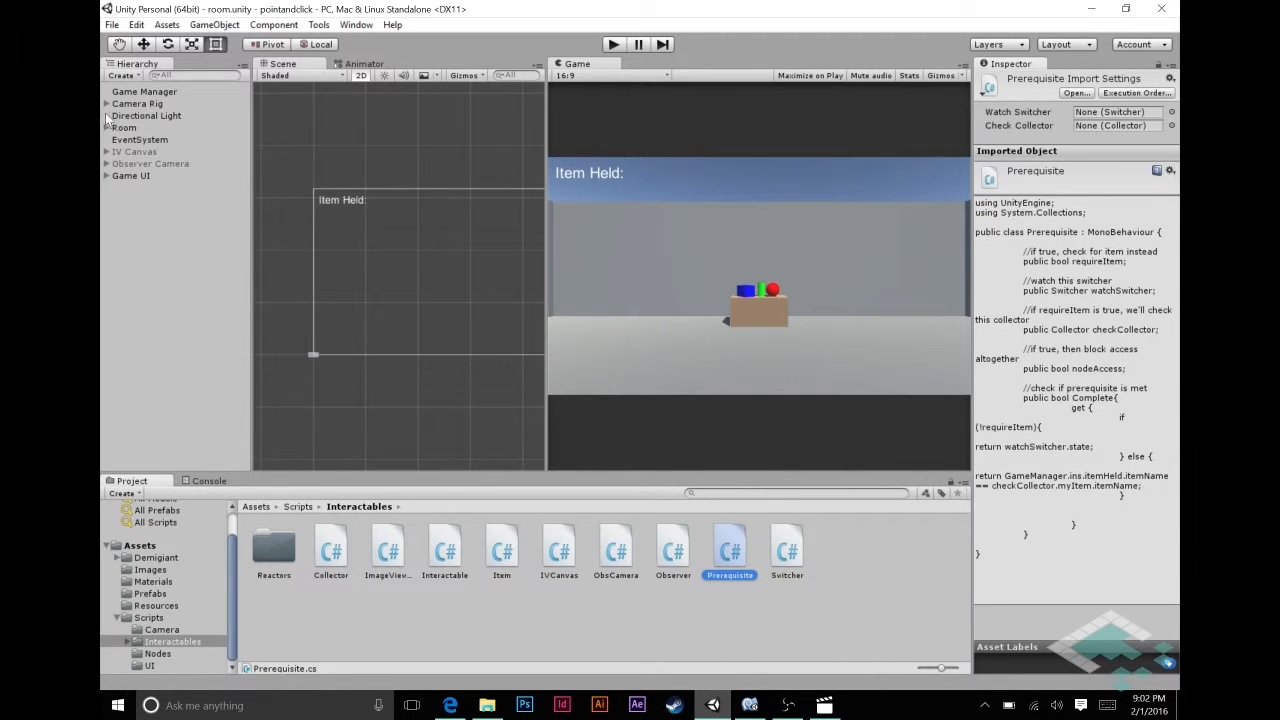
Remove Red Sphere's Prerequisite component, keeping its Gold Key Collector, and run a quick Play test
{"action": "left_click", "coordinate": [106, 127]}
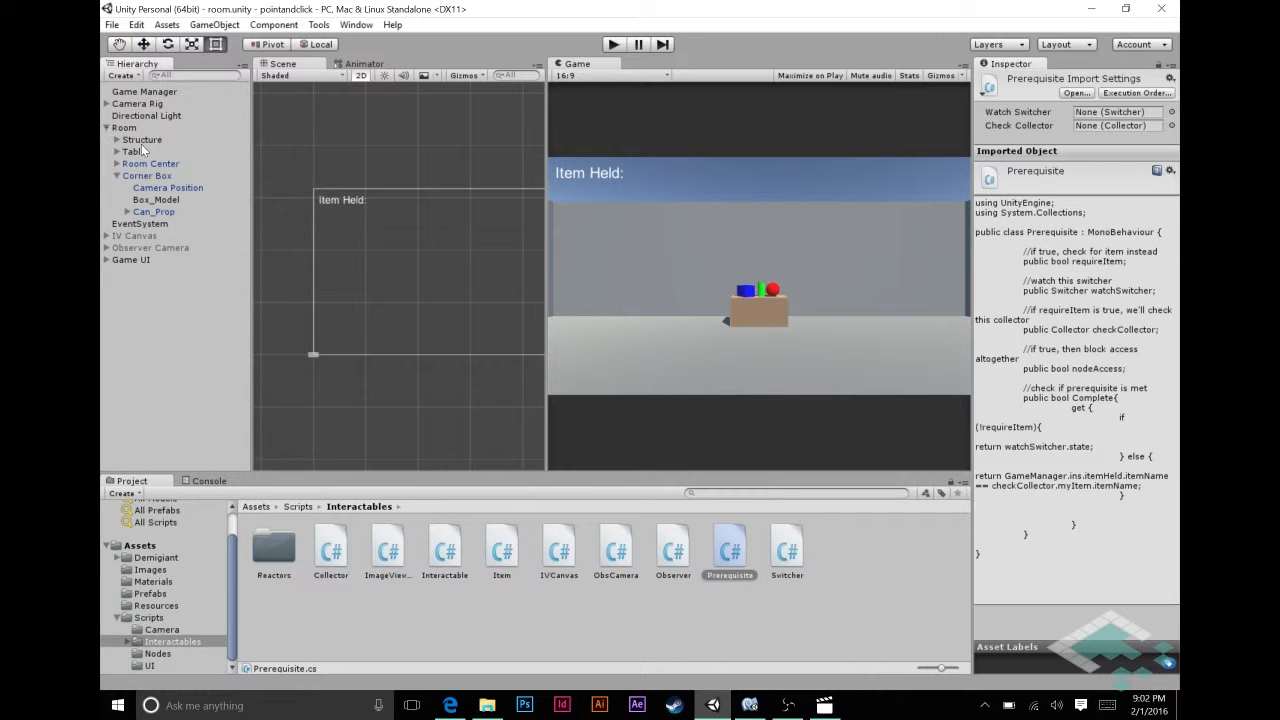
{"action": "left_click", "coordinate": [117, 151]}
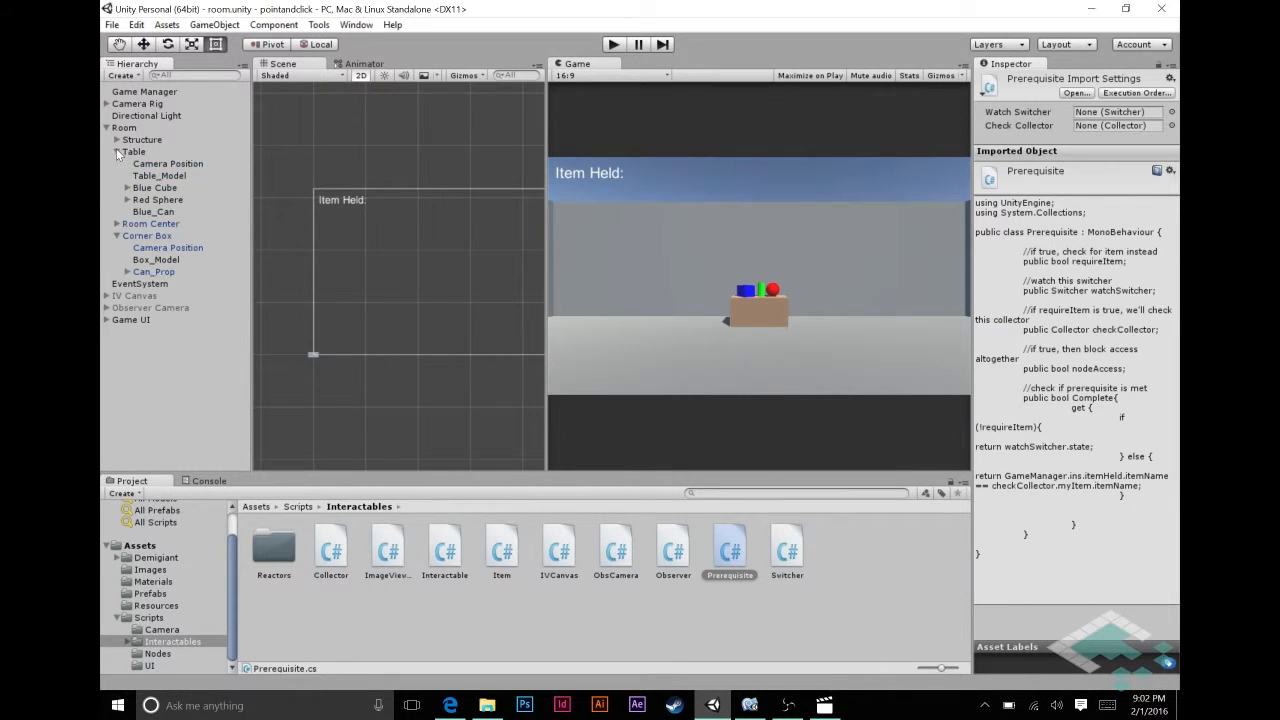
{"action": "left_click", "coordinate": [158, 199]}
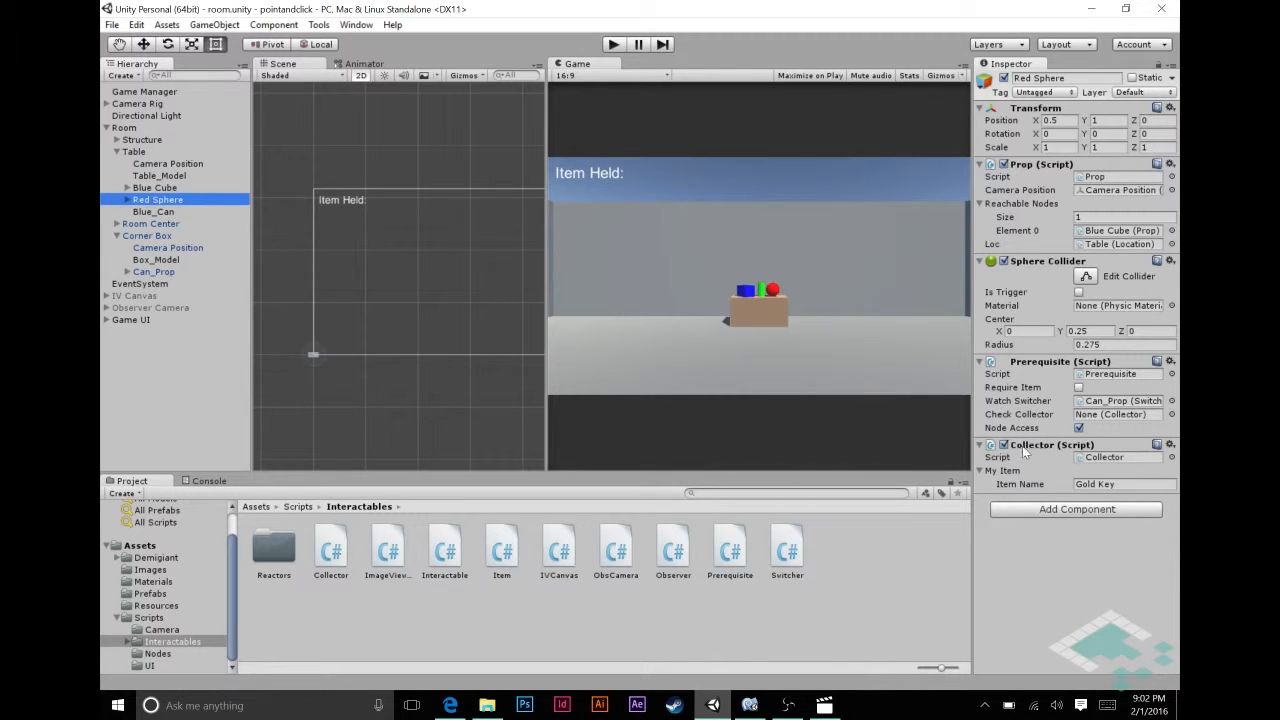
{"action": "mouse_move", "coordinate": [762, 300]}
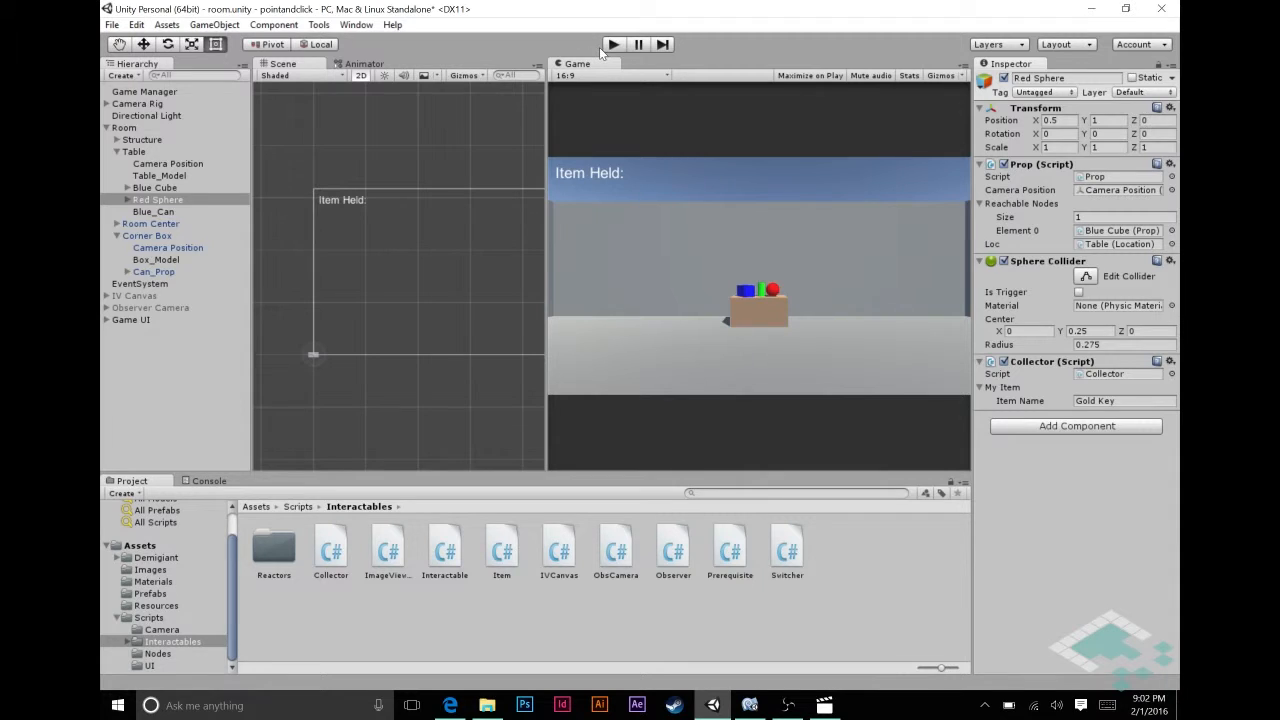
{"action": "left_click", "coordinate": [613, 44]}
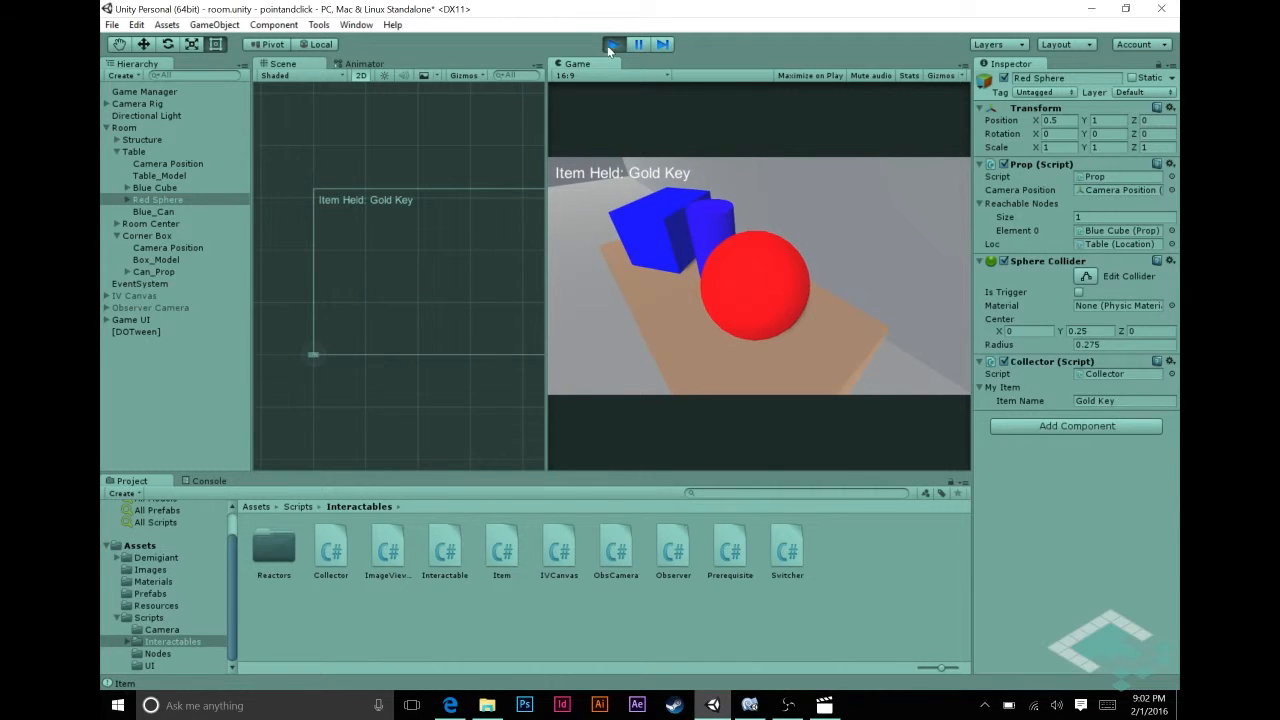
{"action": "left_click", "coordinate": [613, 43]}
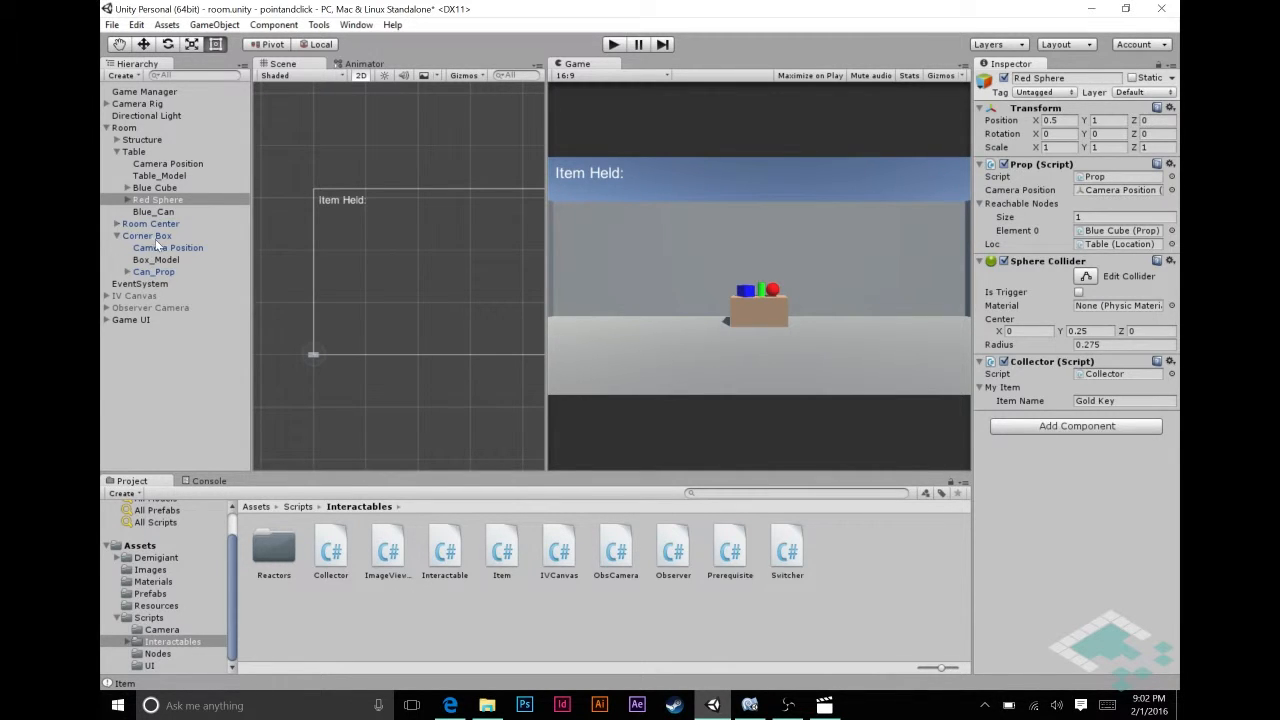
Add a Prerequisite component to Can_Prop and tick Require Item
{"action": "left_click", "coordinate": [153, 271]}
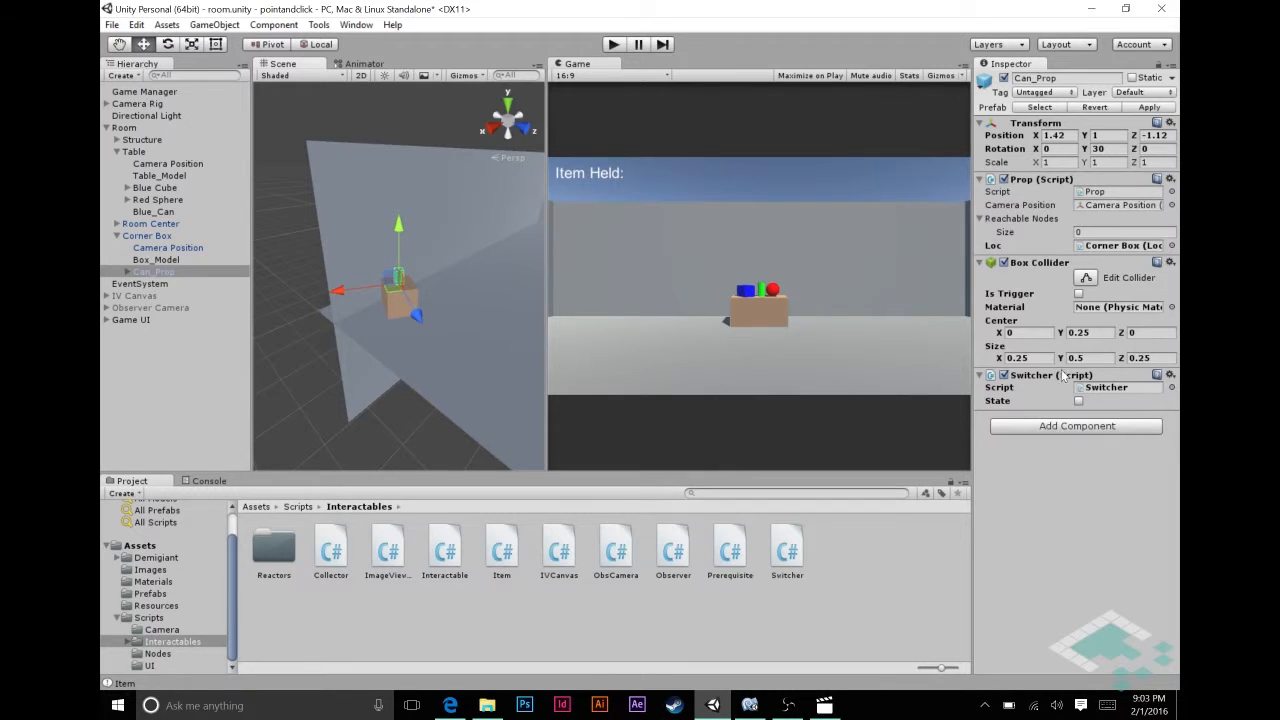
{"action": "mouse_move", "coordinate": [1065, 438]}
{"action": "type", "text": "Pre"}
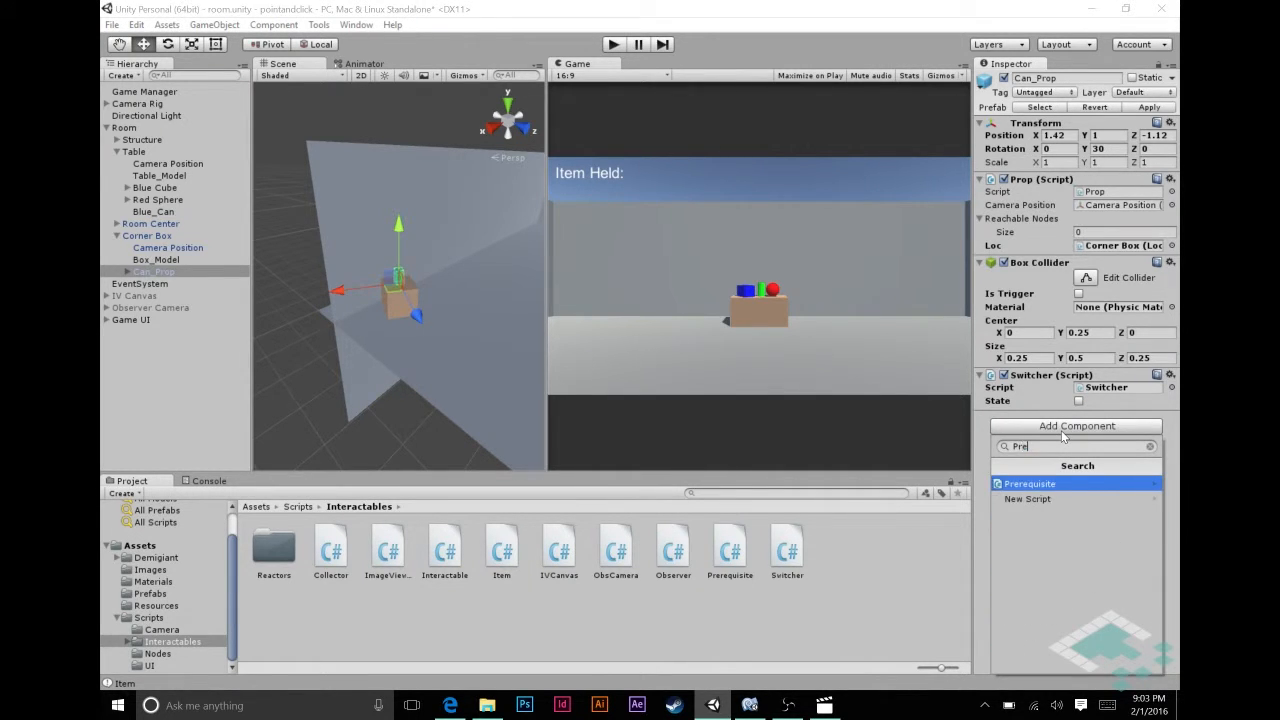
{"action": "left_click", "coordinate": [1030, 483]}
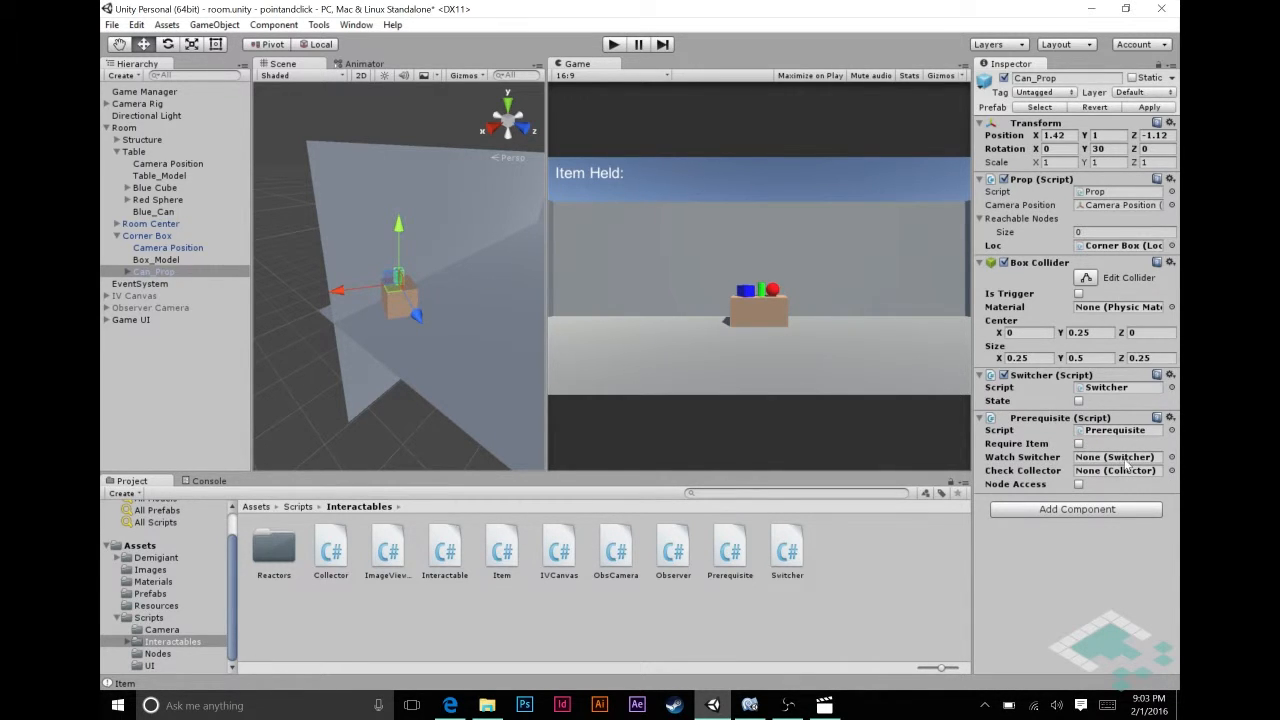
{"action": "left_click", "coordinate": [1078, 443]}
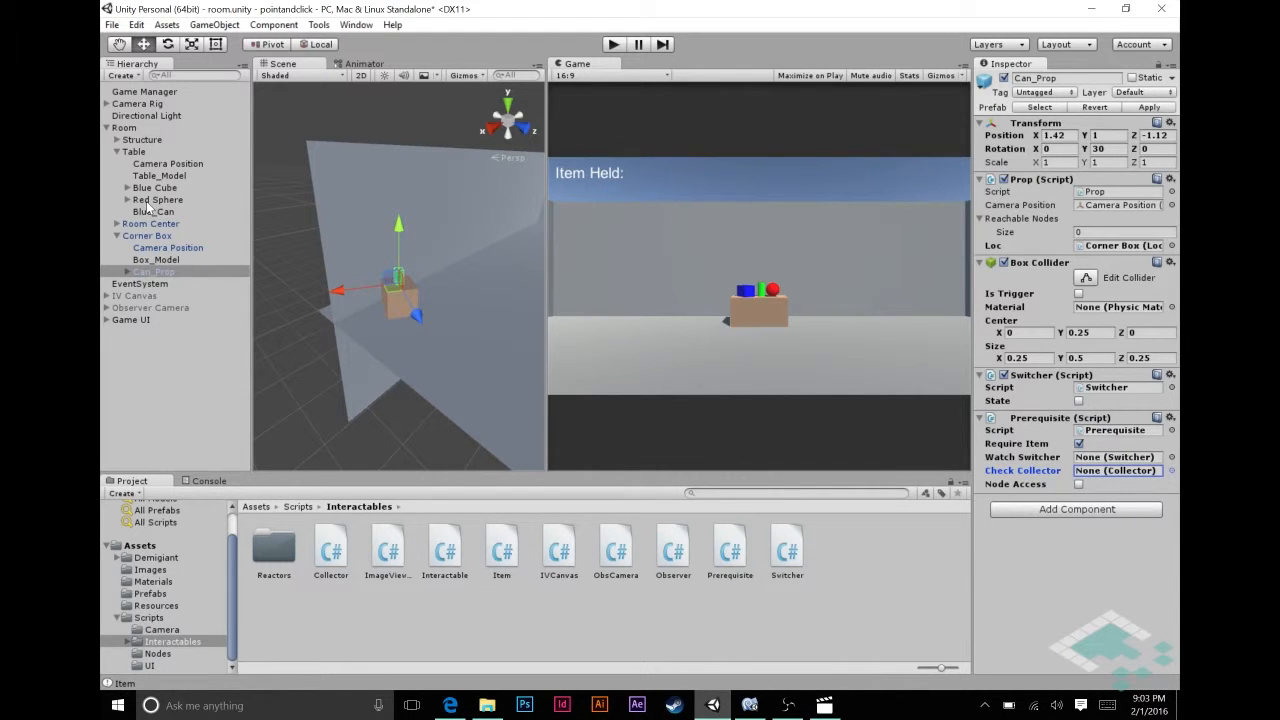
{"action": "mouse_move", "coordinate": [1022, 427]}
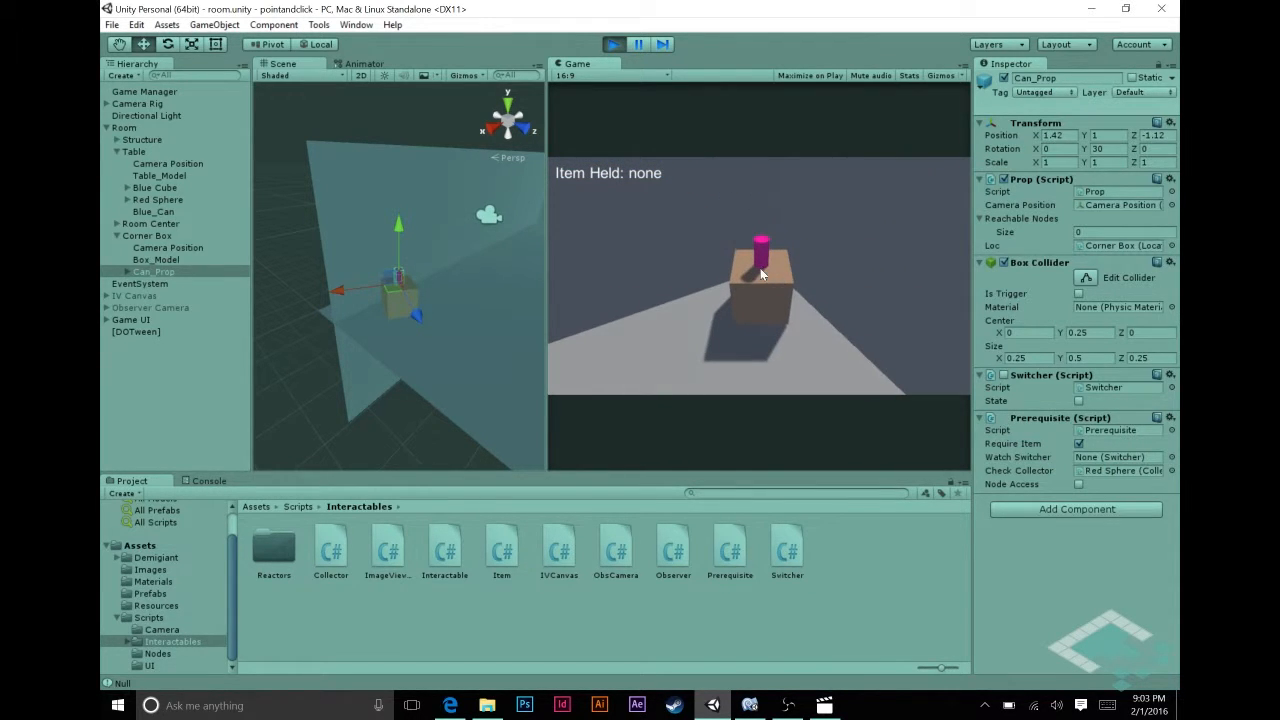
In Play mode, reach the can on the corner box holding the Gold Key, then select Can_Prop
{"action": "left_click", "coordinate": [760, 275]}
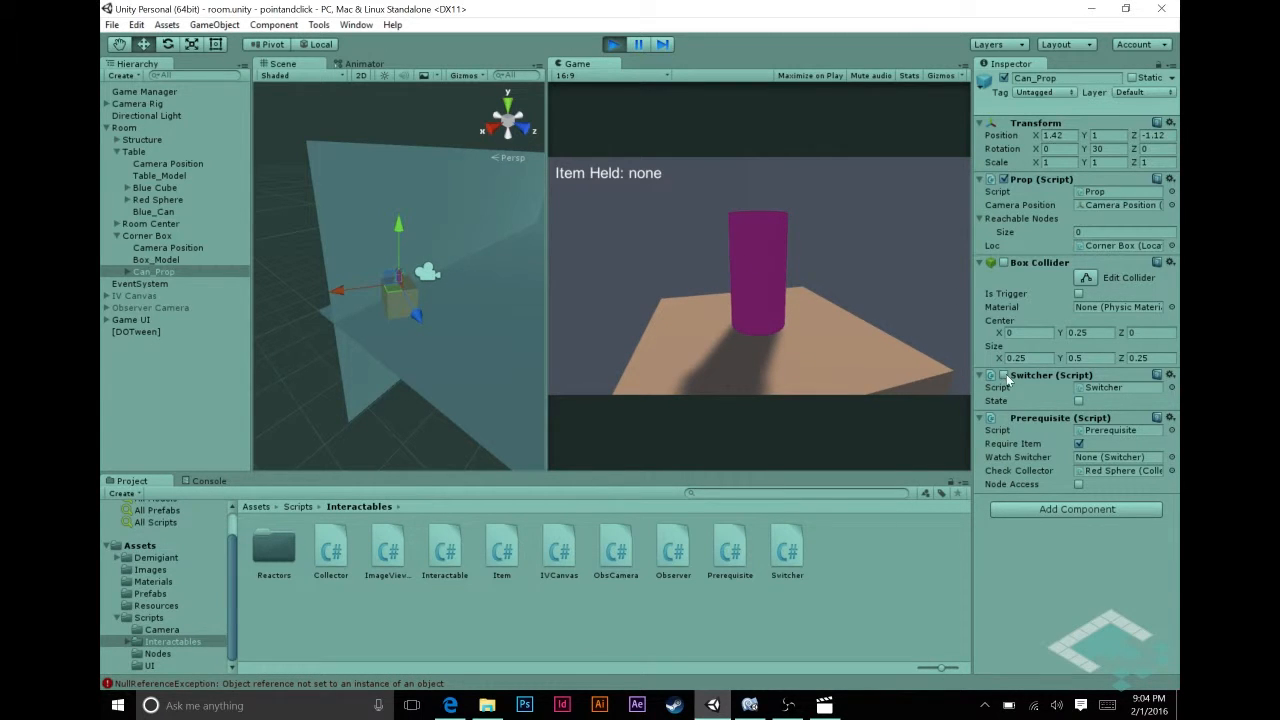
{"action": "mouse_move", "coordinate": [1050, 398]}
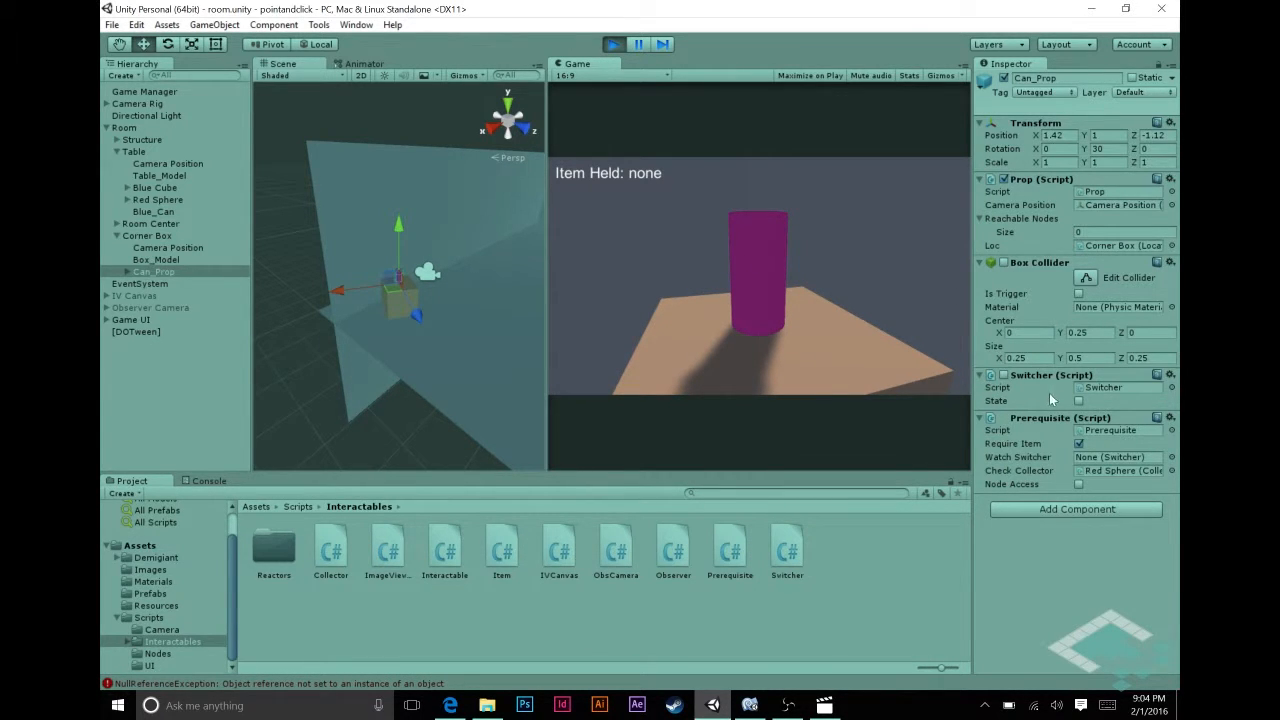
{"action": "mouse_move", "coordinate": [738, 270]}
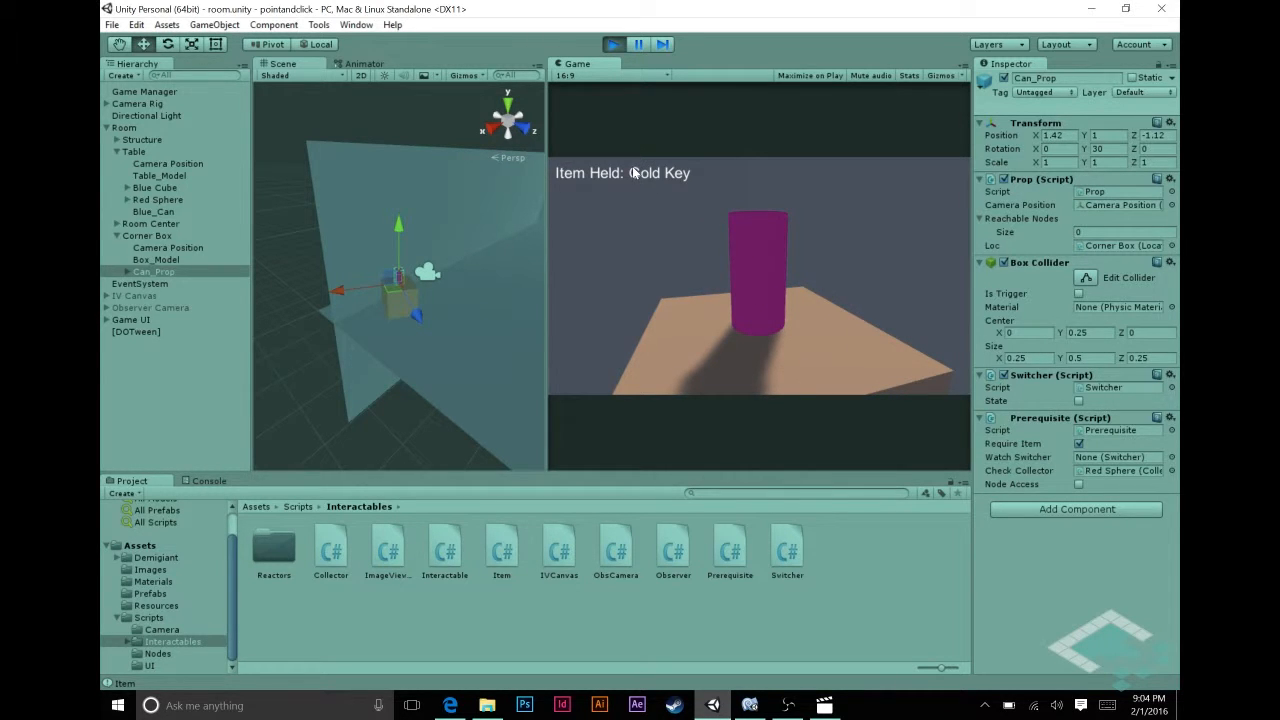
{"action": "left_click", "coordinate": [144, 91]}
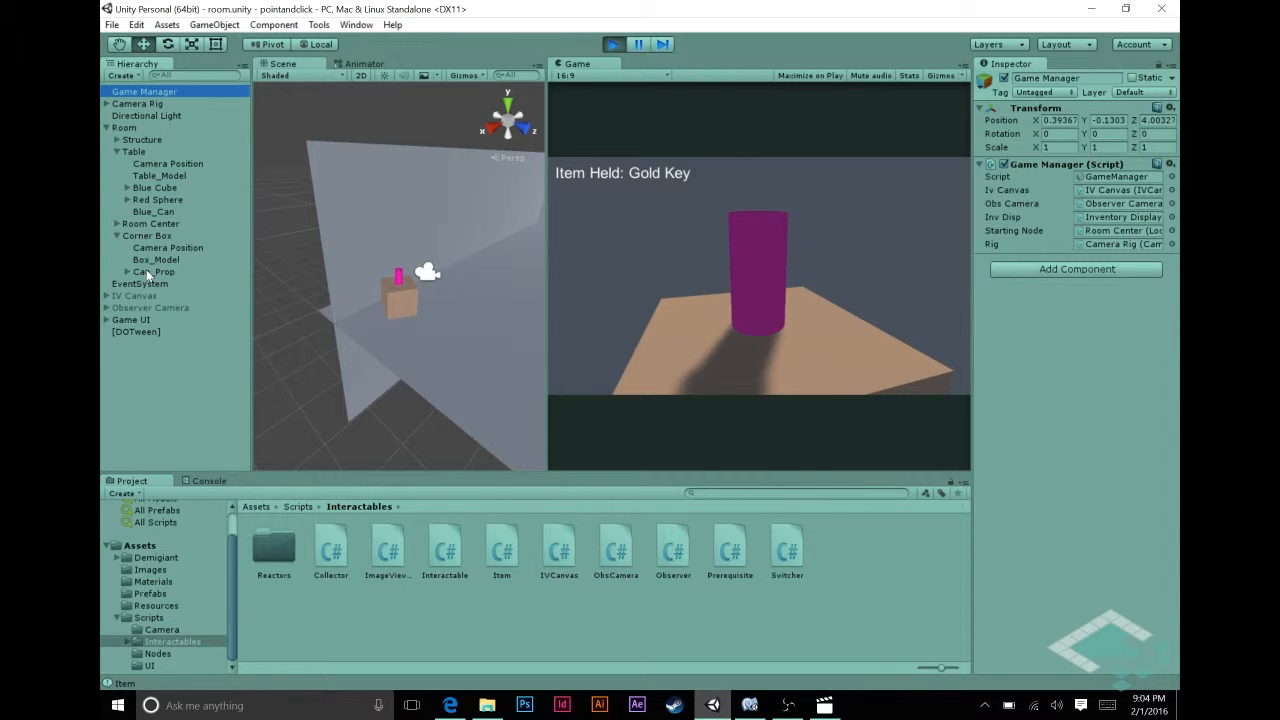
{"action": "left_click", "coordinate": [153, 271]}
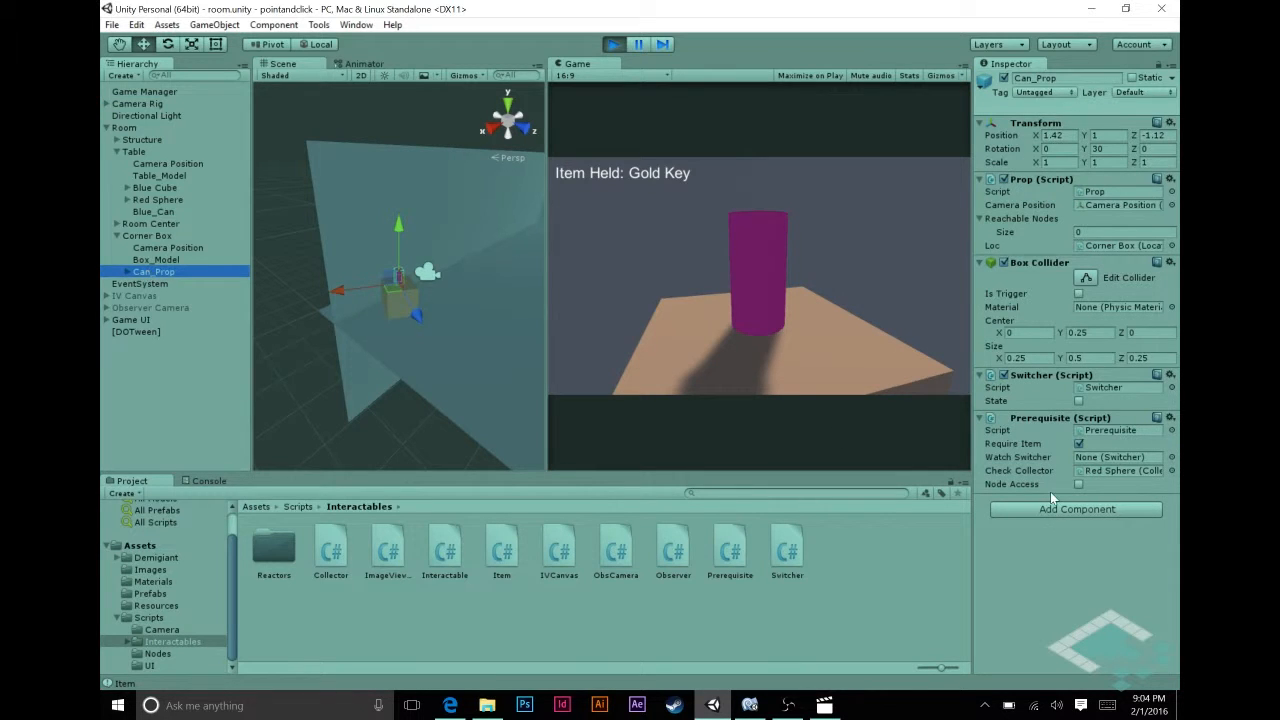
{"action": "mouse_move", "coordinate": [855, 377]}
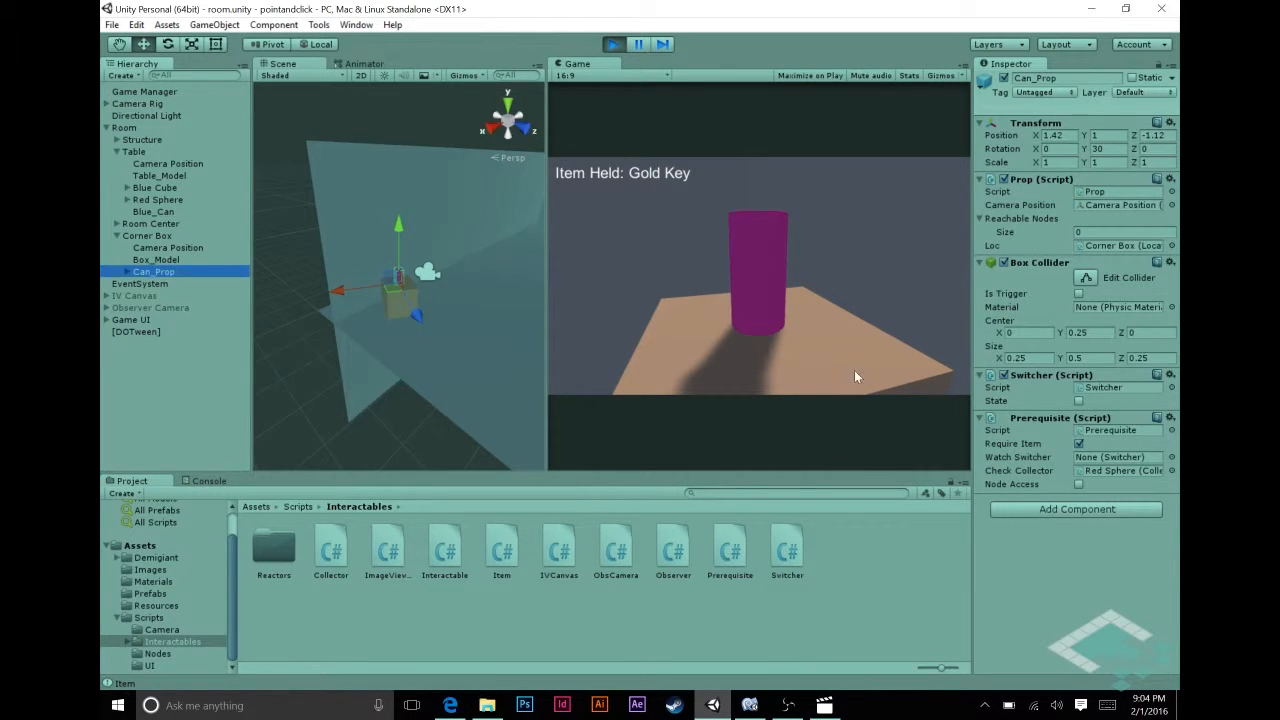
{"action": "mouse_move", "coordinate": [780, 288]}
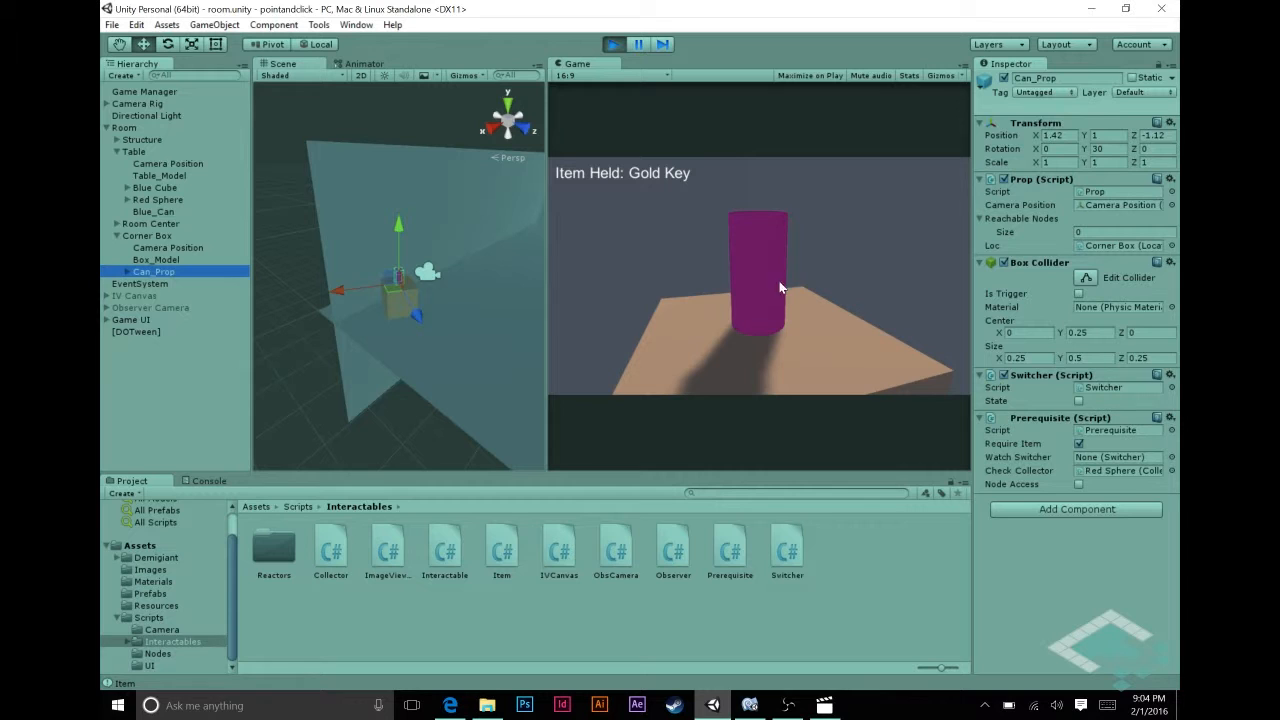
{"action": "mouse_move", "coordinate": [817, 255]}
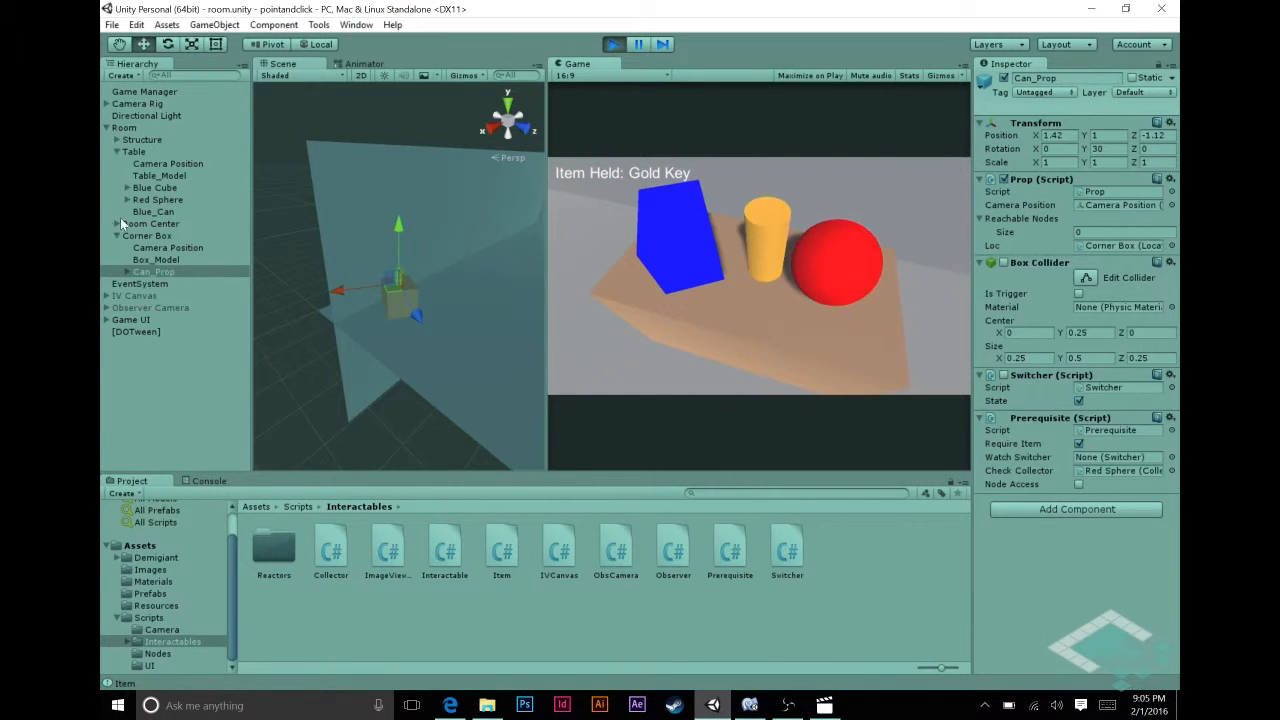
Confirm the Gold Key turns the can gold, select Blue Cube, and stop Play mode
{"action": "left_click", "coordinate": [154, 187]}
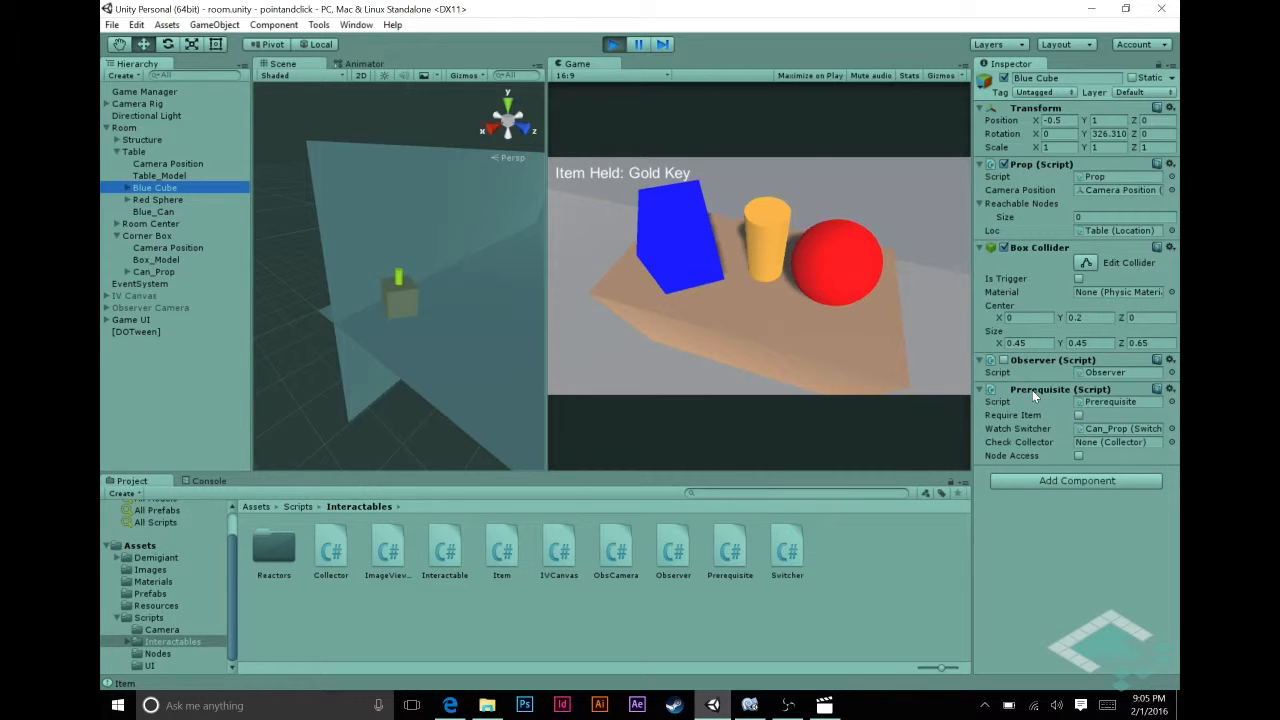
{"action": "mouse_move", "coordinate": [1093, 430]}
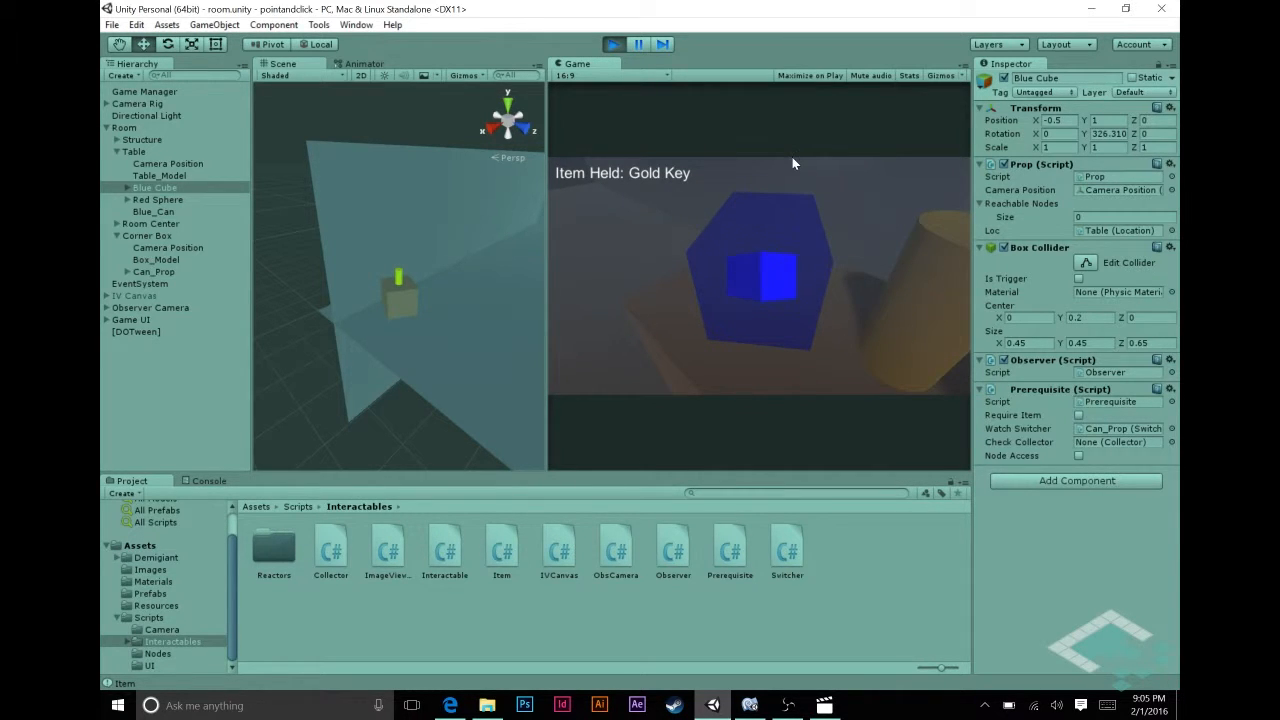
{"action": "left_click", "coordinate": [613, 44]}
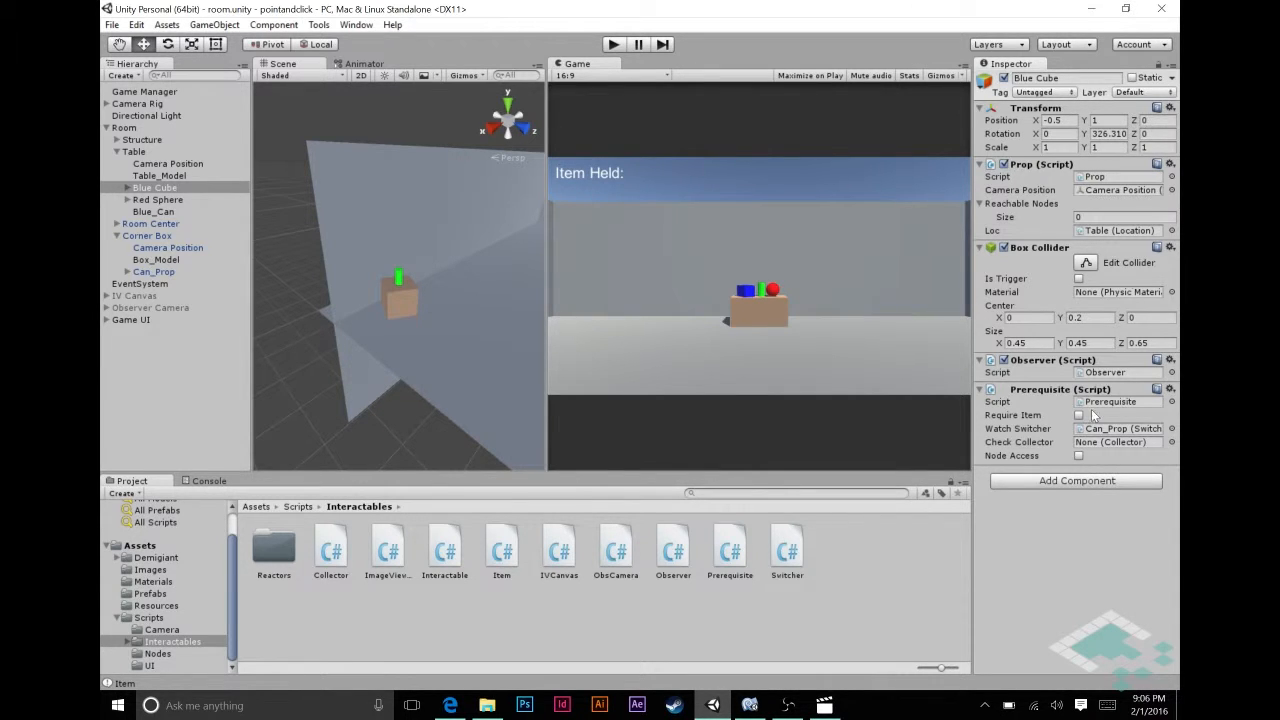
{"action": "mouse_move", "coordinate": [1042, 447]}
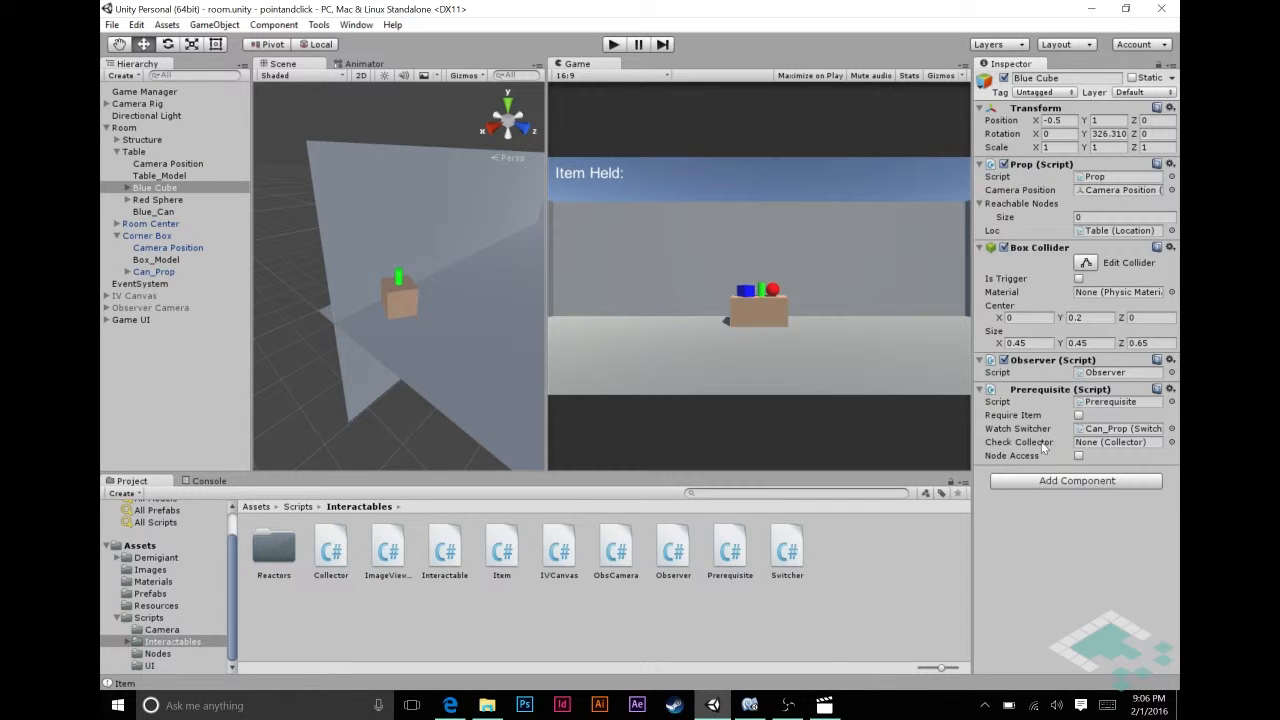
{"action": "mouse_move", "coordinate": [1014, 440]}
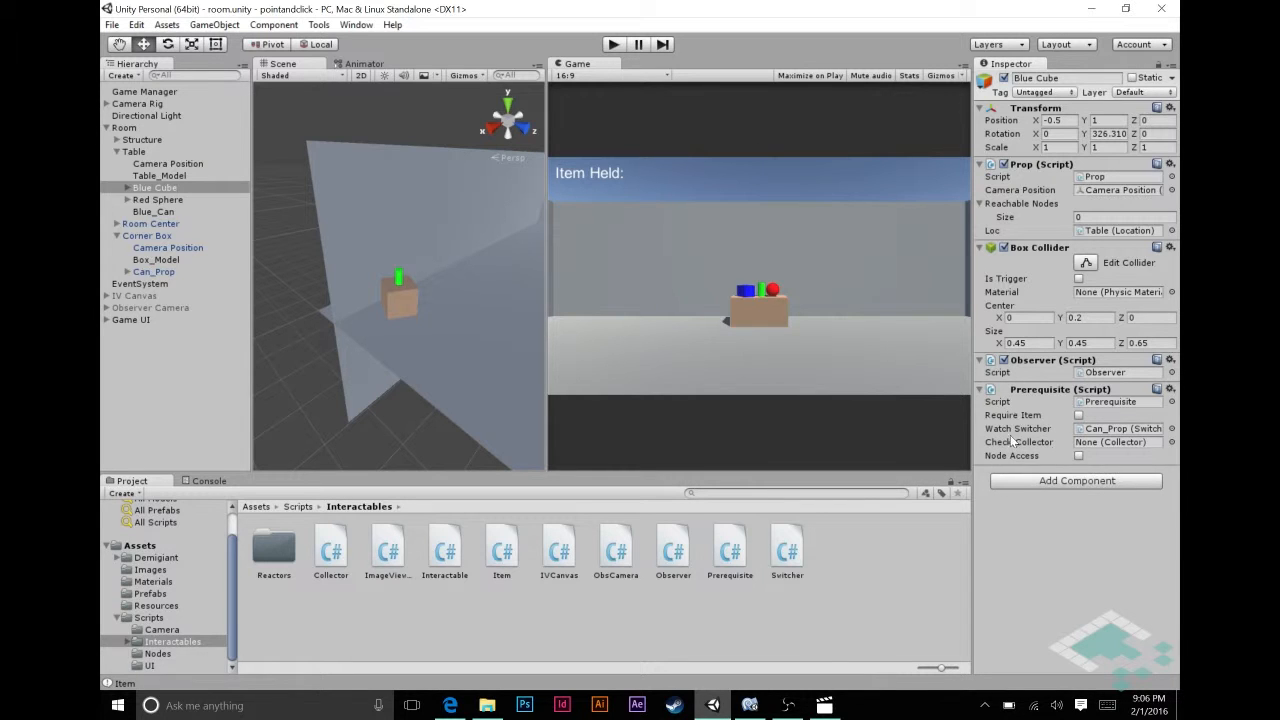
{"action": "mouse_move", "coordinate": [1135, 447]}
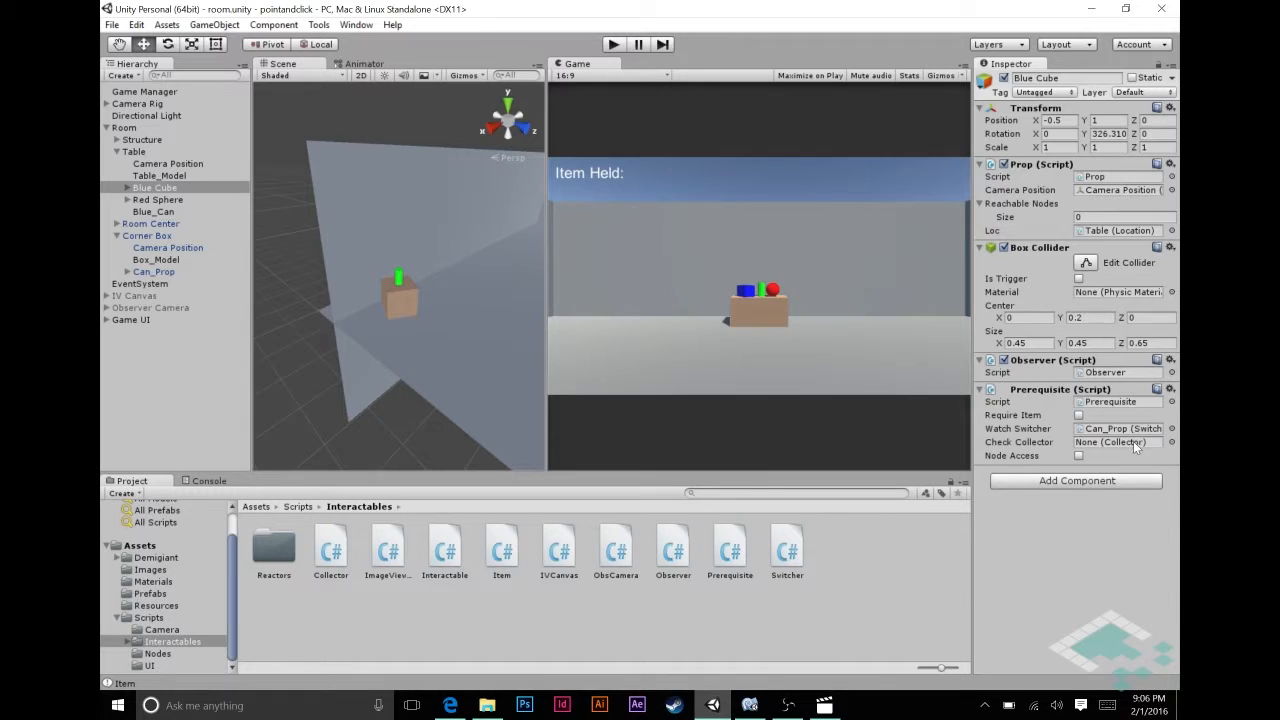
{"action": "mouse_move", "coordinate": [1062, 427]}
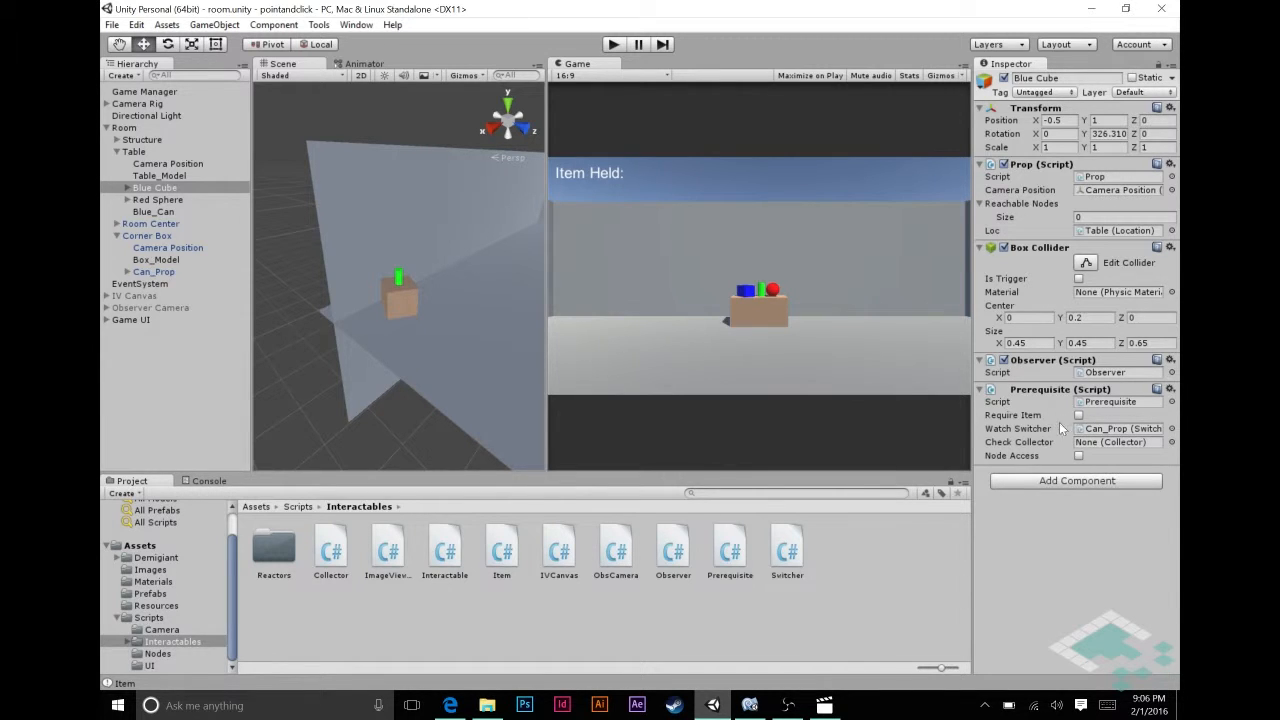
{"action": "mouse_move", "coordinate": [1065, 428]}
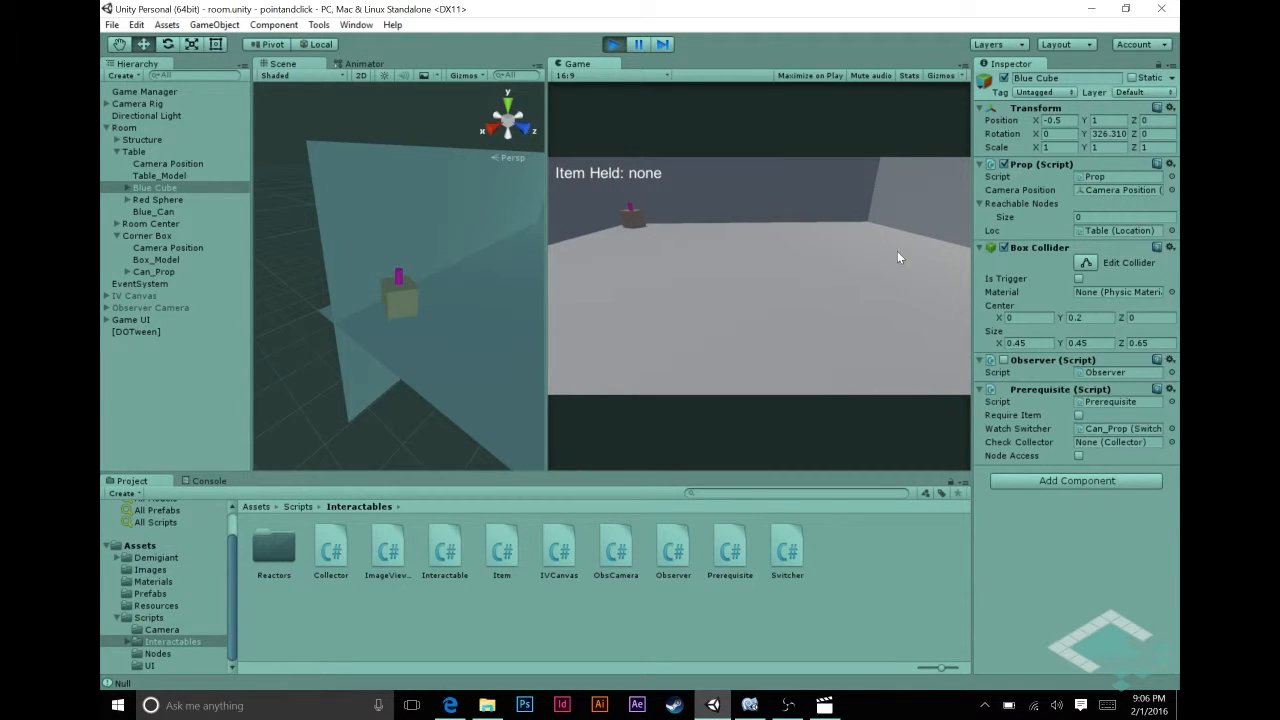
{"action": "mouse_move", "coordinate": [768, 225]}
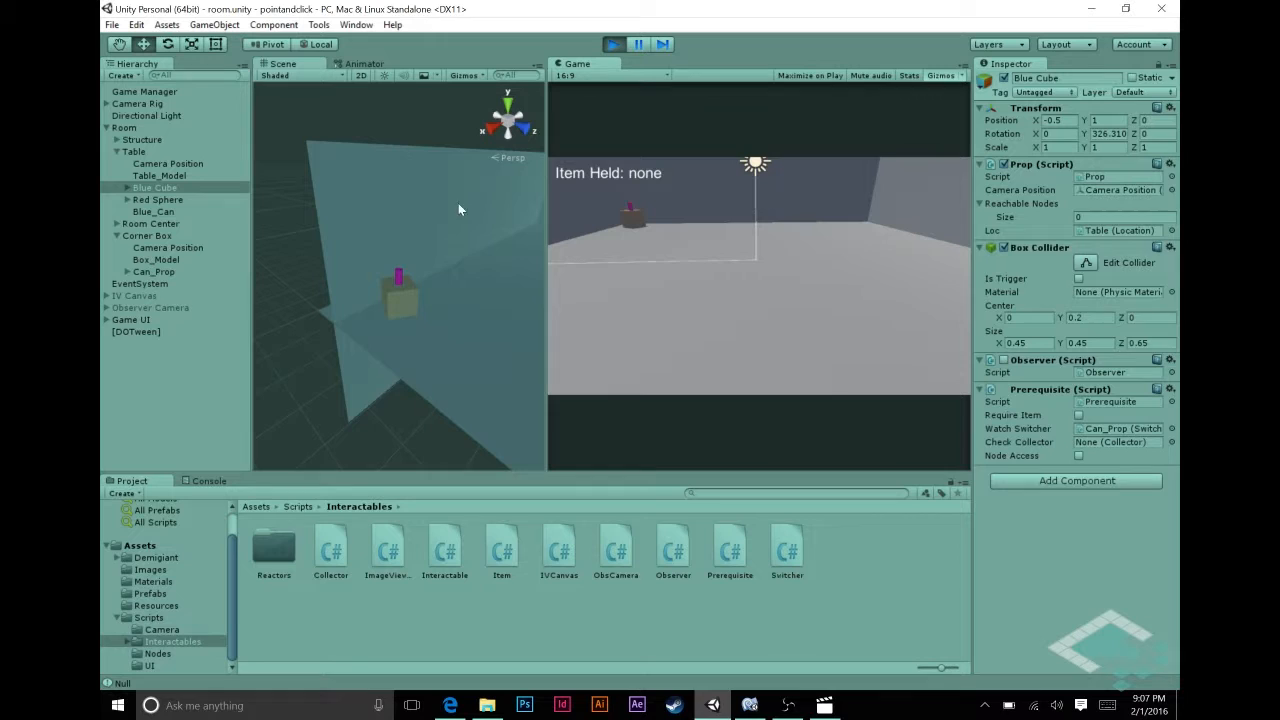
Select the Room object in the fresh Play-mode run with no item held
{"action": "left_click", "coordinate": [124, 127]}
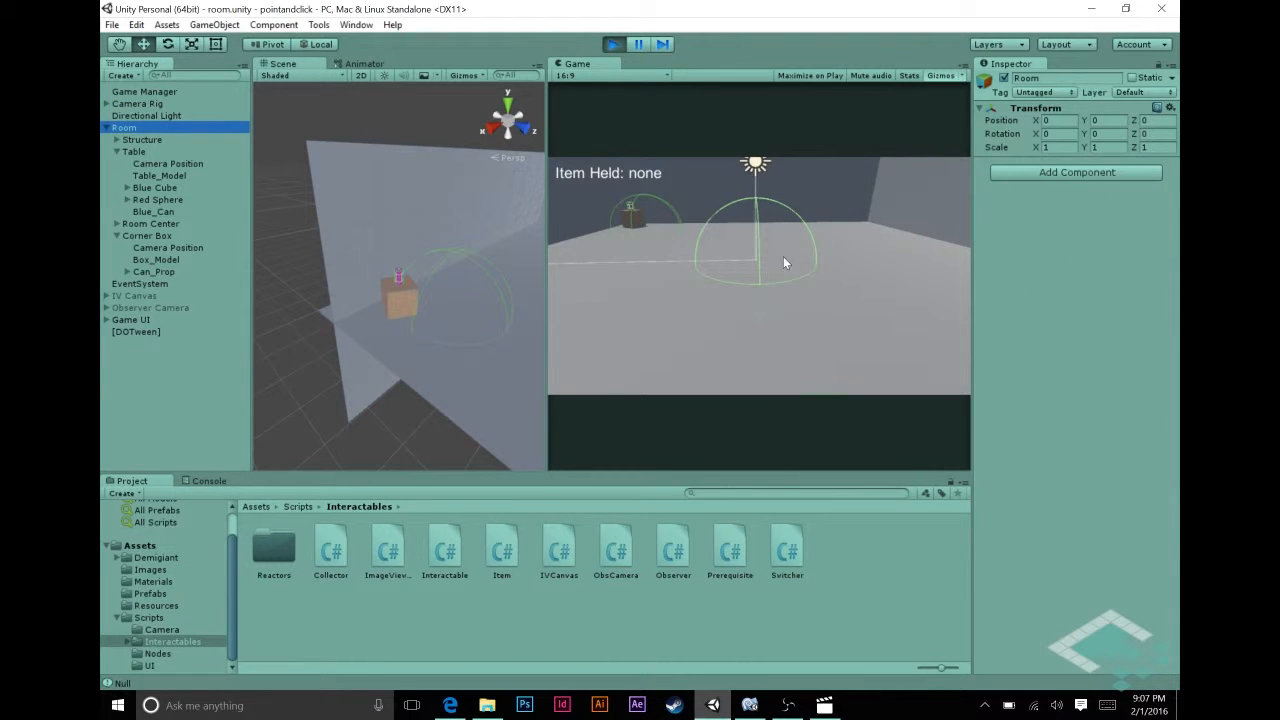
{"action": "mouse_move", "coordinate": [727, 239]}
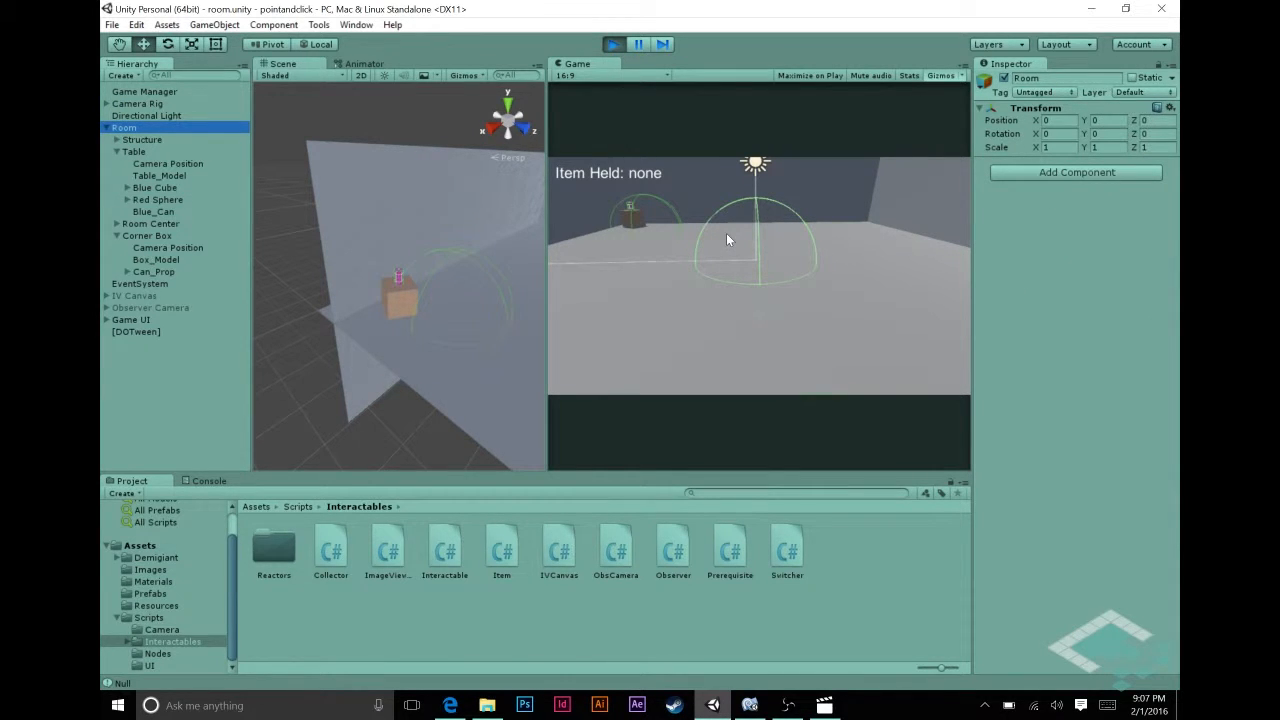